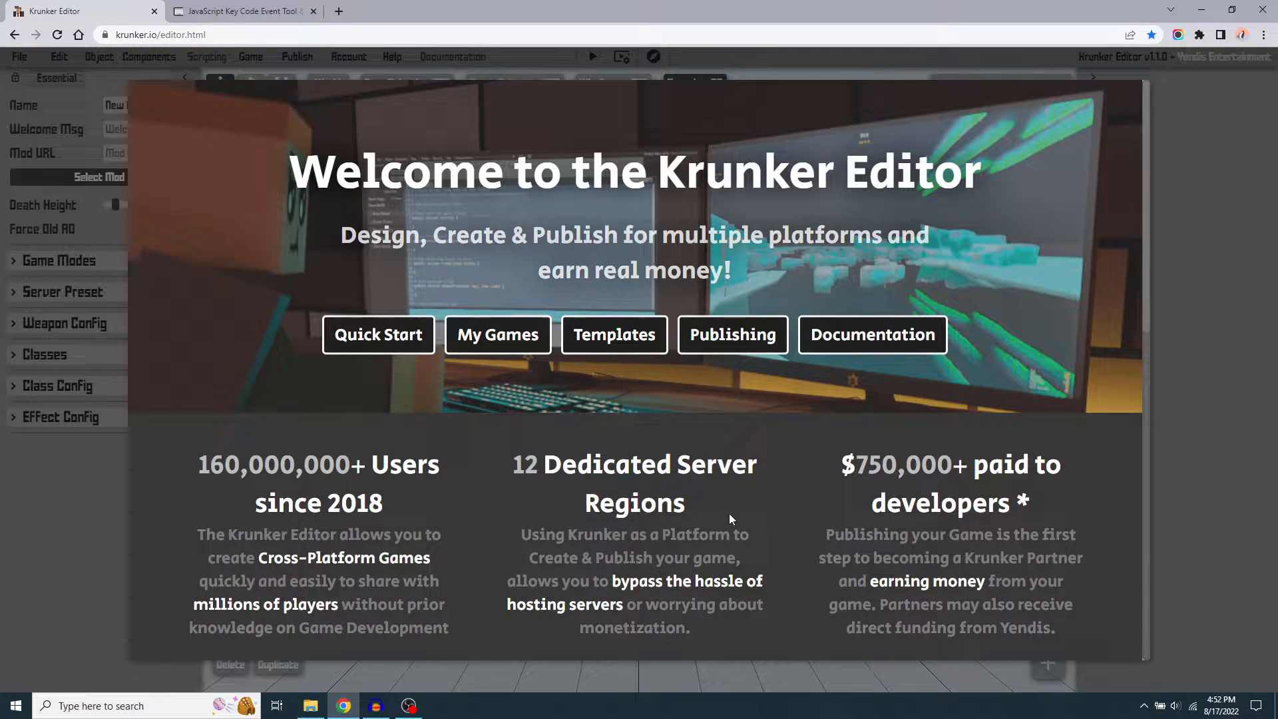
- Dismiss the welcome screen and create a quick-start map from the Game menu
left_click(376, 334)
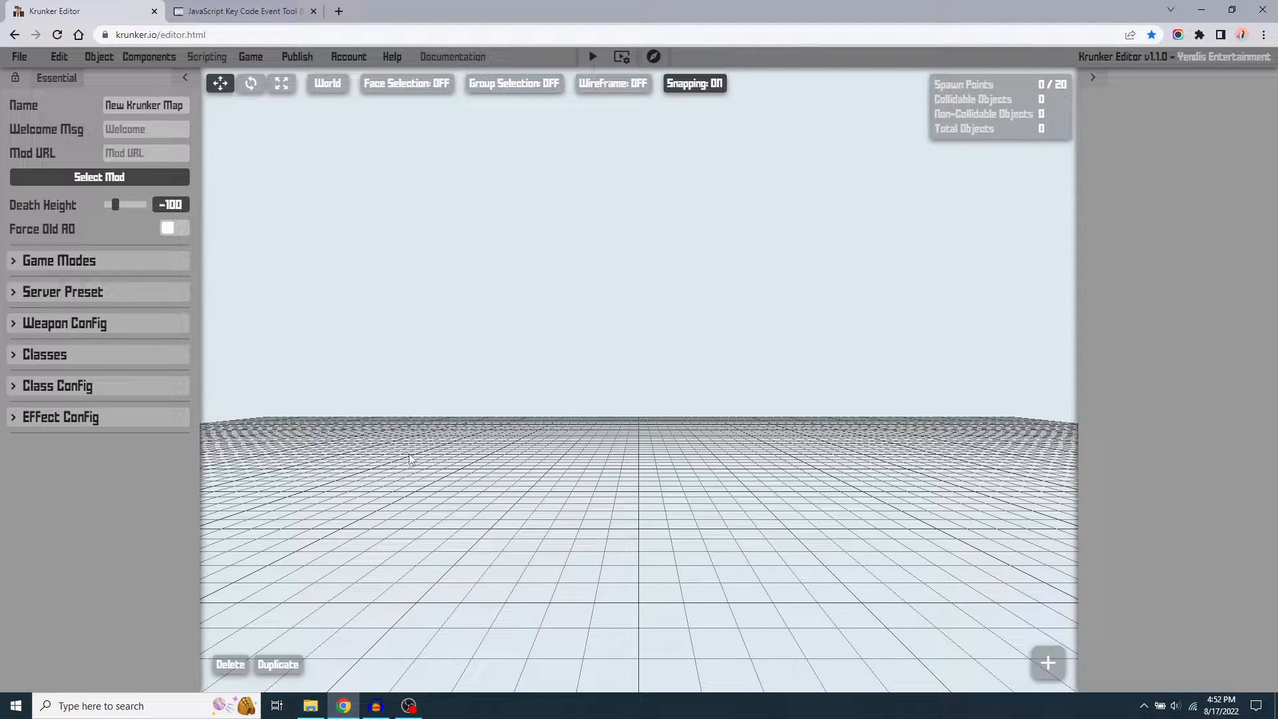
left_click(251, 56)
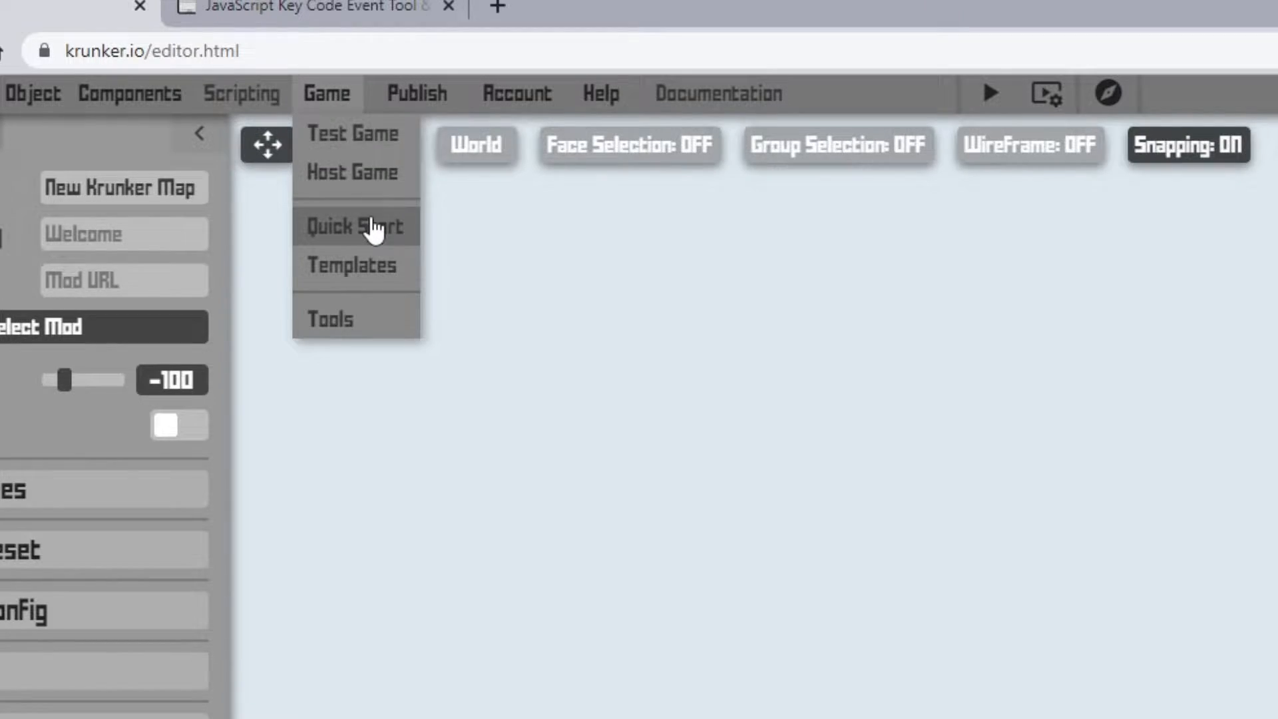
left_click(349, 226)
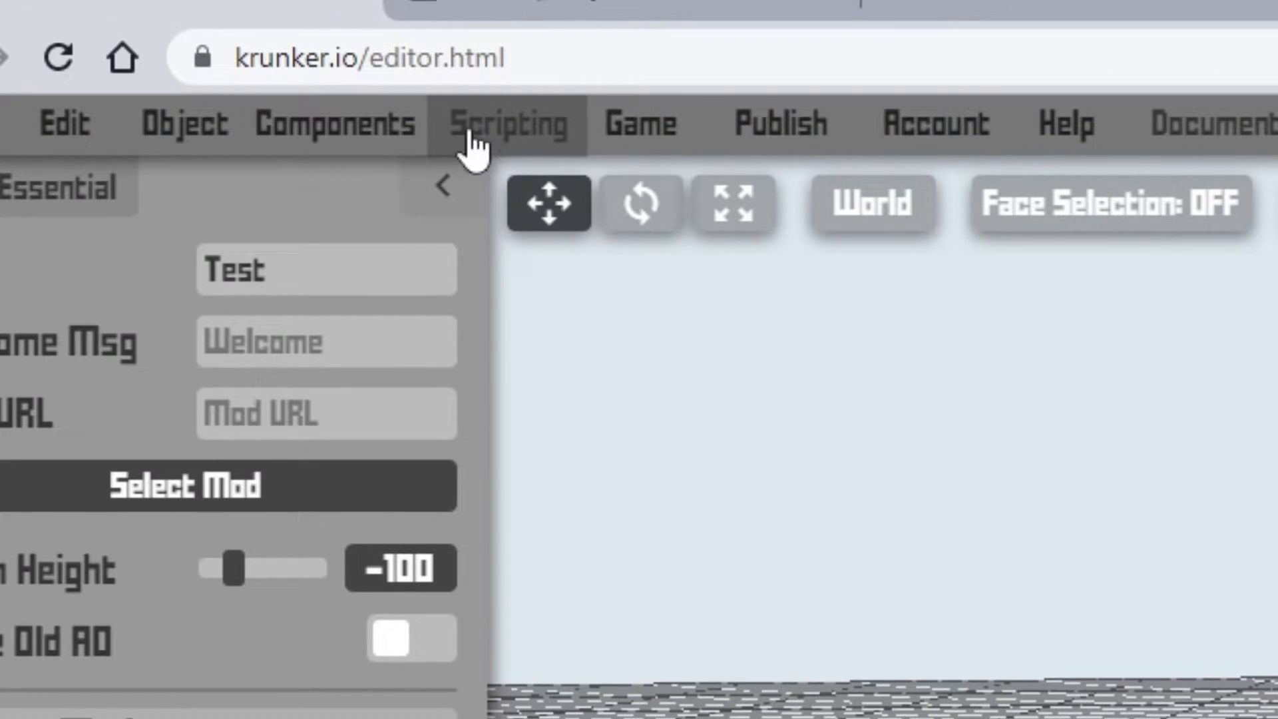
- In the maximized client script editor, declare bool spaceKey = false;
left_click(207, 56)
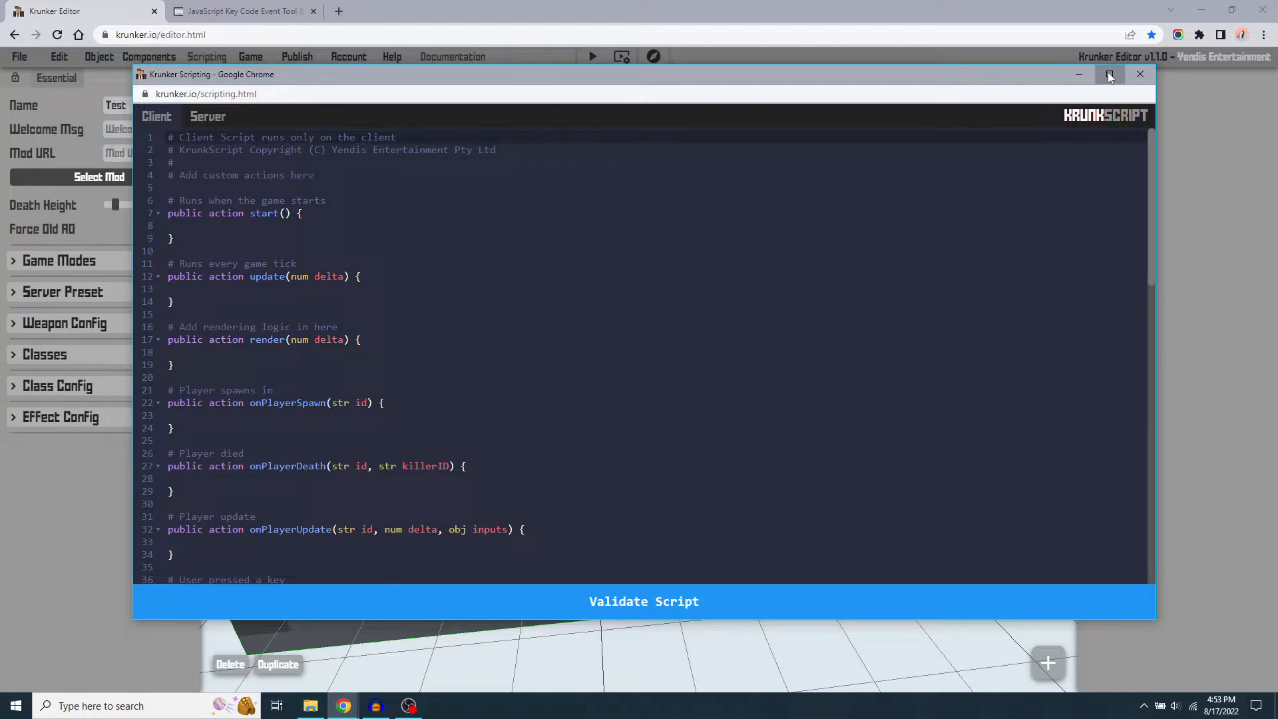
left_click(1109, 74)
type("bool")
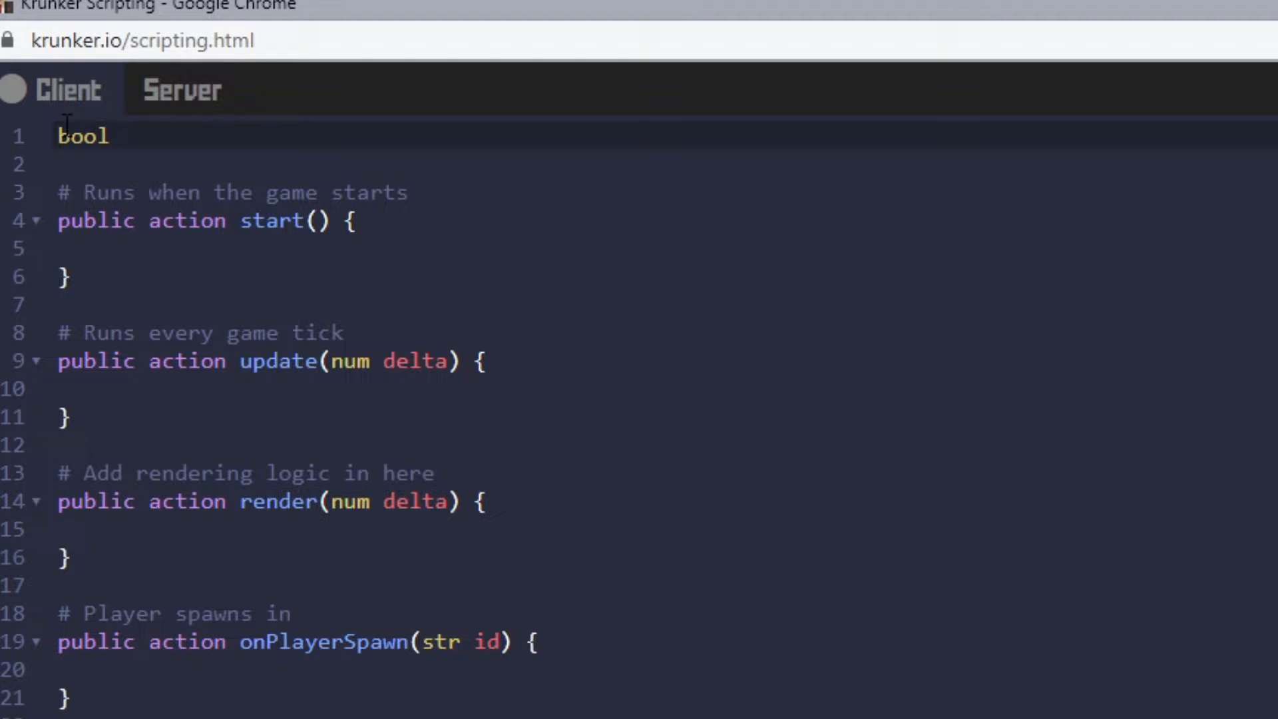
type("spa")
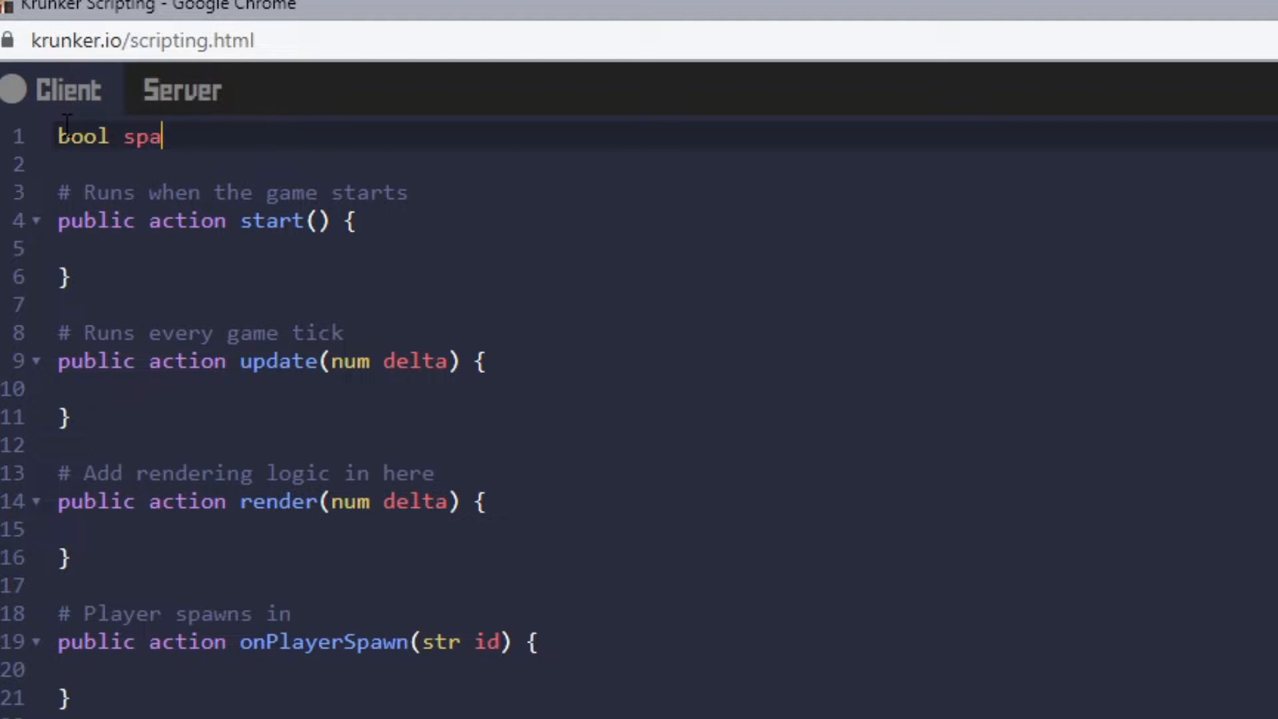
type("ceKey")
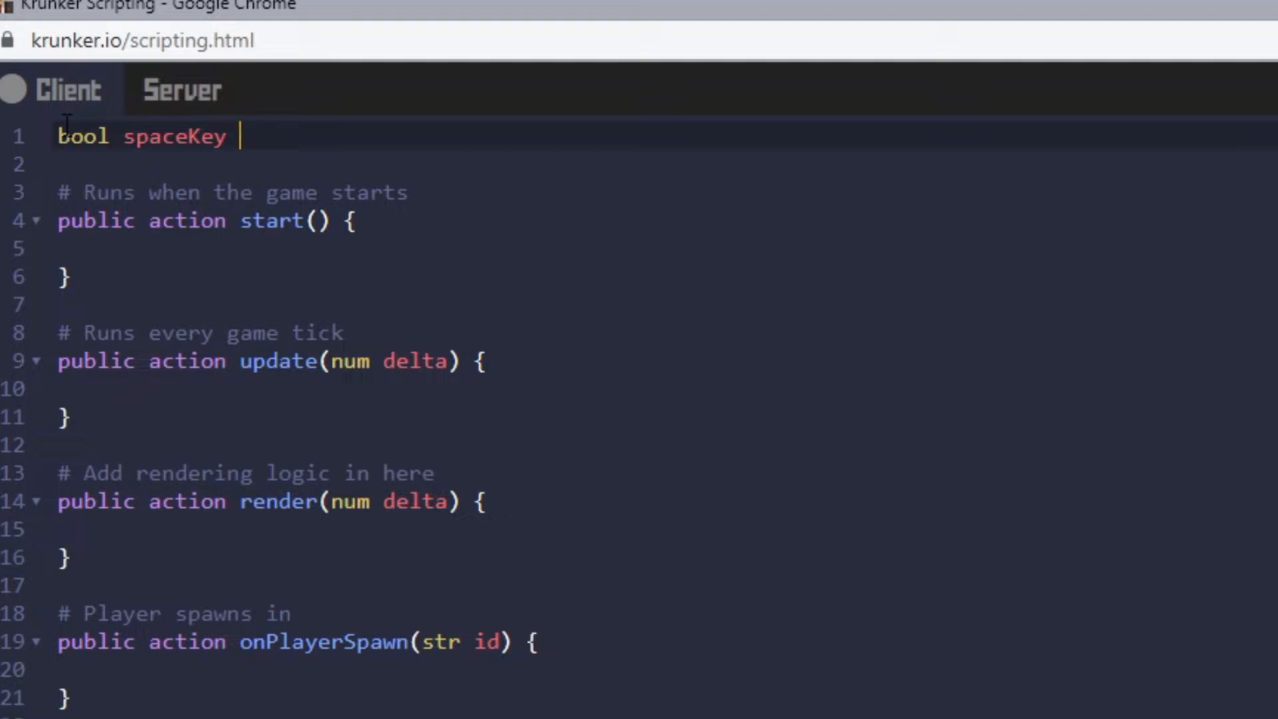
type("= false;")
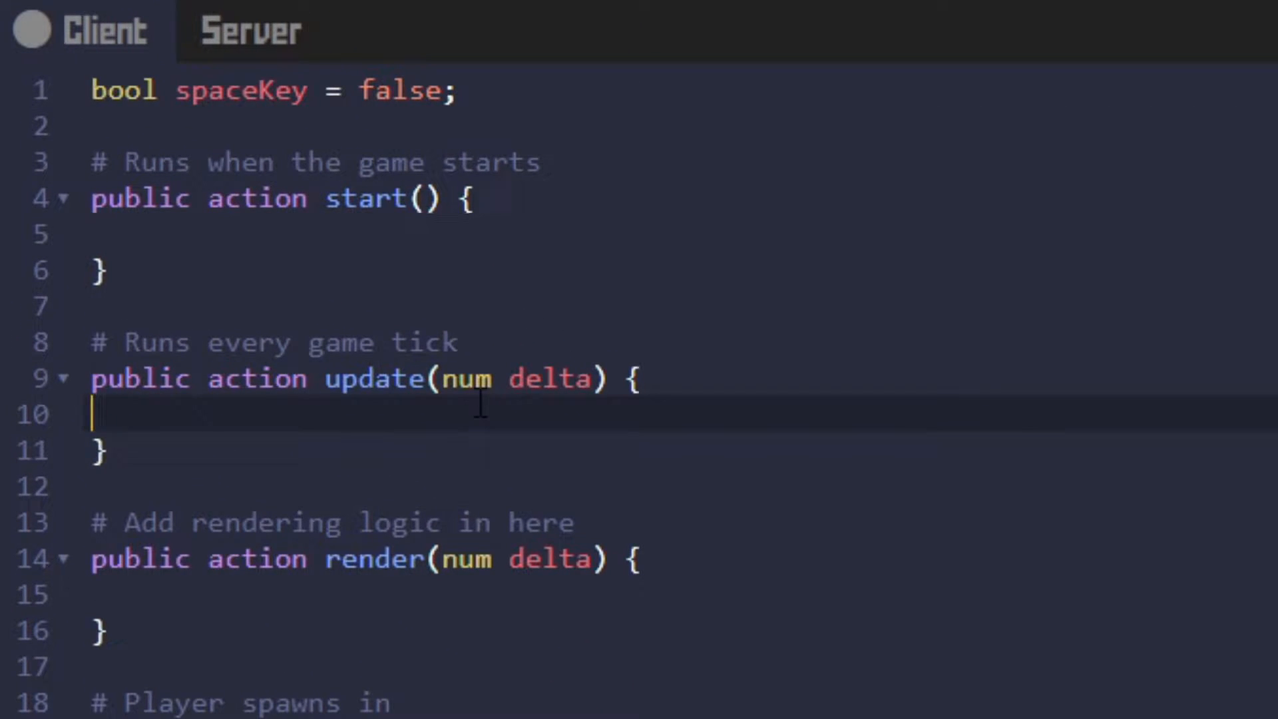
- In update(), assign spaceKey = GAME.INPUTS.keyDown(keyCode);
type("spaceKey")
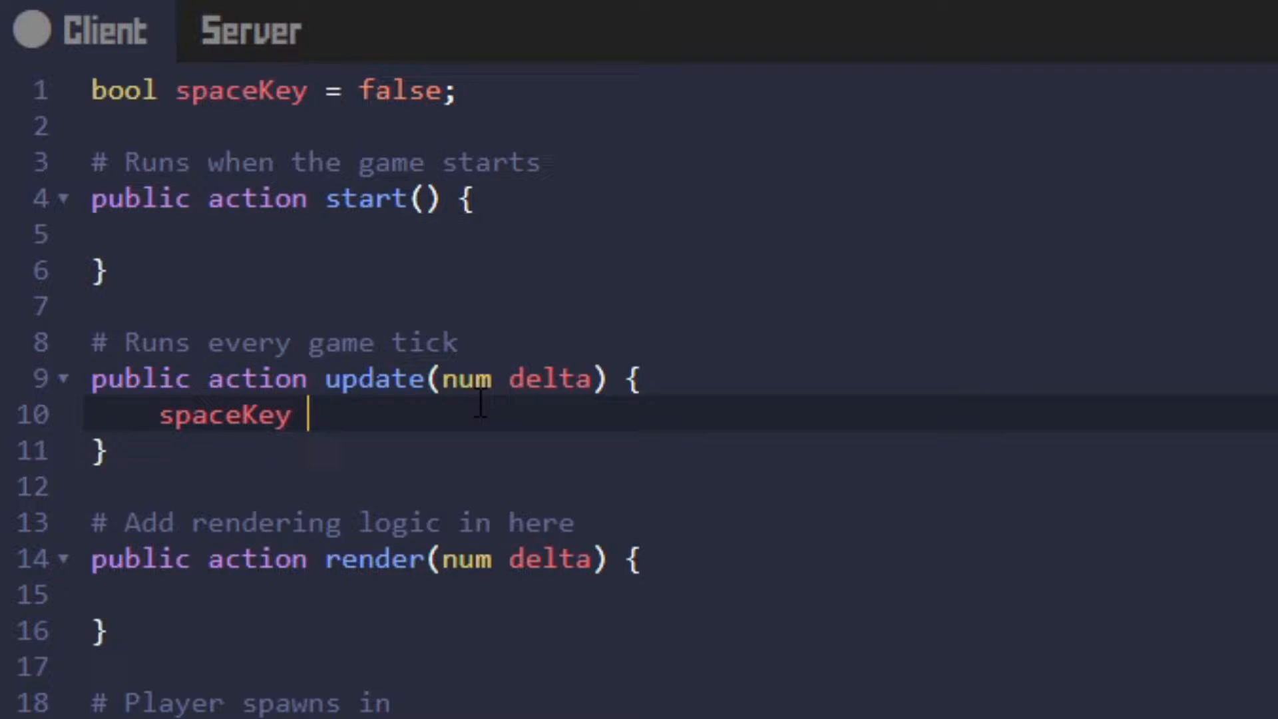
type("= GAM")
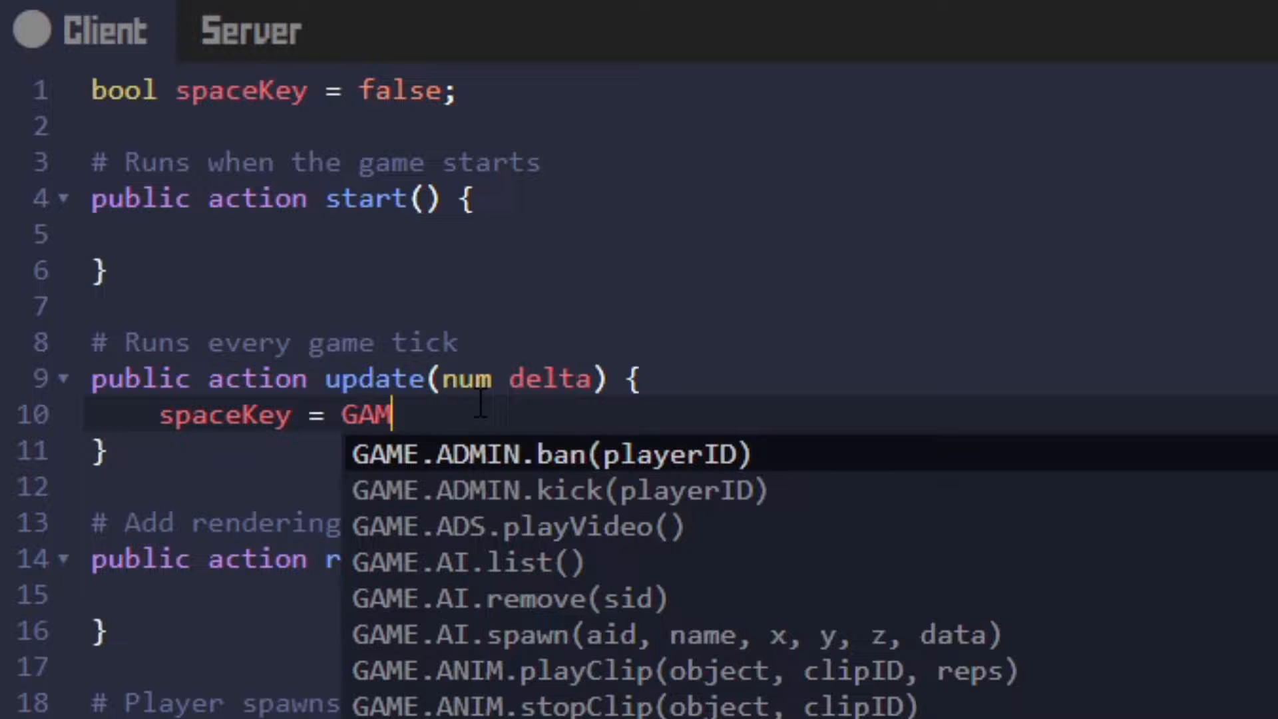
type("E.INPUTS.keyDown(keyCode")
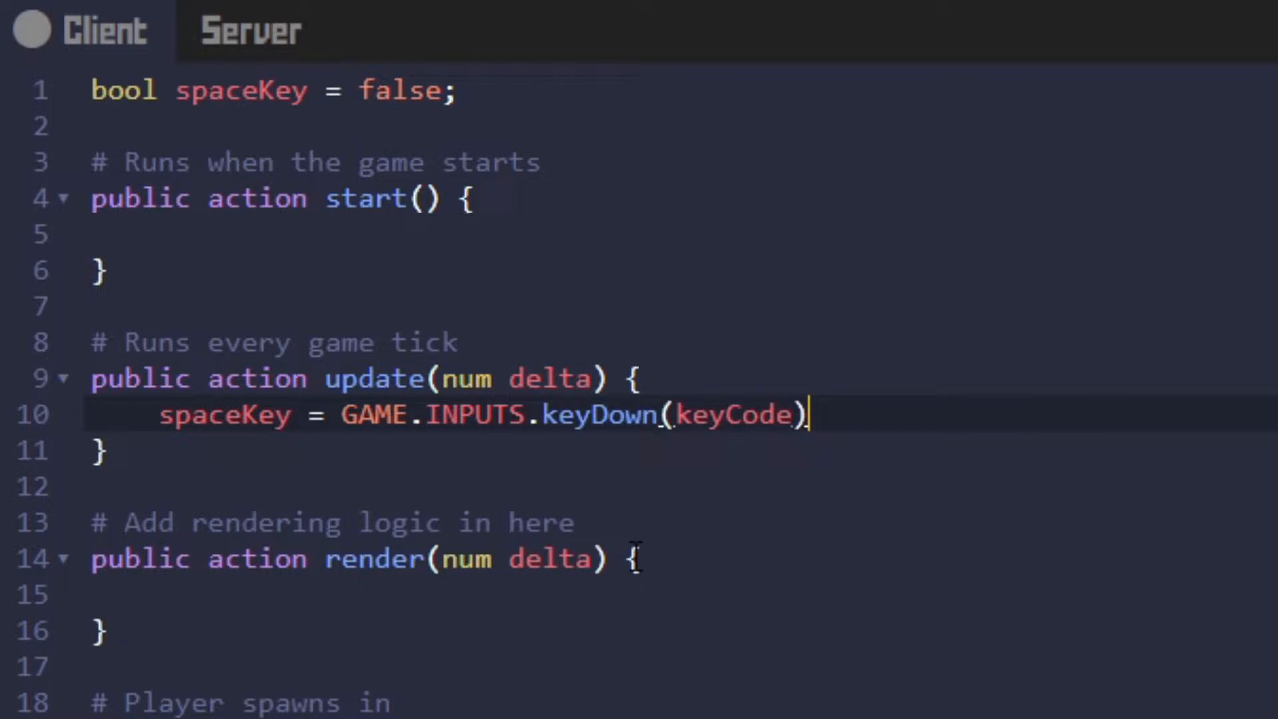
type(";")
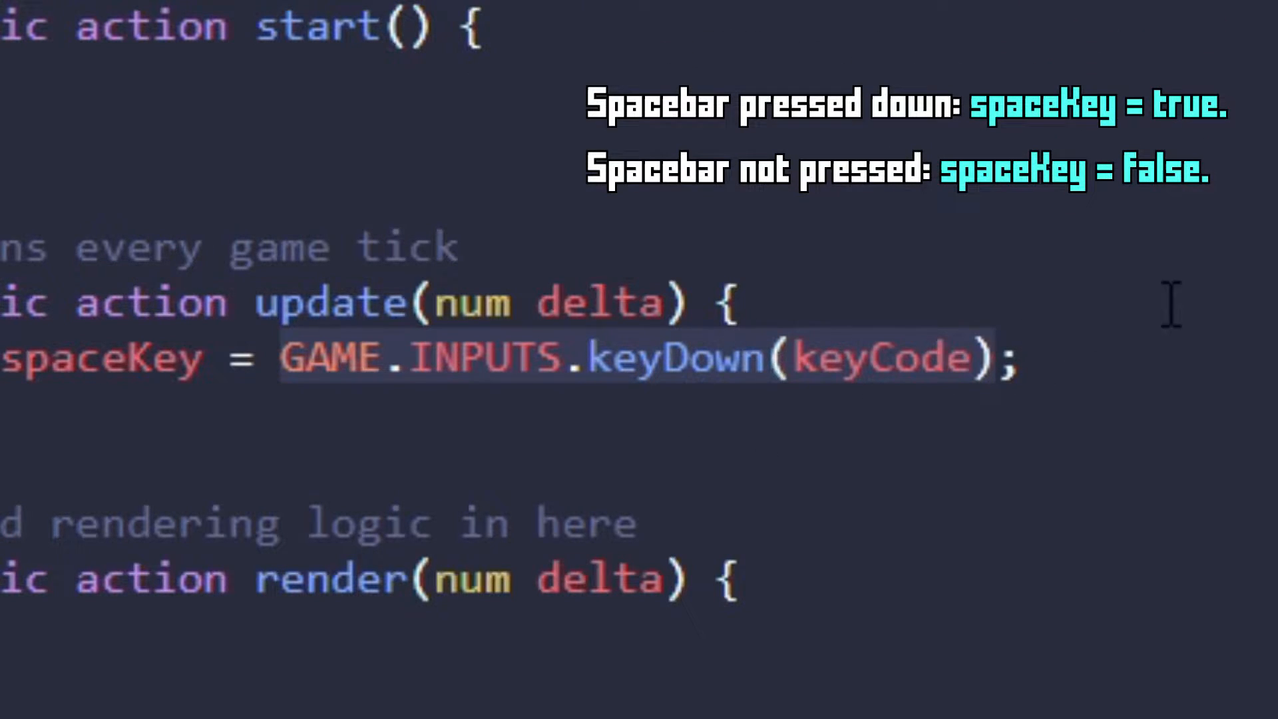
mouse_move(757, 358)
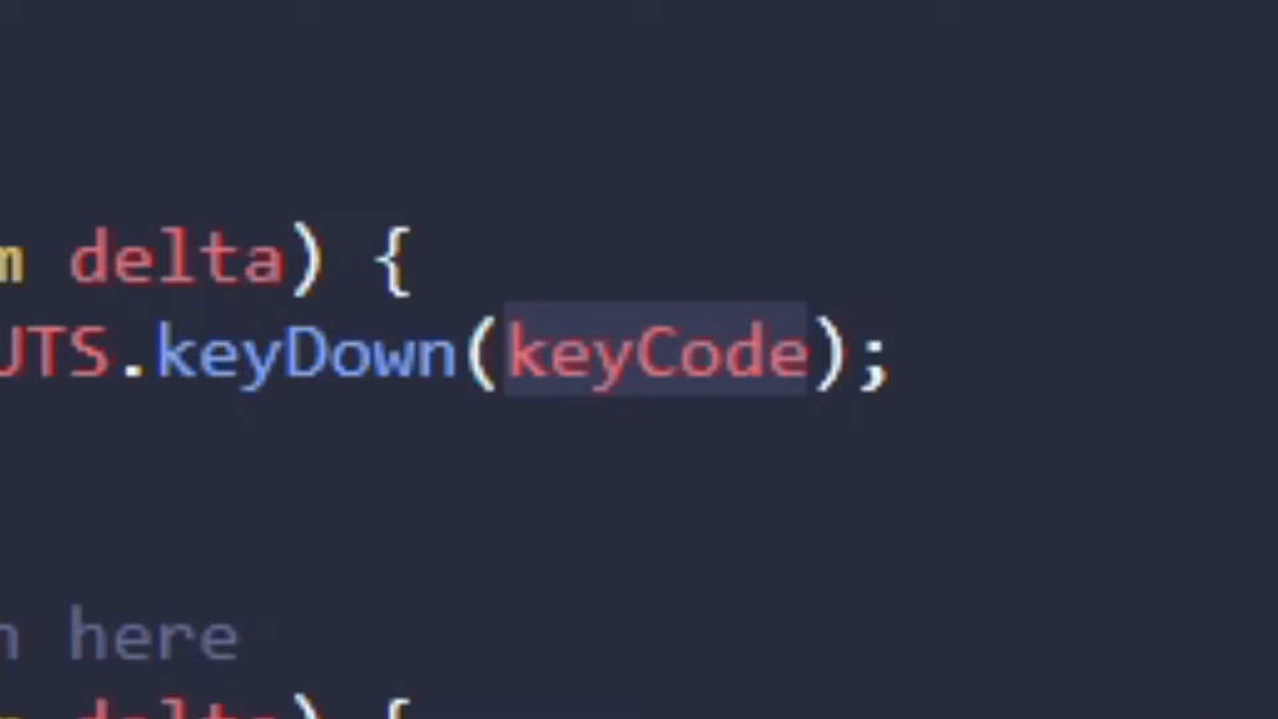
- Look up the spacebar's keyCode (32) on the Toptal key code page
left_click(73, 11)
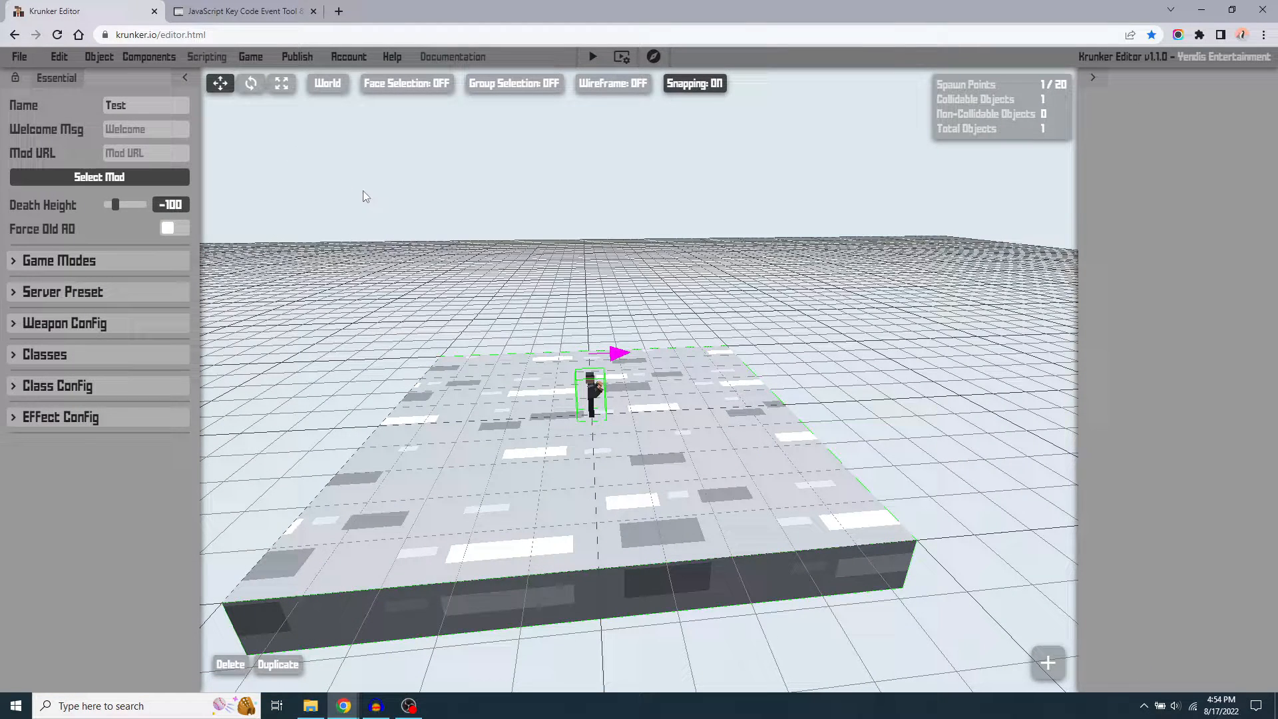
mouse_move(251, 30)
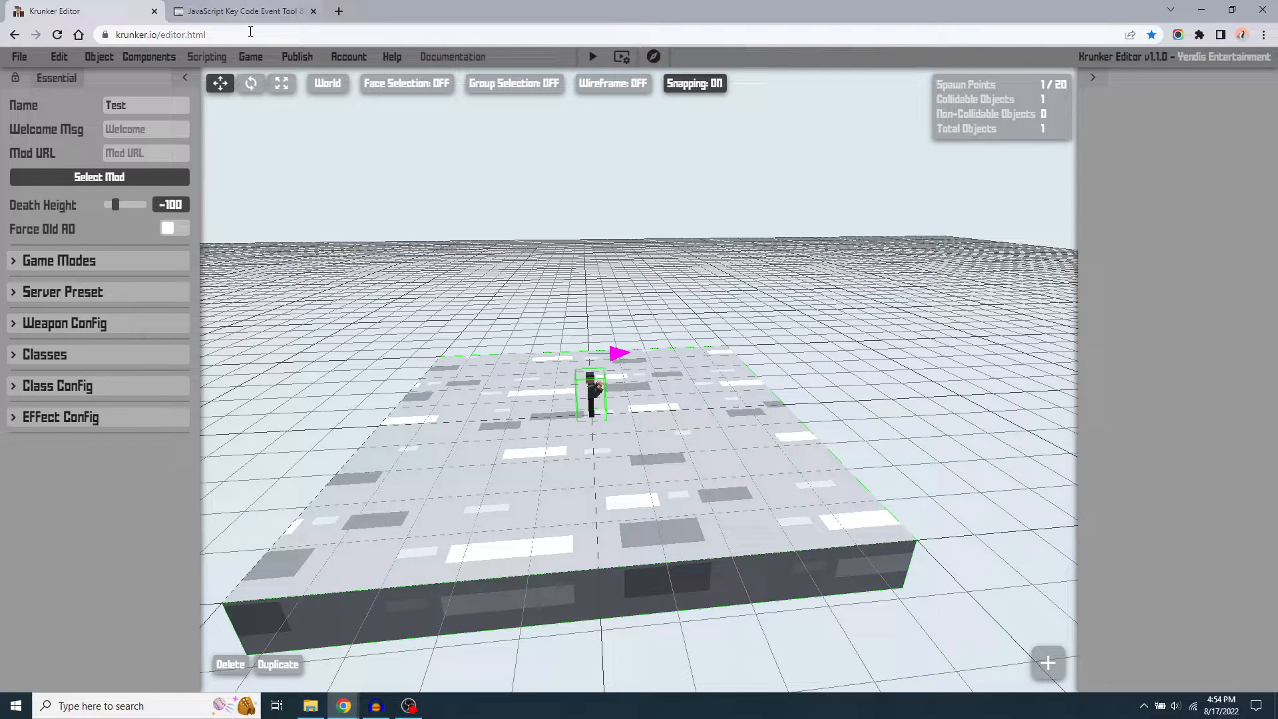
left_click(243, 10)
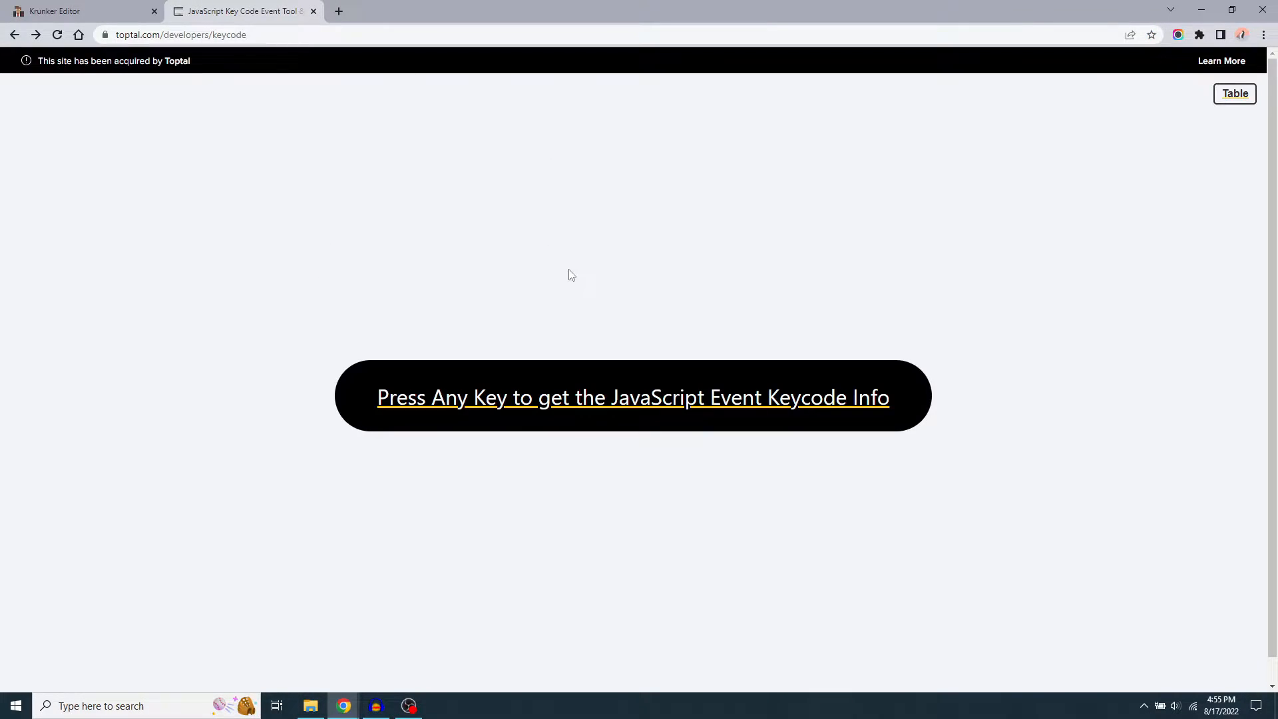
mouse_move(583, 233)
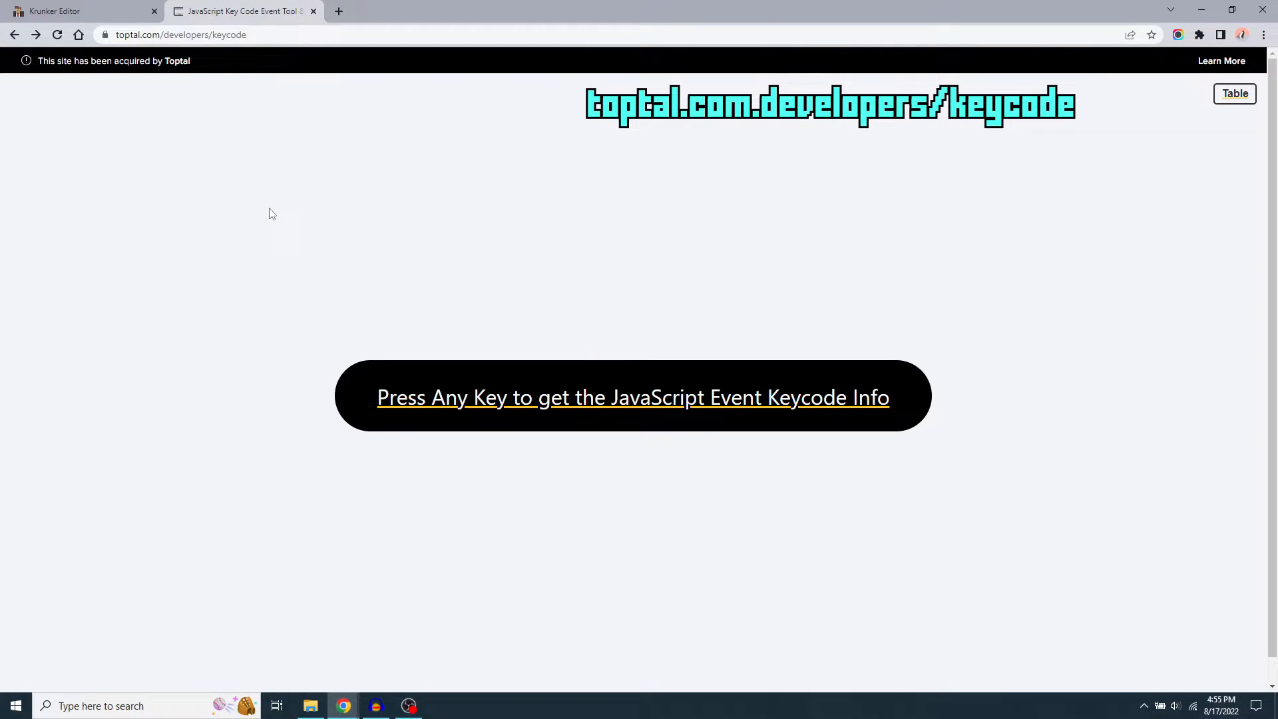
mouse_move(369, 292)
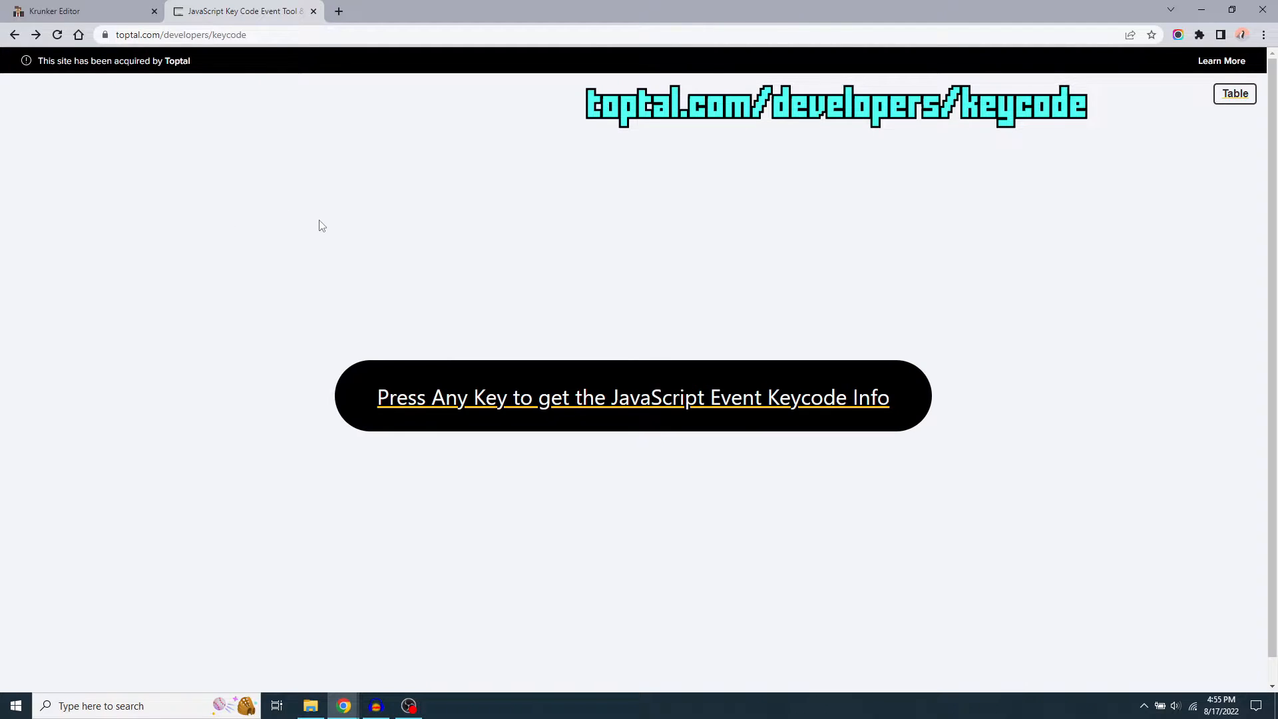
mouse_move(460, 197)
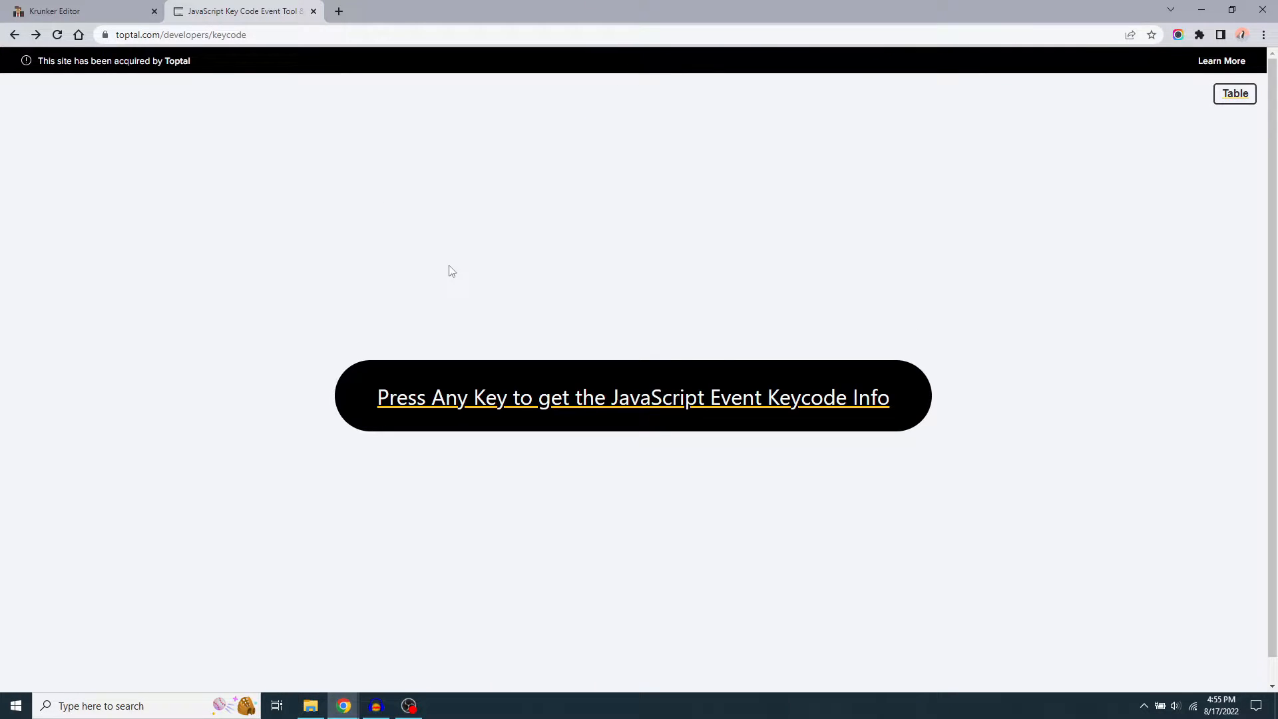
mouse_move(812, 177)
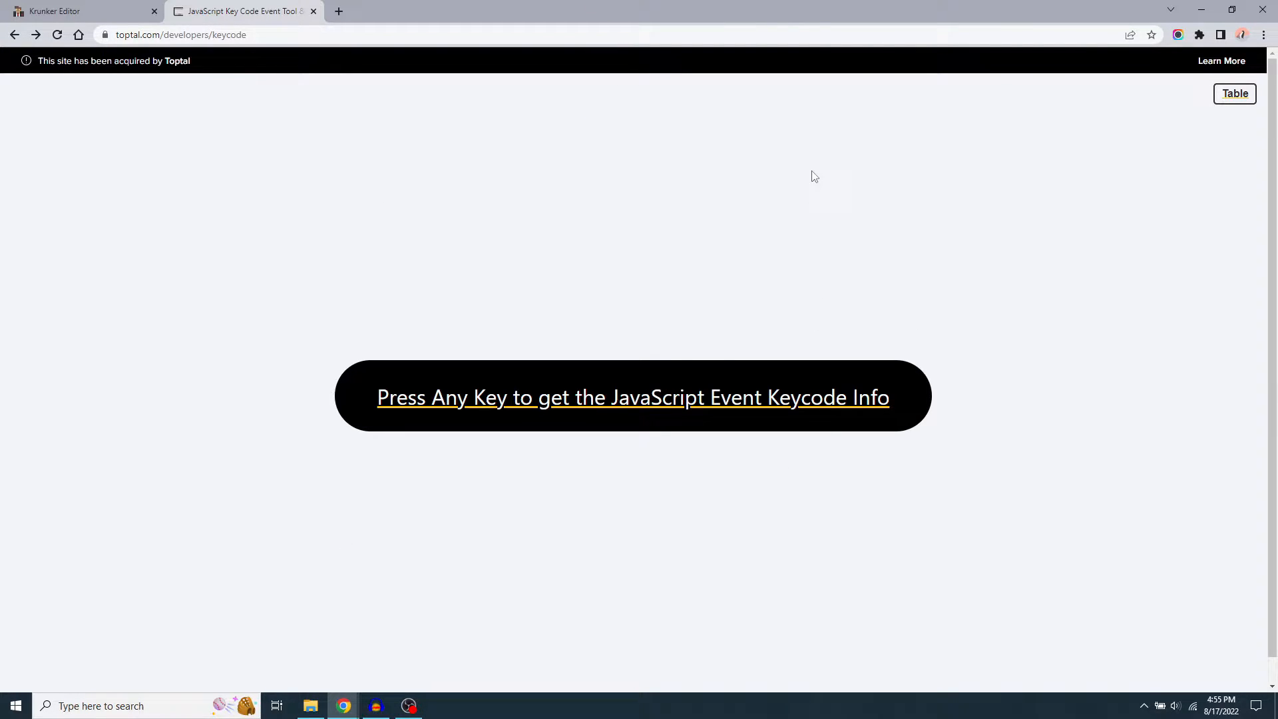
key("space")
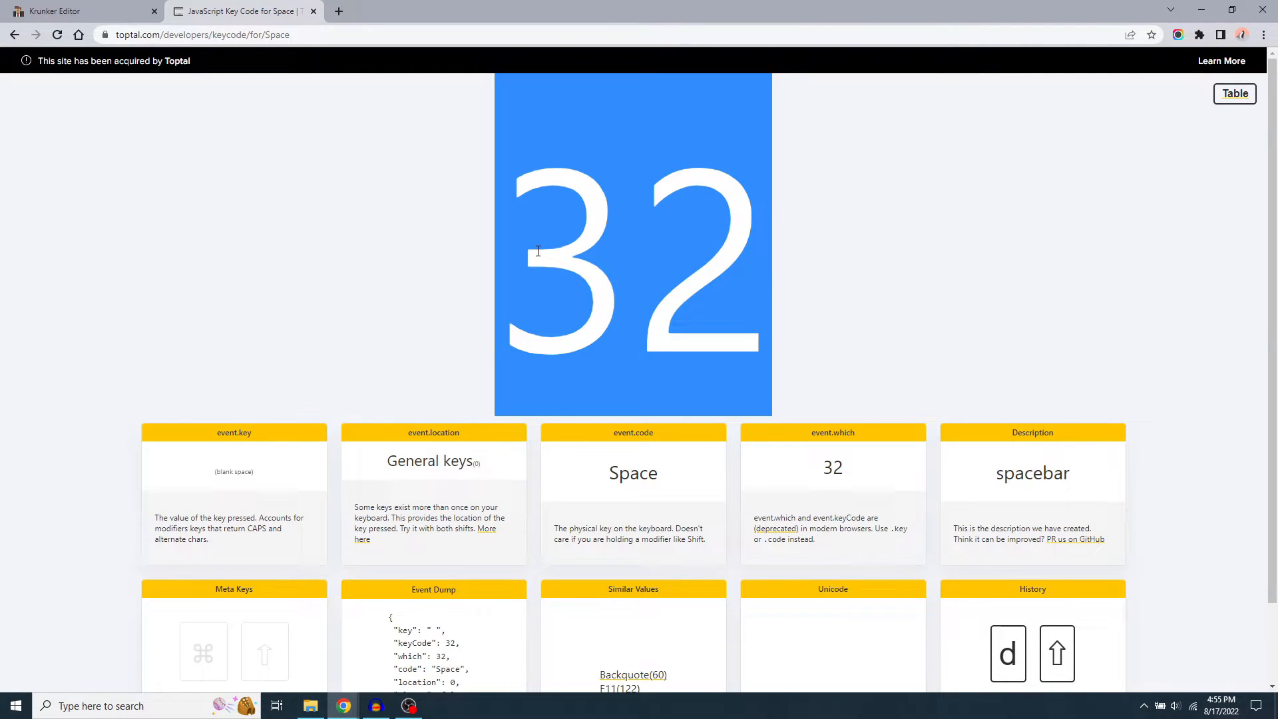
mouse_move(676, 333)
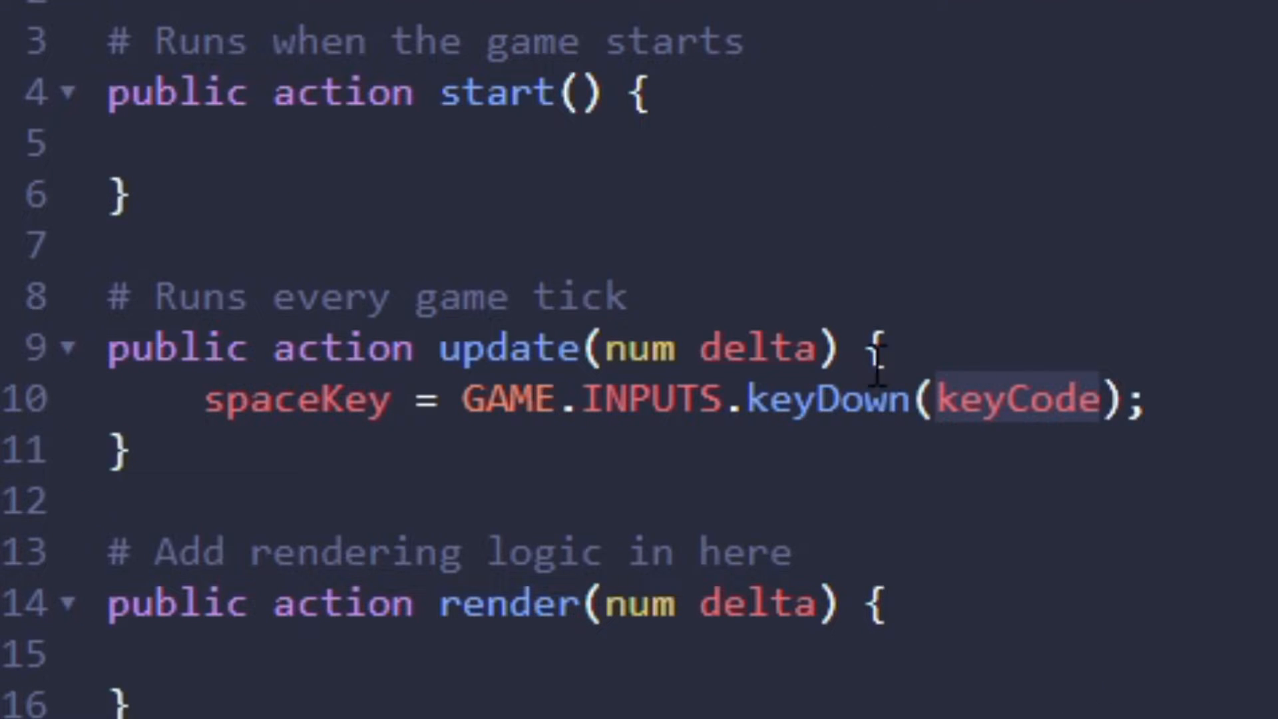
mouse_move(1034, 411)
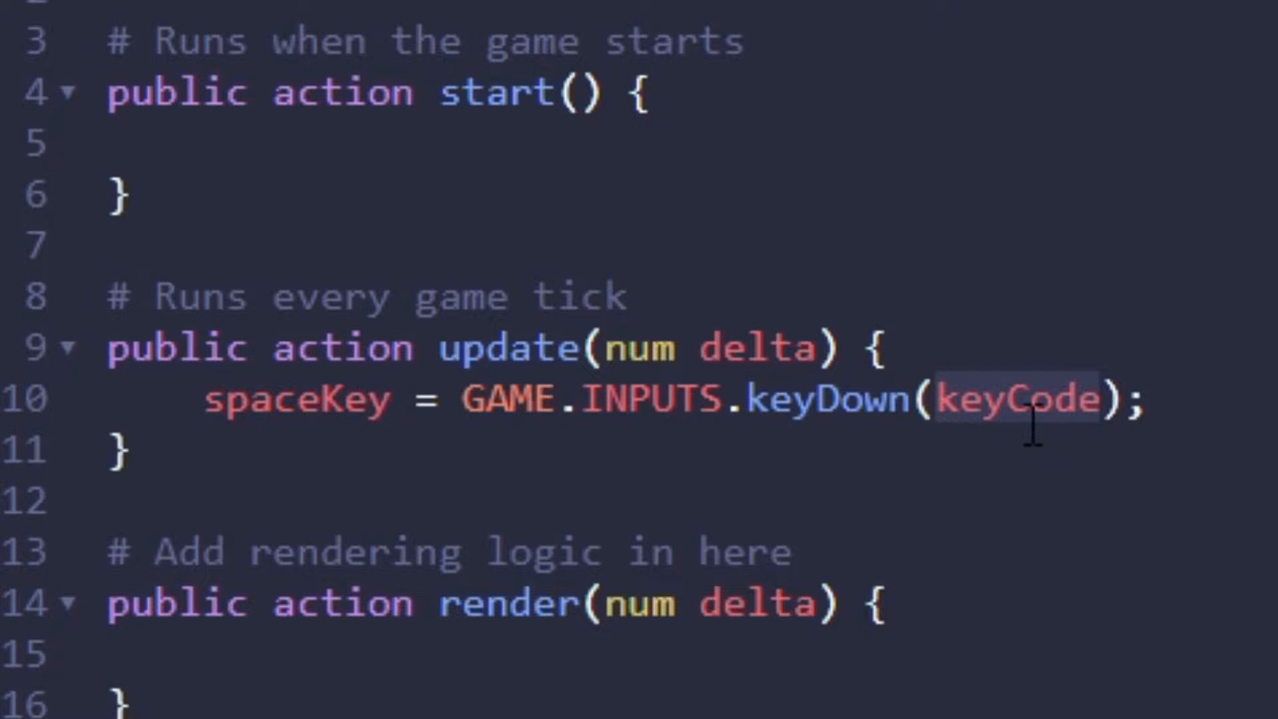
- Use 32 in keyDown and declare str downColor = ""; in the render action
type("32")
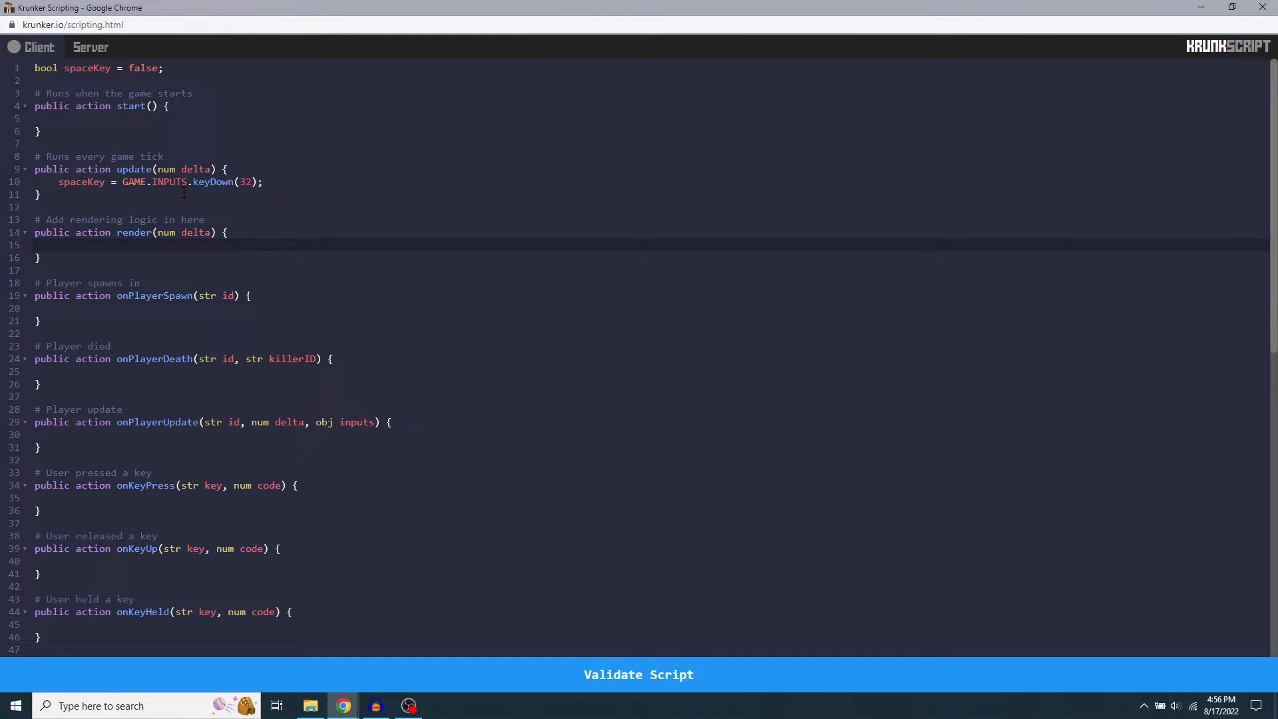
left_click(58, 245)
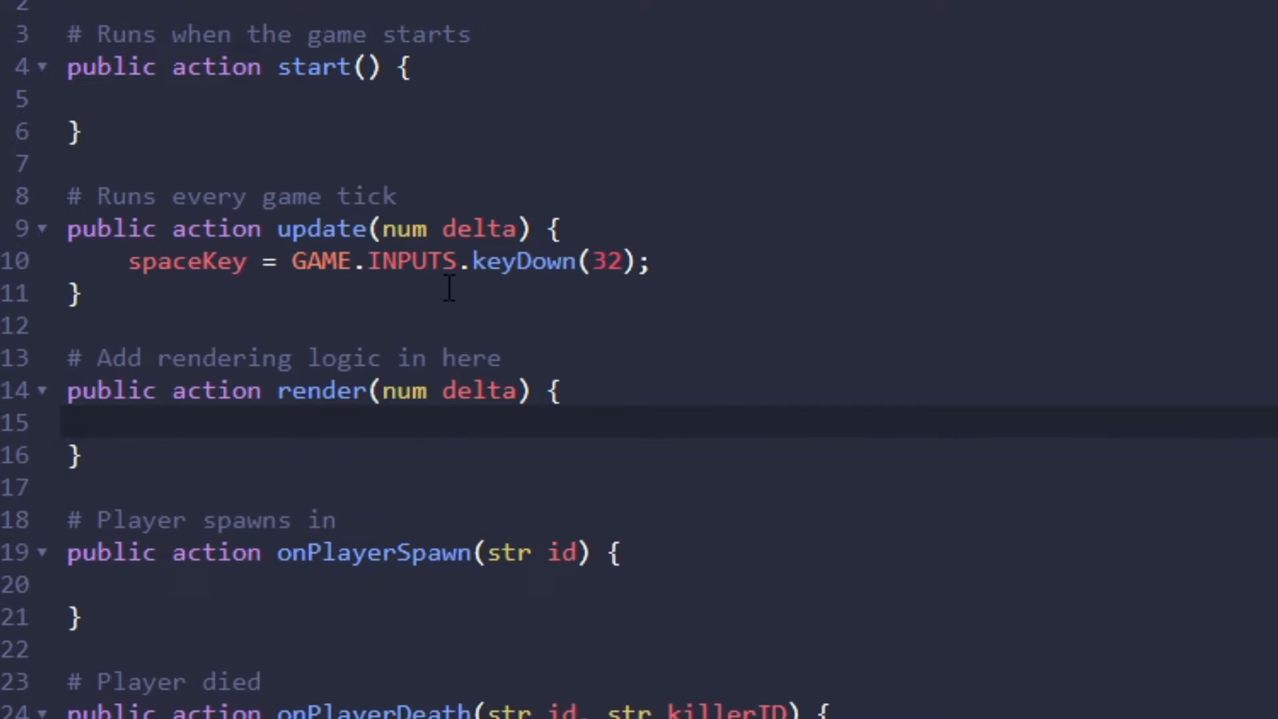
type("str")
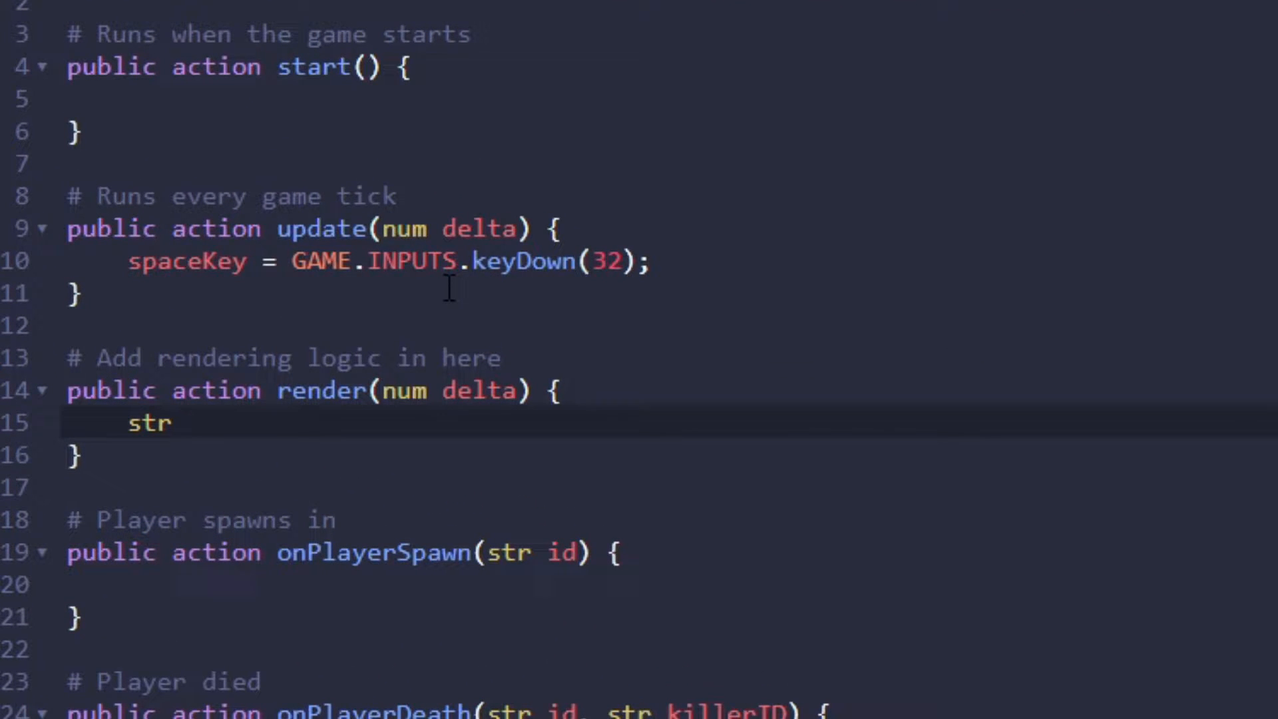
type("down")
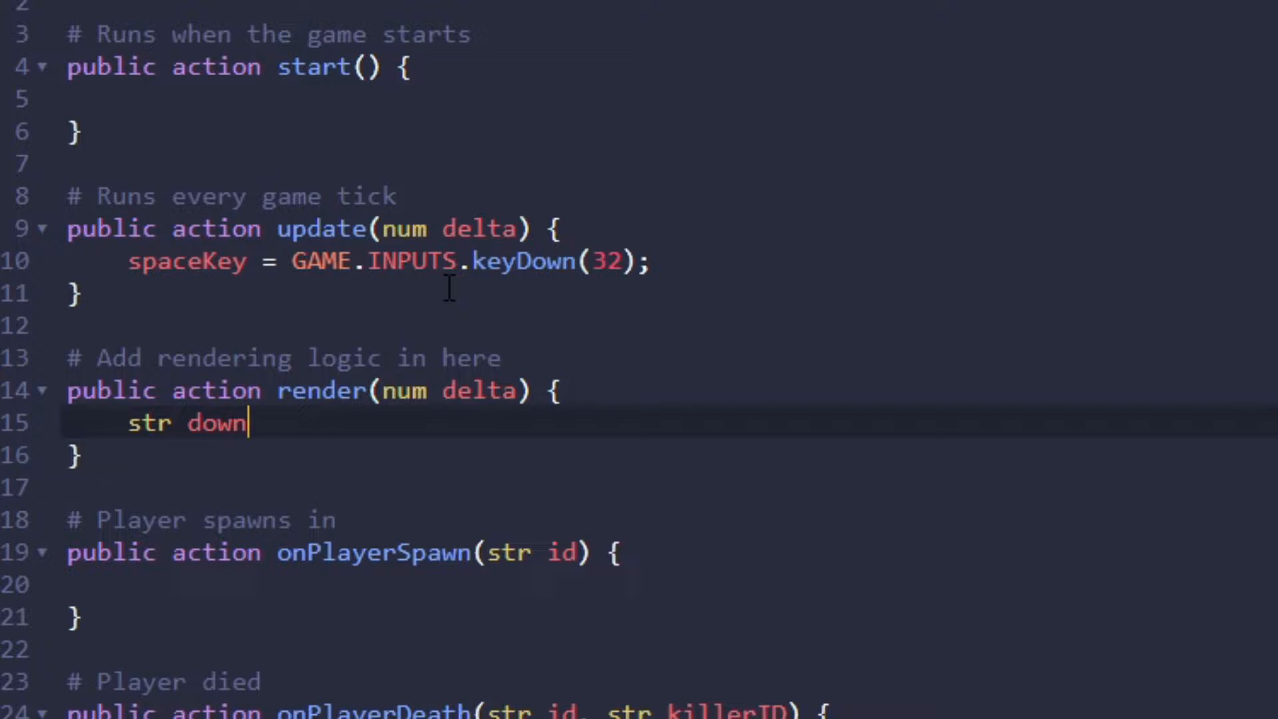
type("Color =")
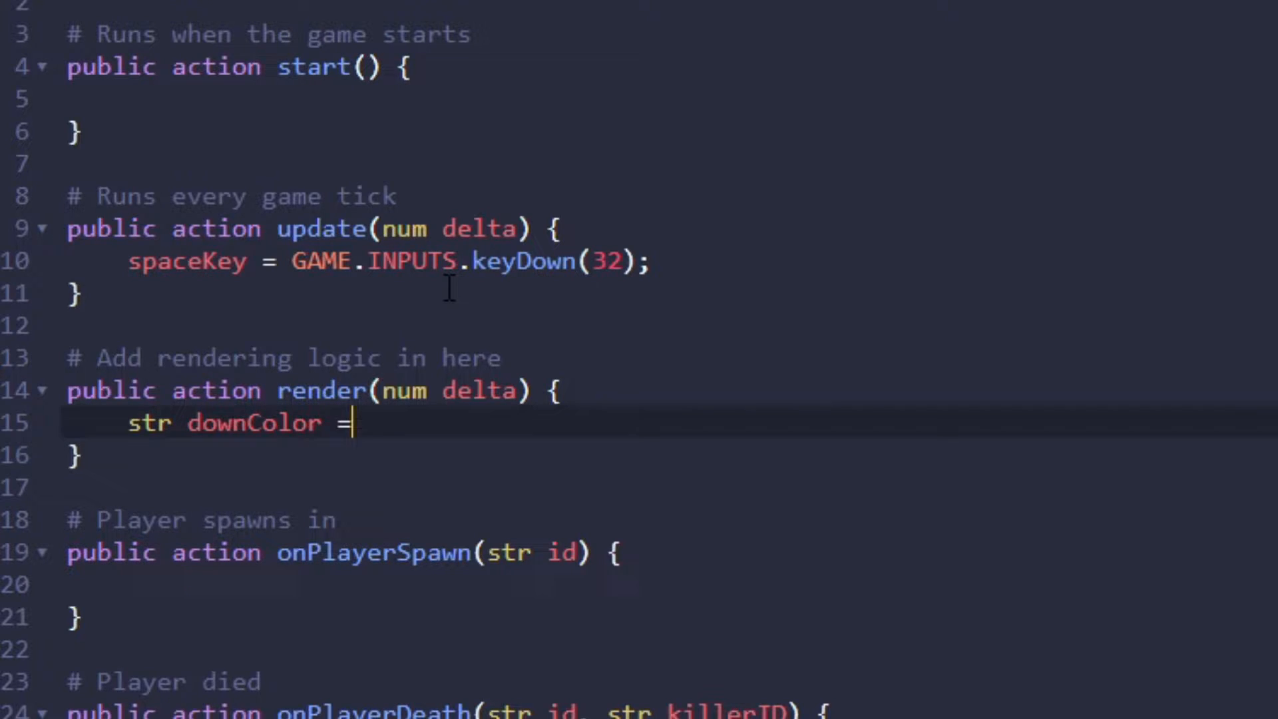
type("\"\"")
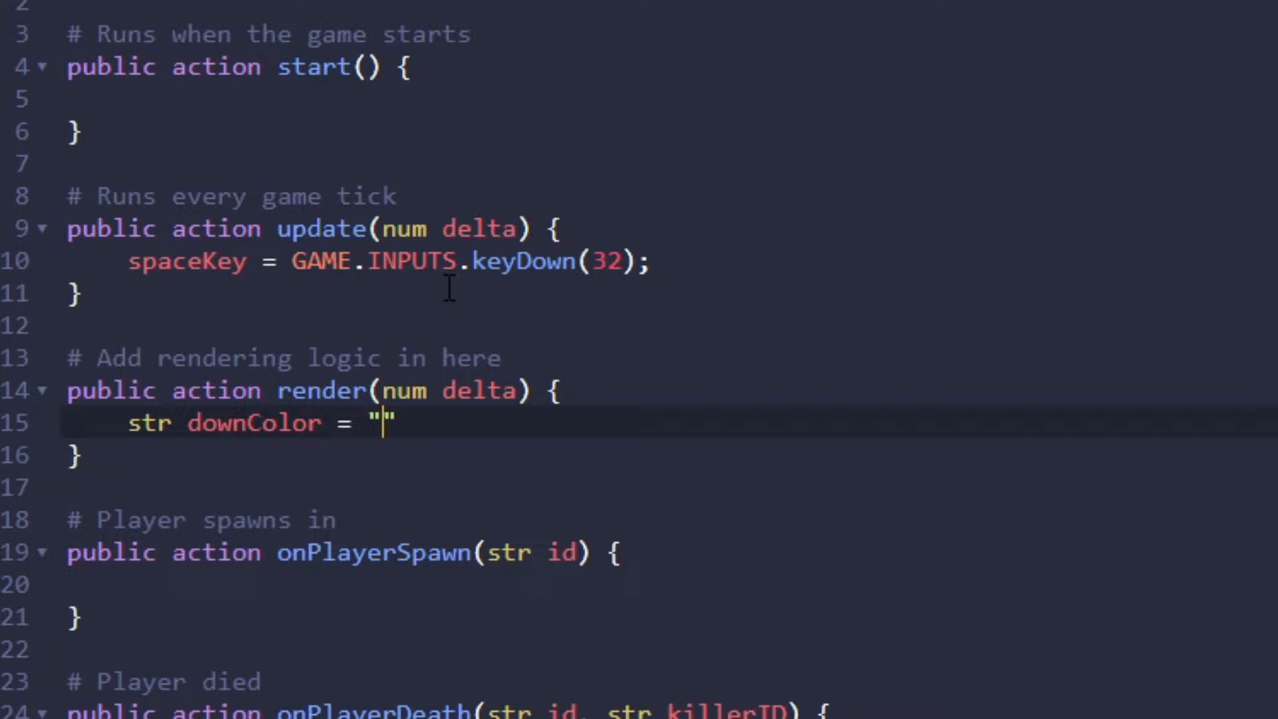
type("\";")
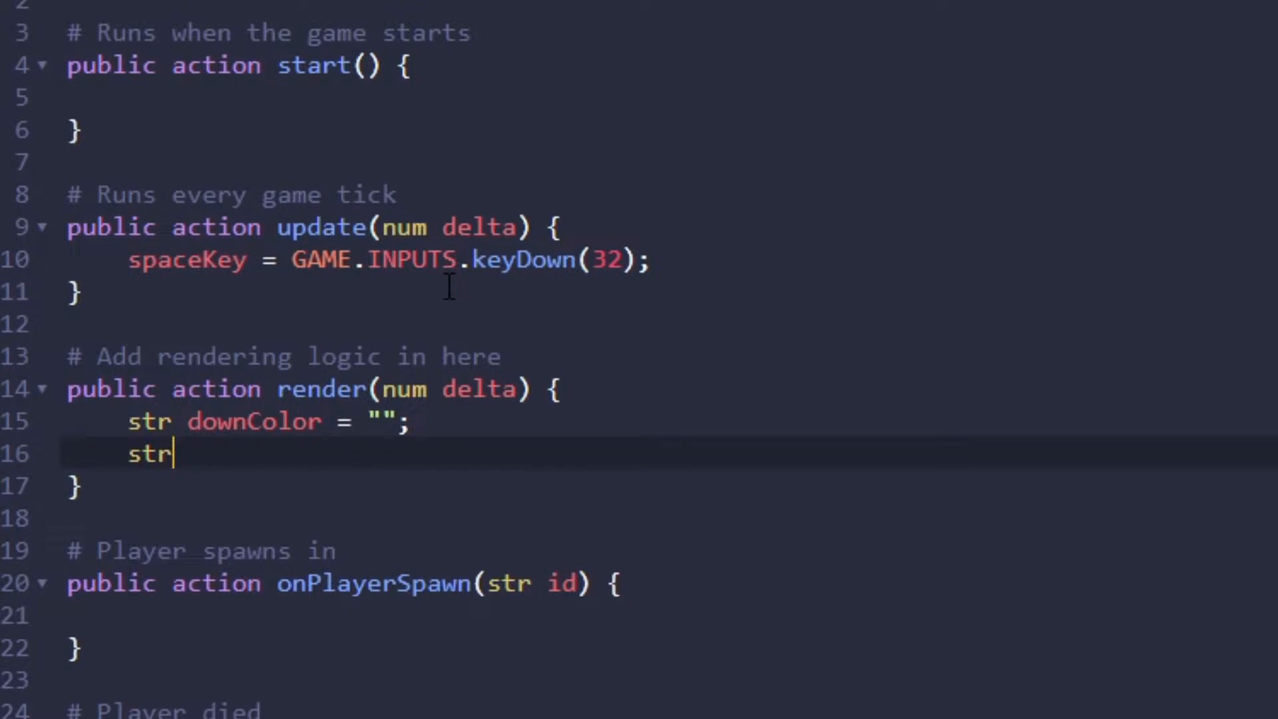
- Declare str upColor = ""; on the next line of render
type("upColo")
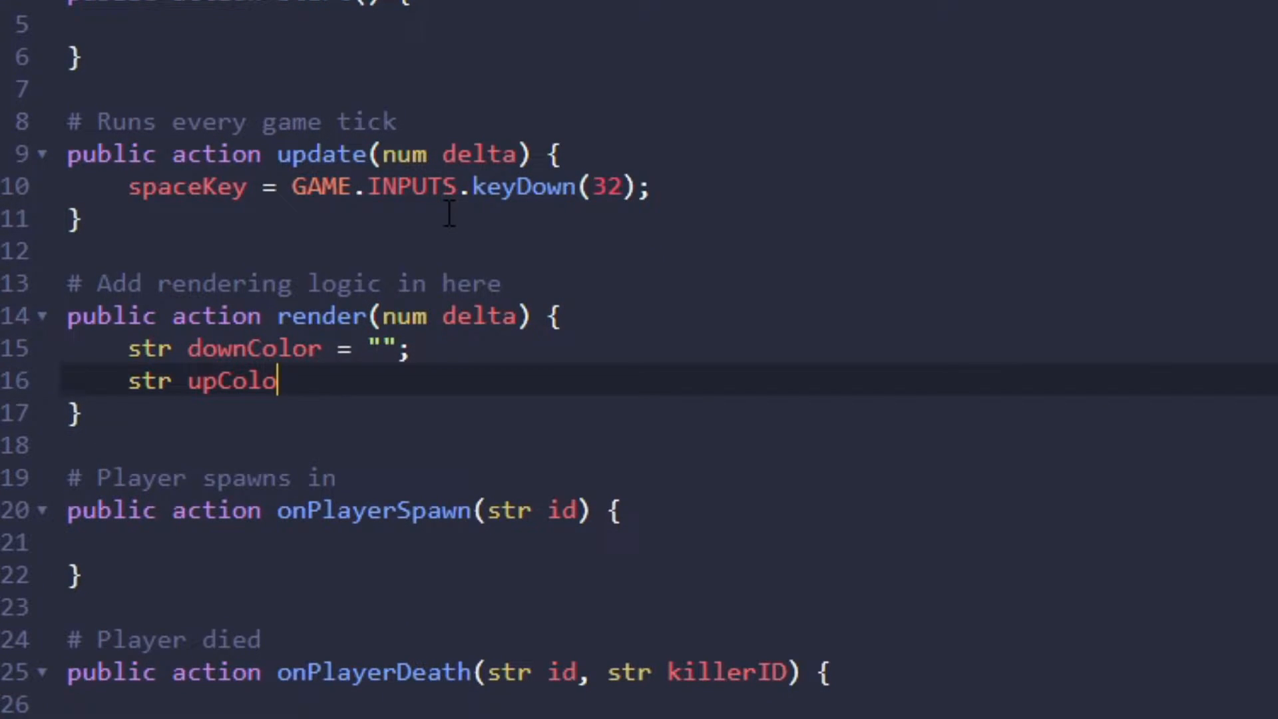
type("r =")
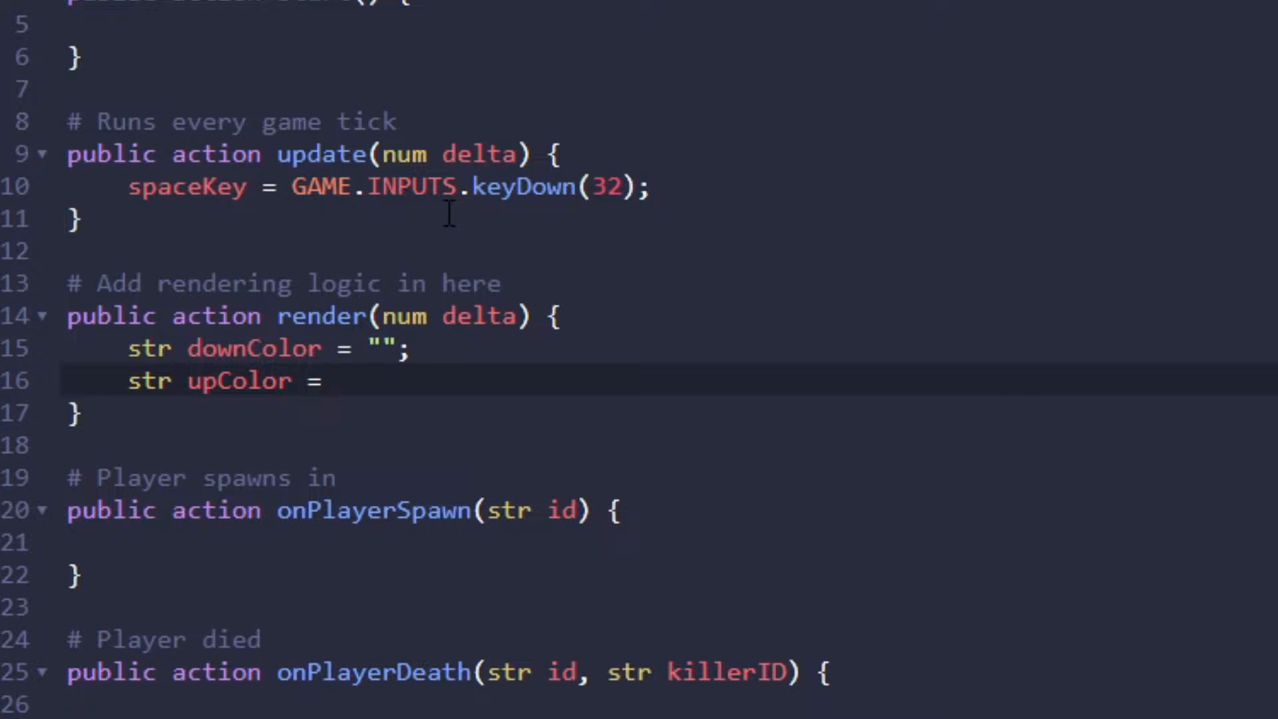
type("\"\";")
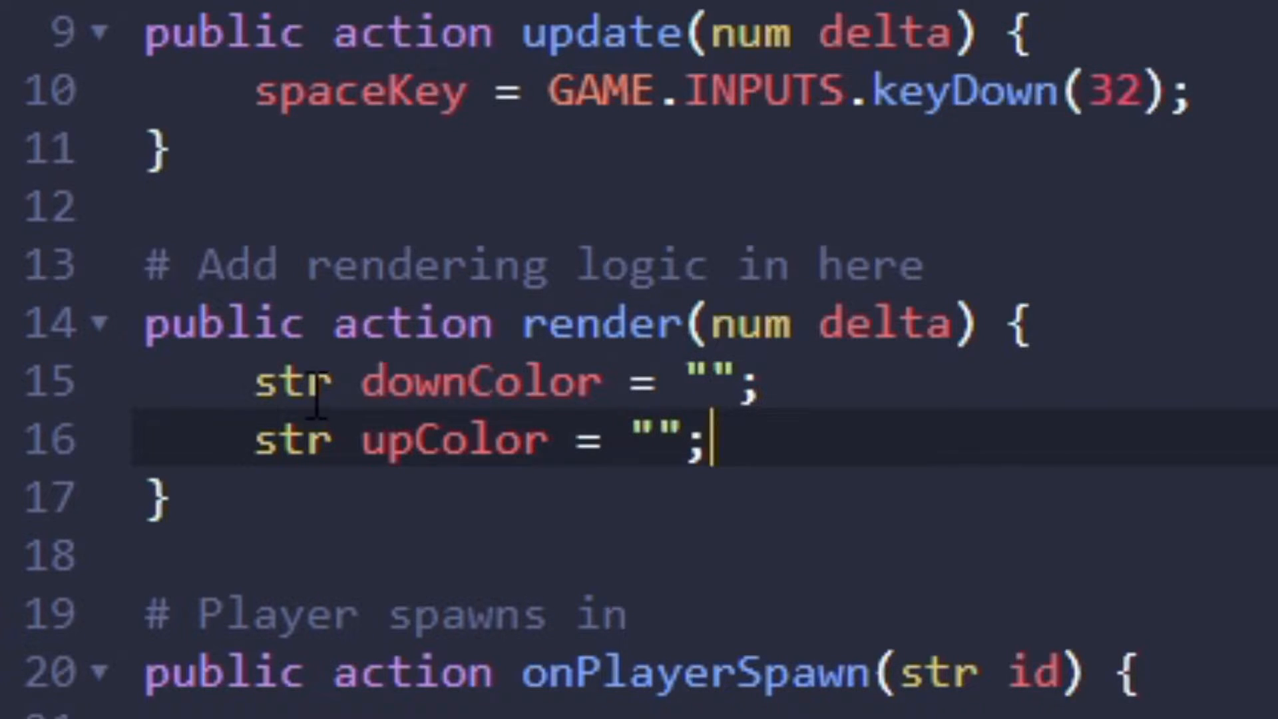
mouse_move(1027, 322)
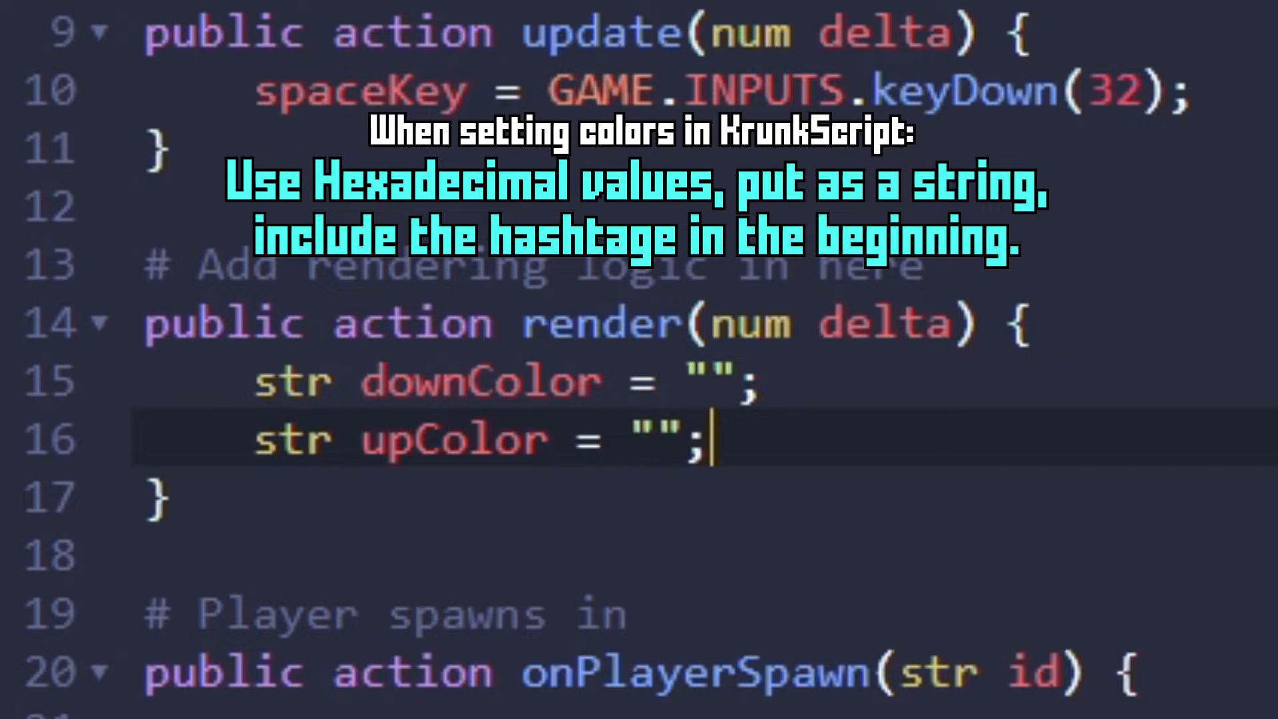
- After checking the map editor's Color field format, set downColor to "#FF7878" and upColor to "#2B1010"
left_click(82, 10)
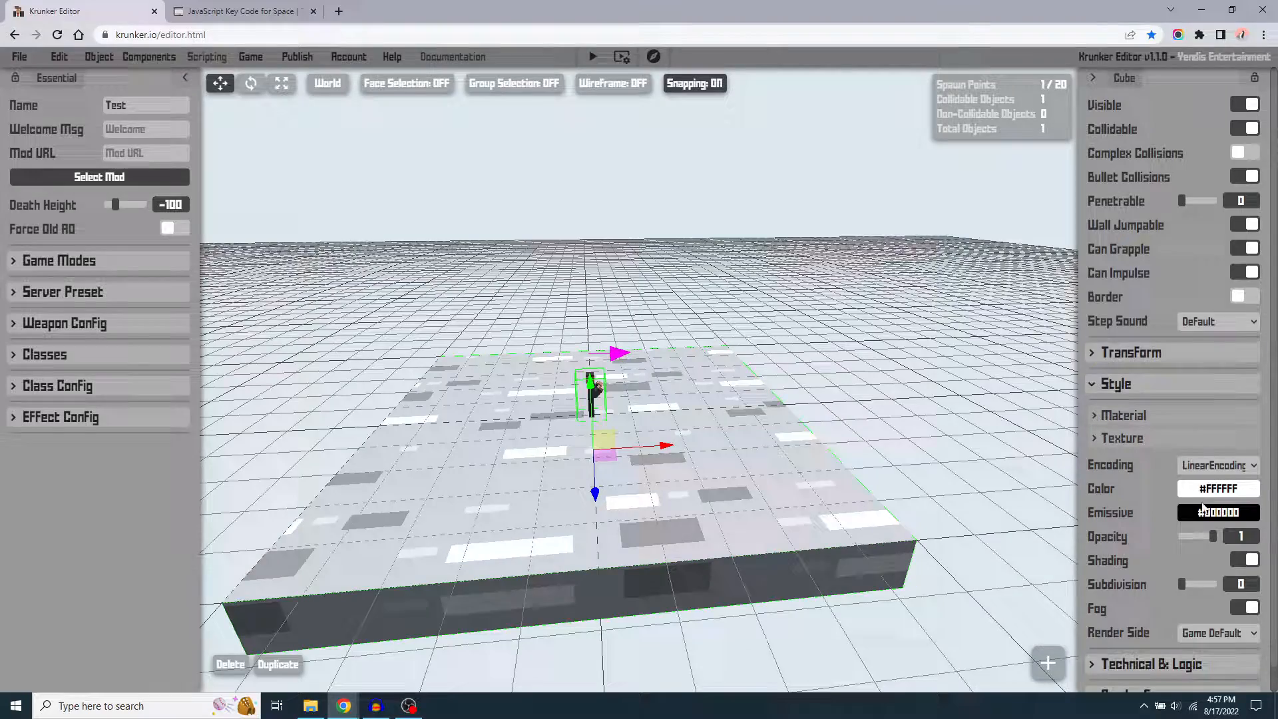
left_click(1219, 489)
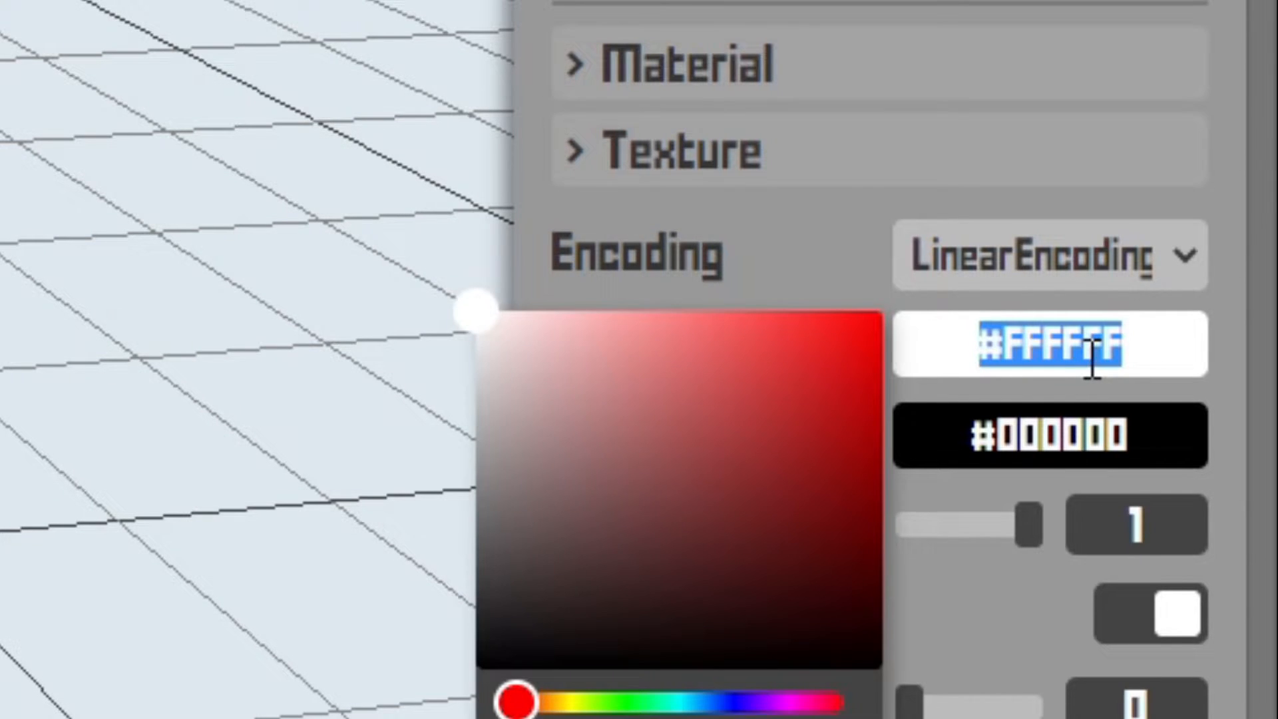
mouse_move(641, 362)
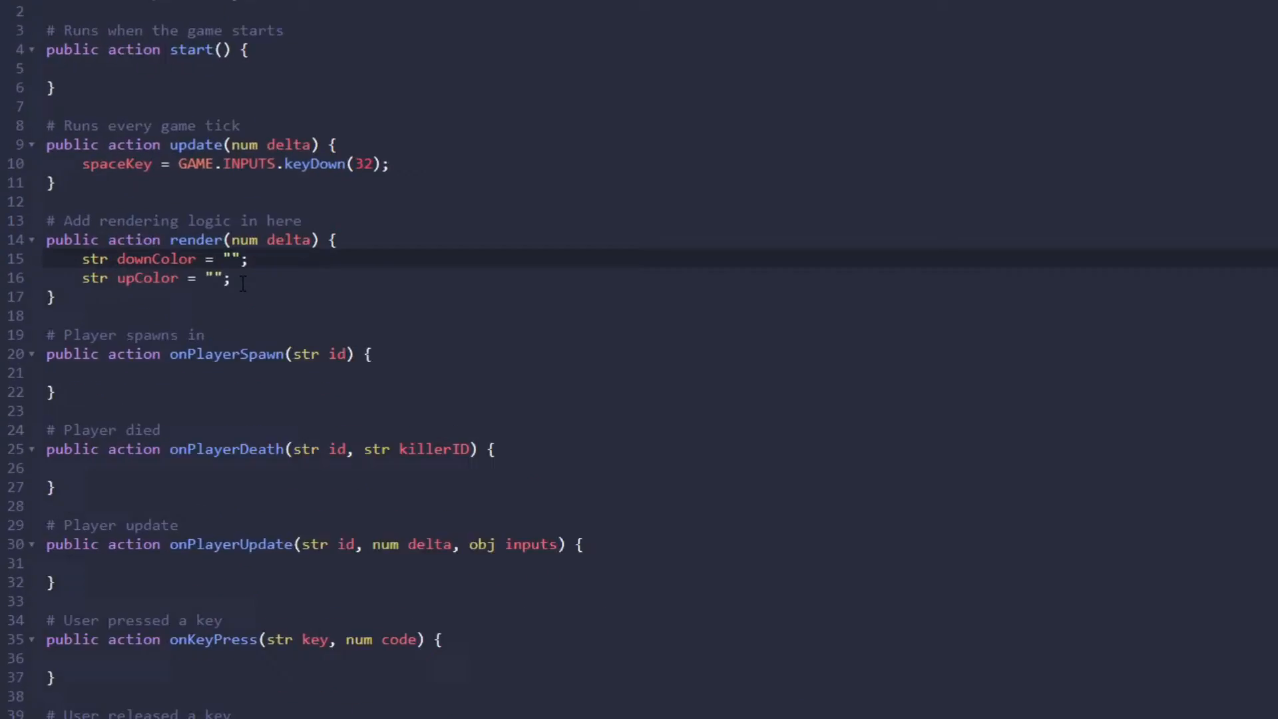
type("#FF7878")
left_click(662, 277)
type("#2B1010")
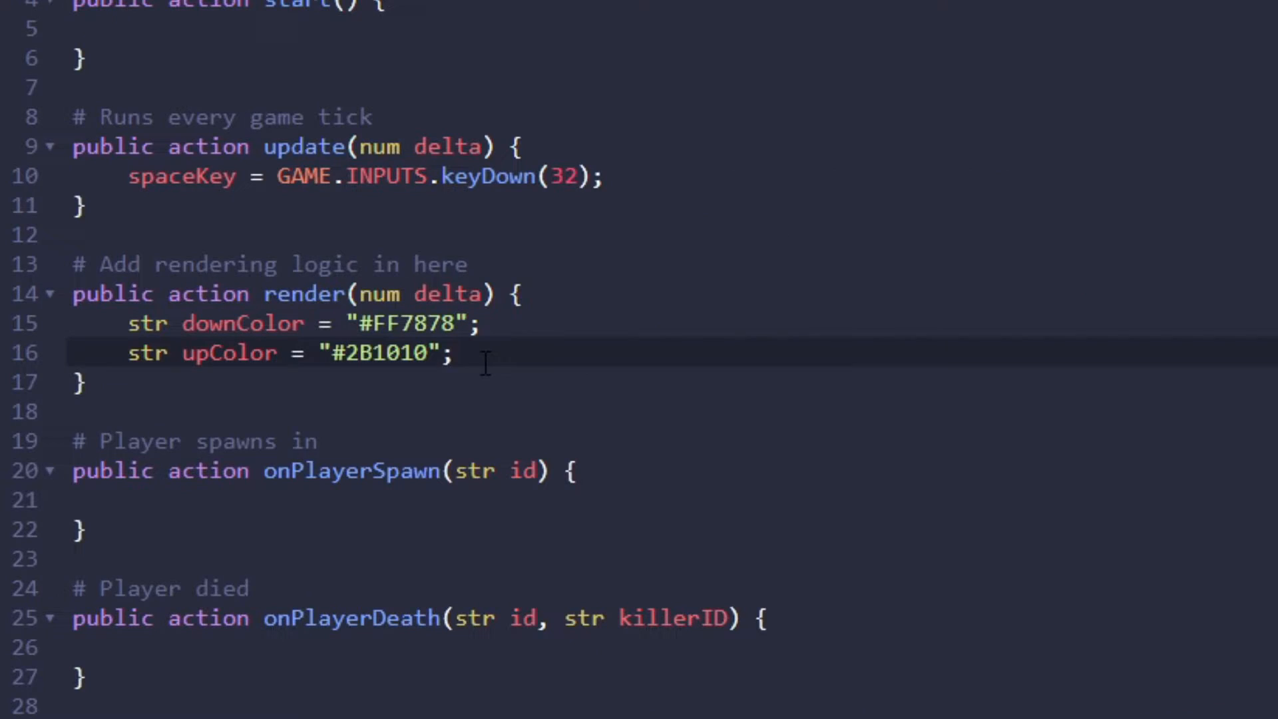
key("Enter")
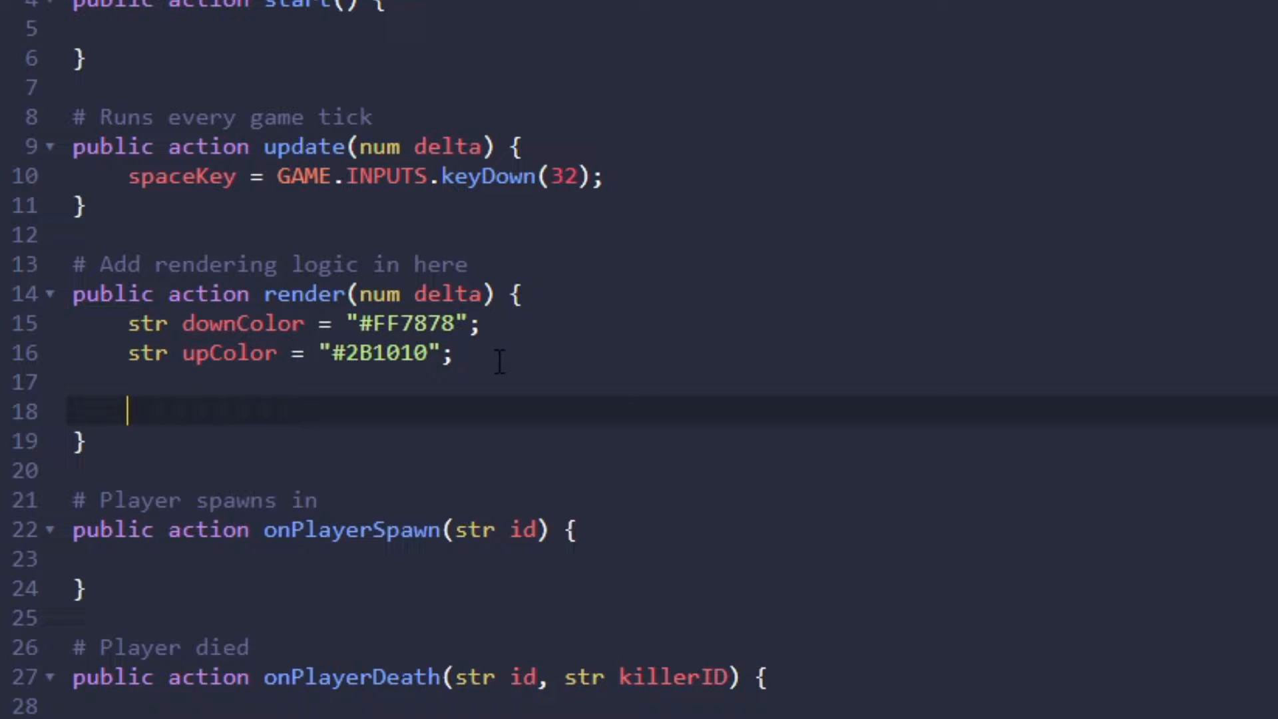
- Declare str spaceKeyColor = "#2B1010"; below the colour variables
type("str")
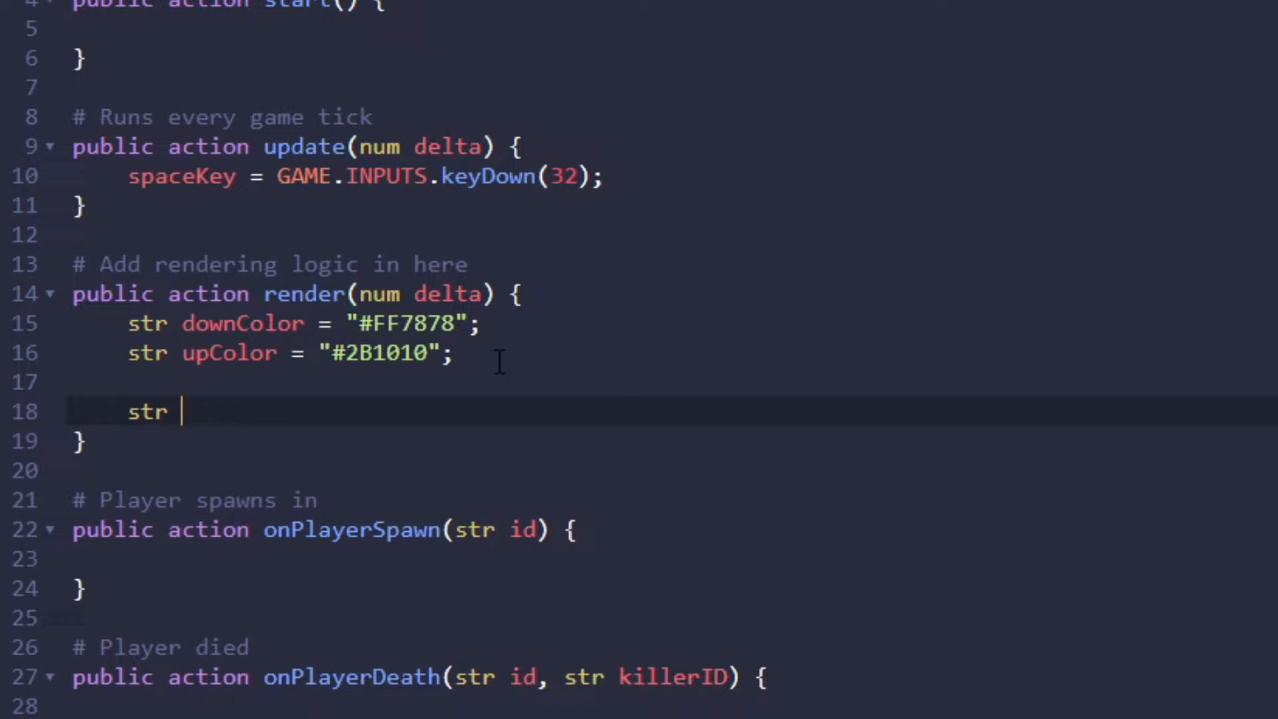
type("spaceKeyColor")
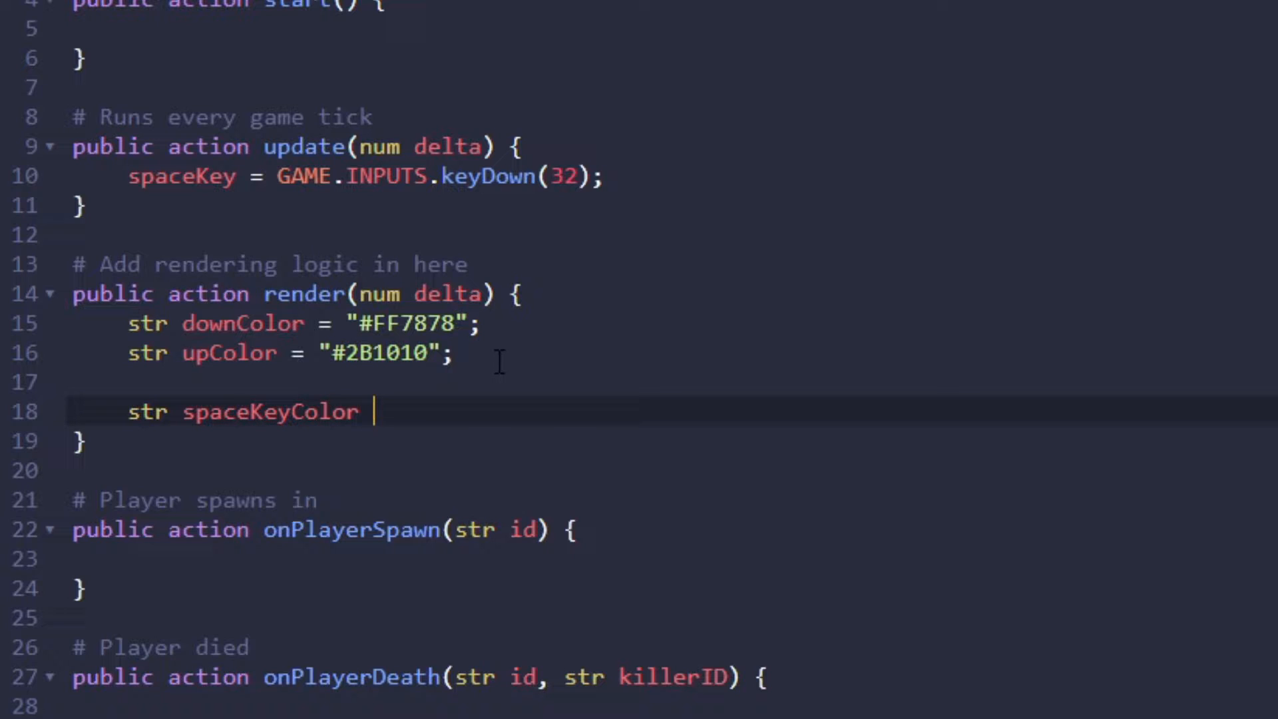
type("= \"\"")
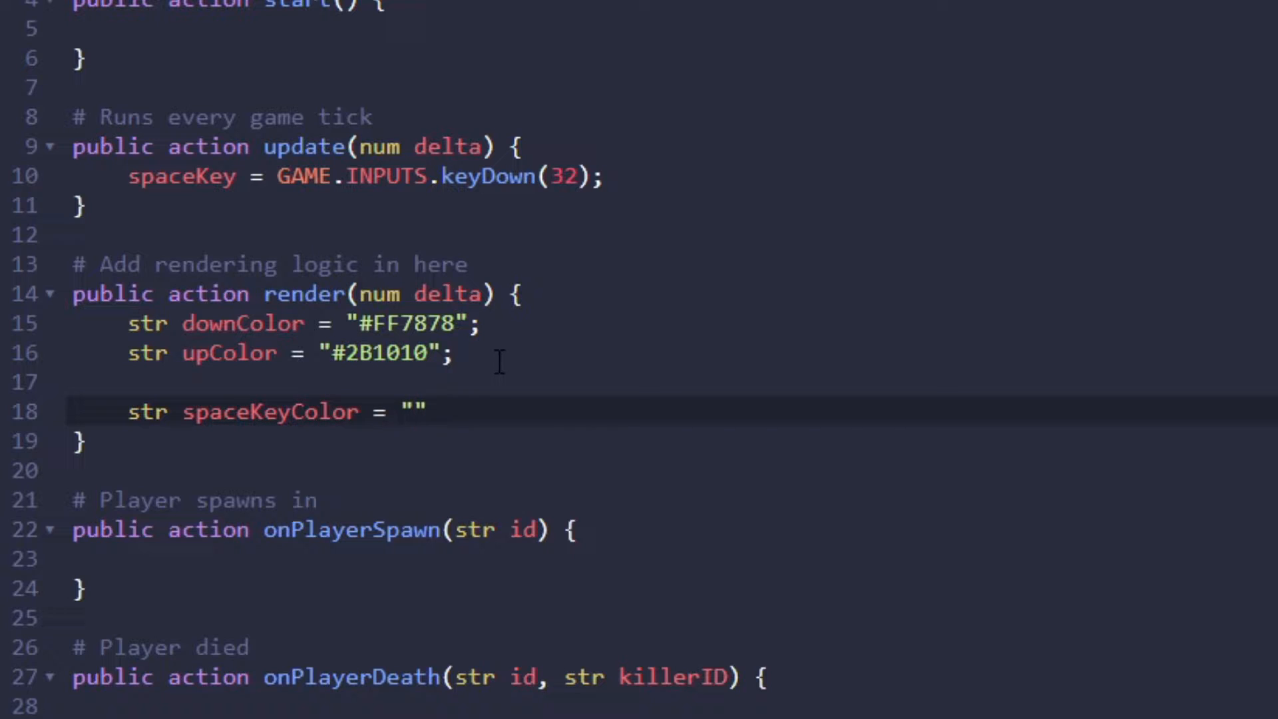
type("2B1010")
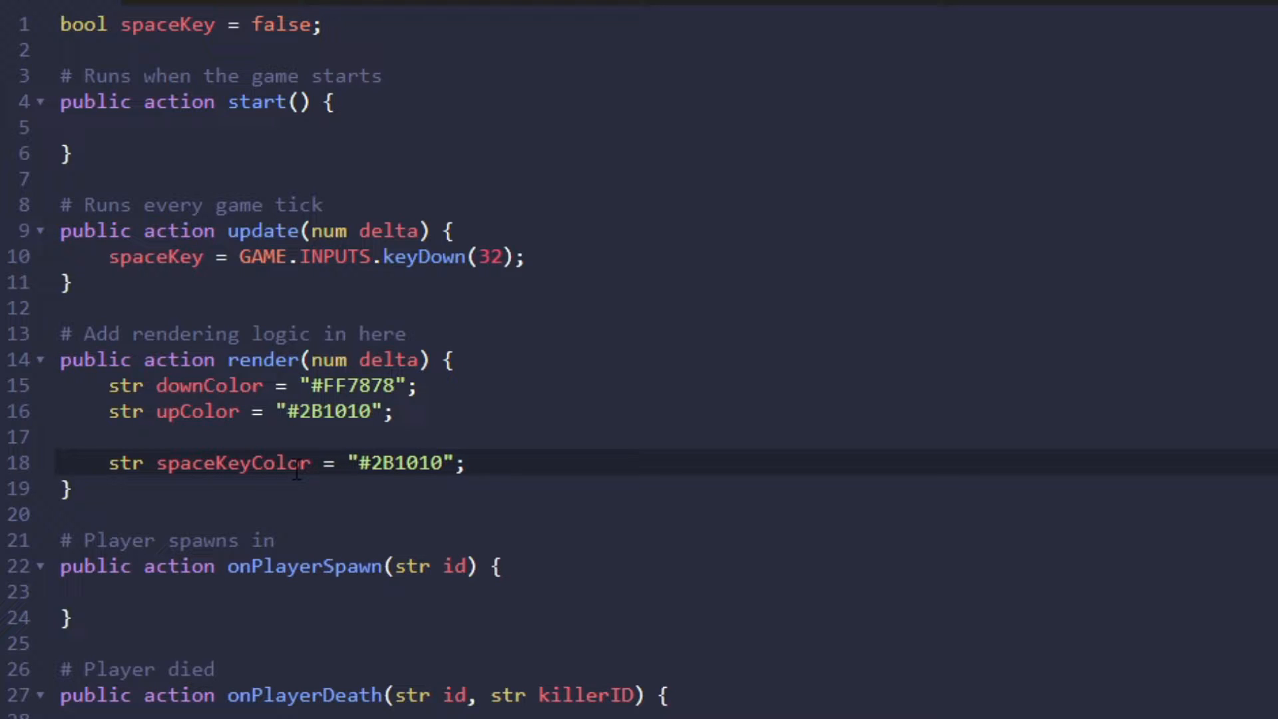
mouse_move(256, 456)
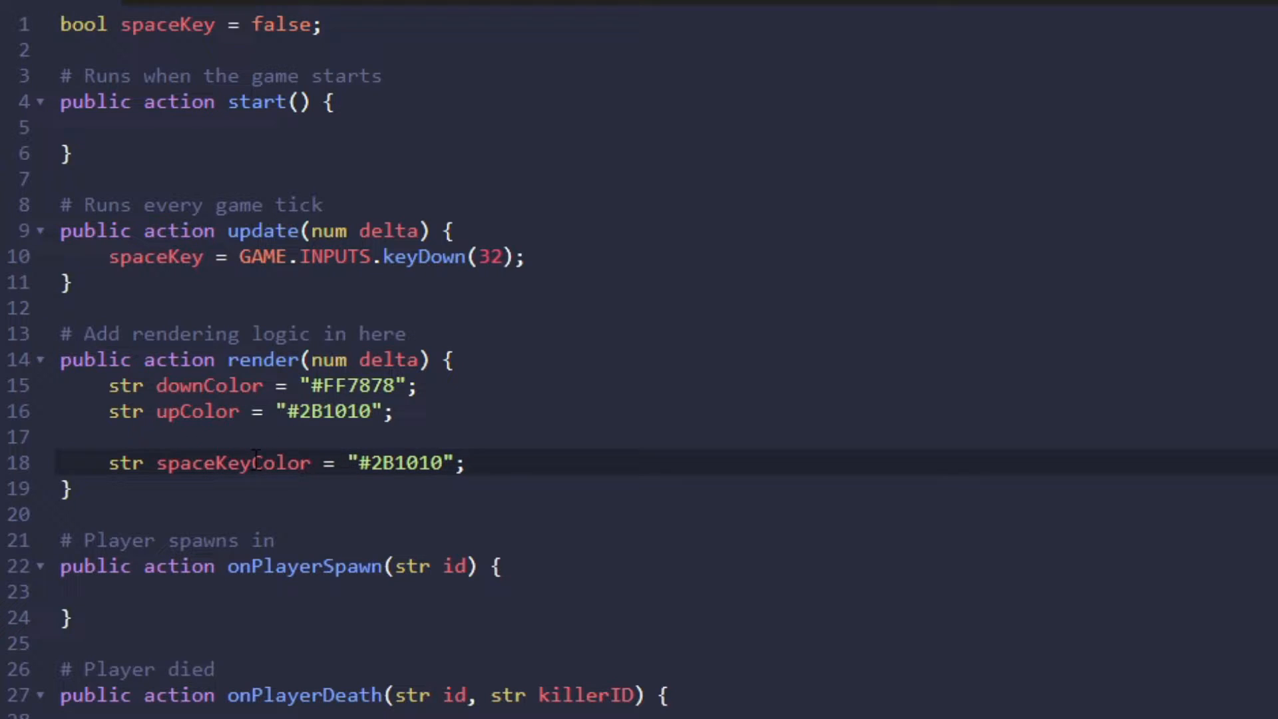
left_click(466, 462)
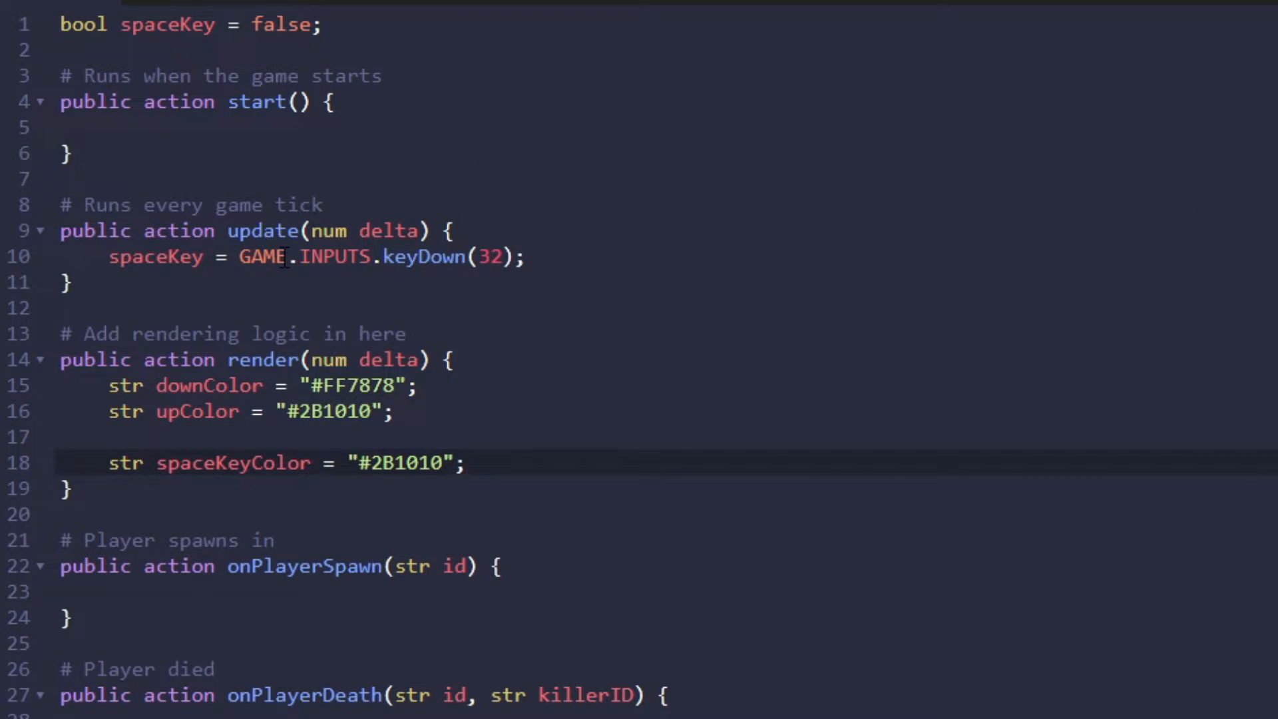
left_click(468, 462)
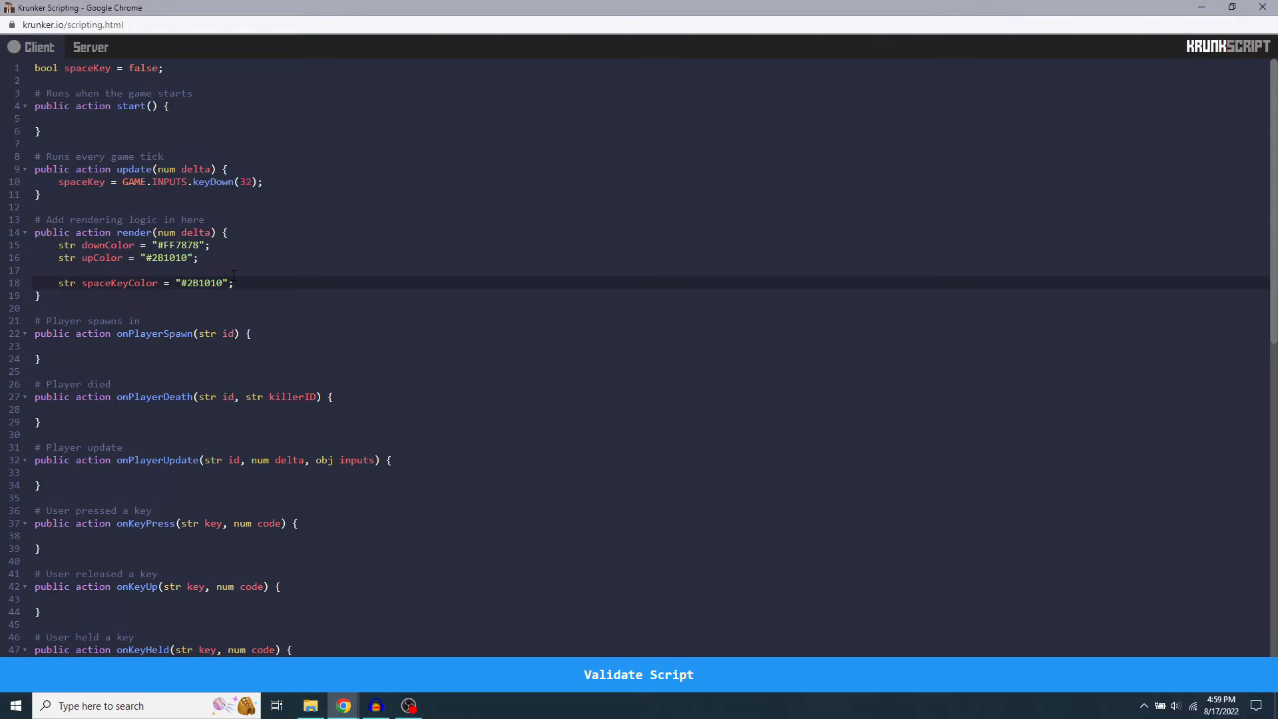
- Write if(spacekey){ spaceKeyColor = downColor; }, dropping the == true comparison
key("enter")
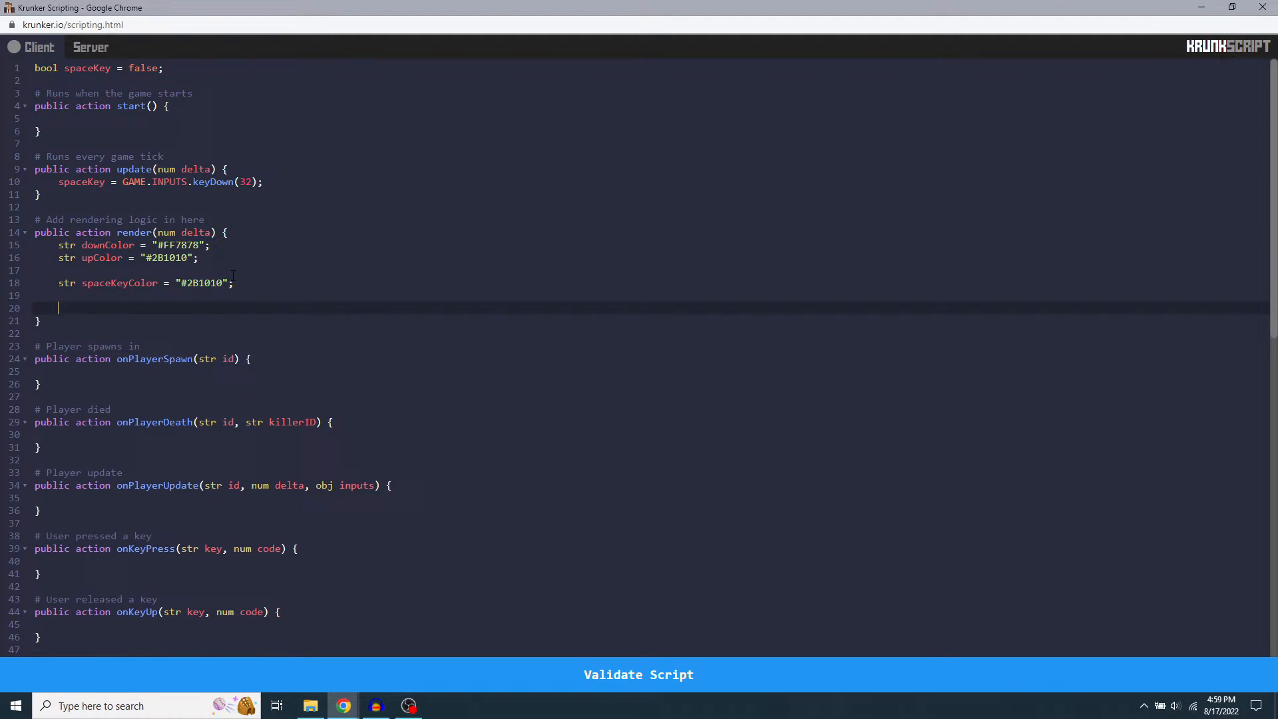
type("if")
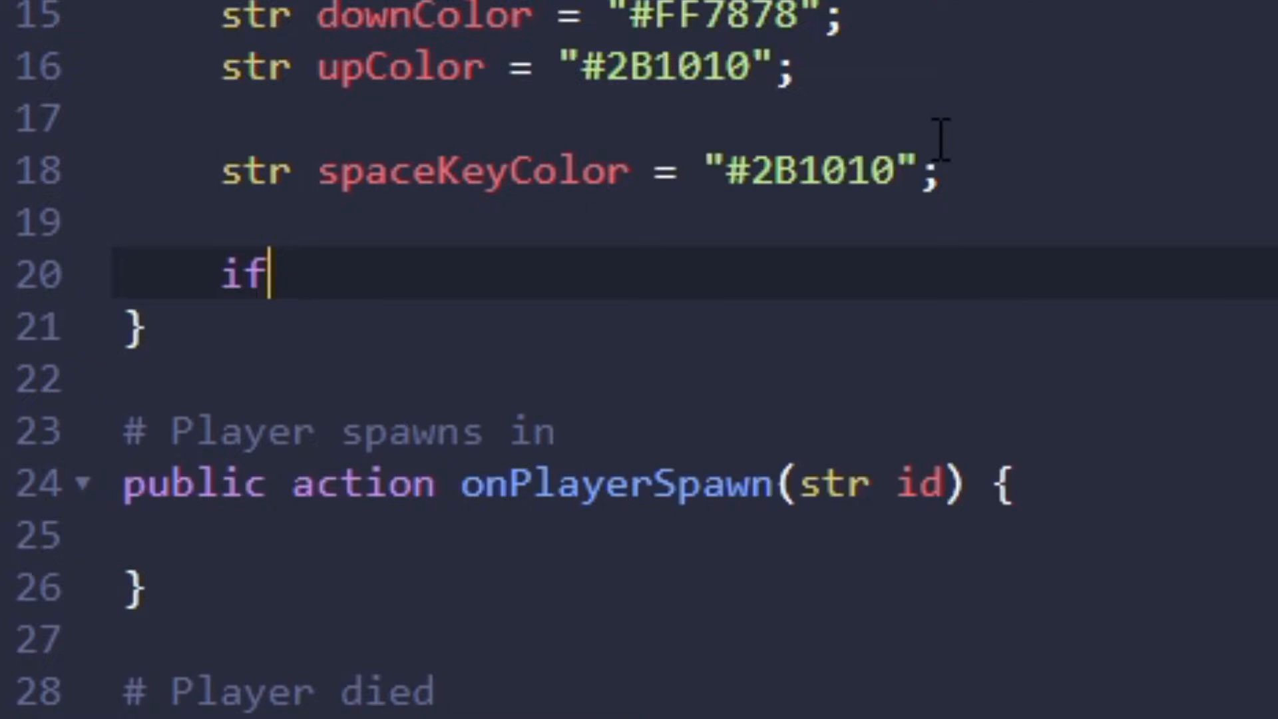
type("(spacekey")
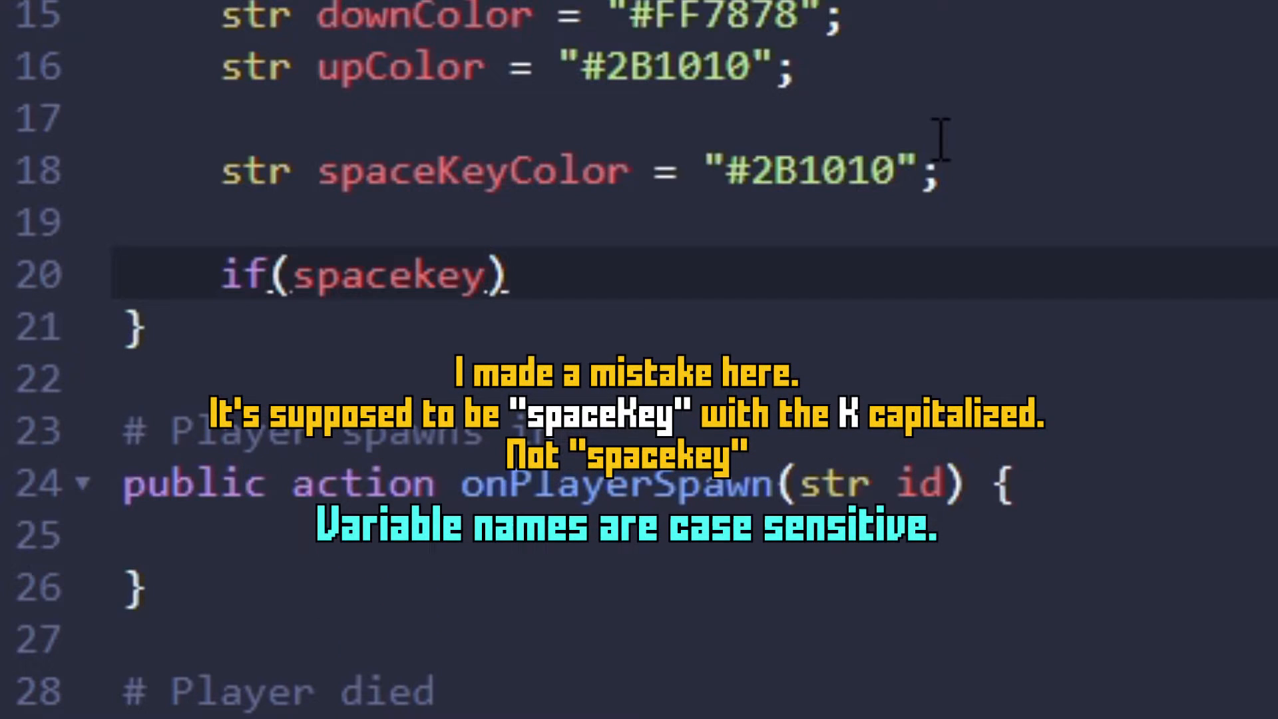
type("== tru")
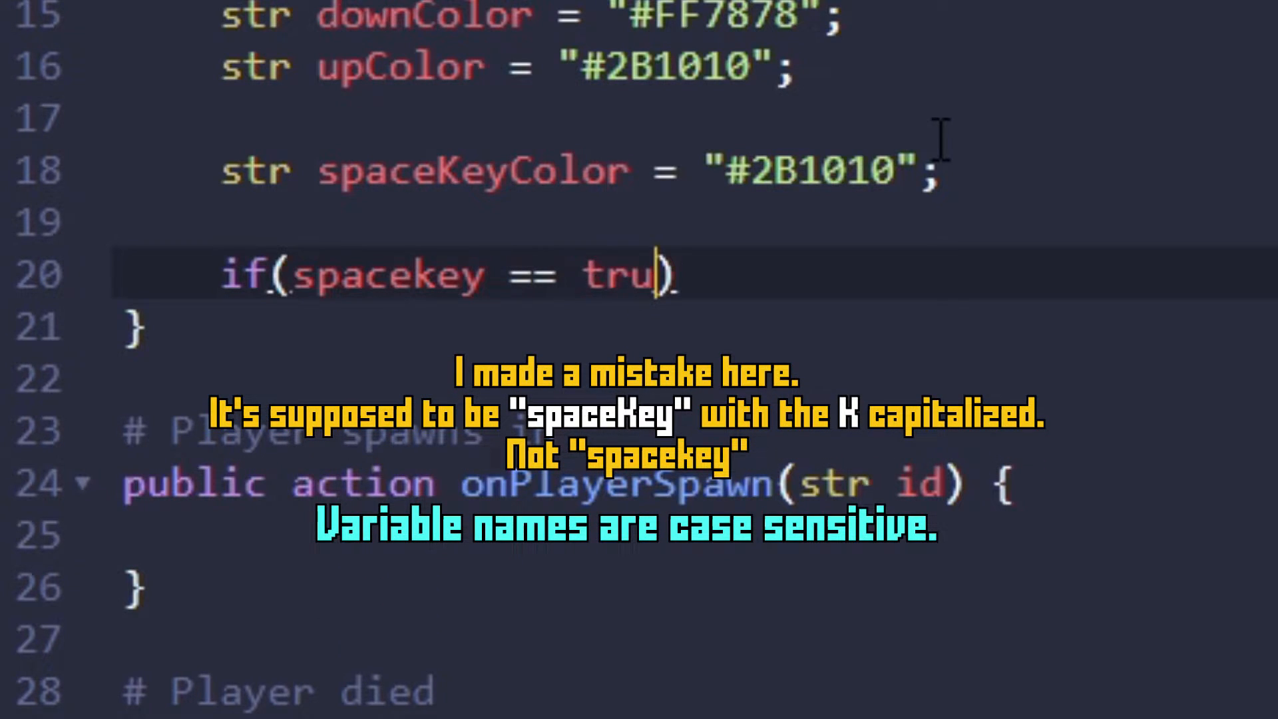
key("Backspace")
type("{")
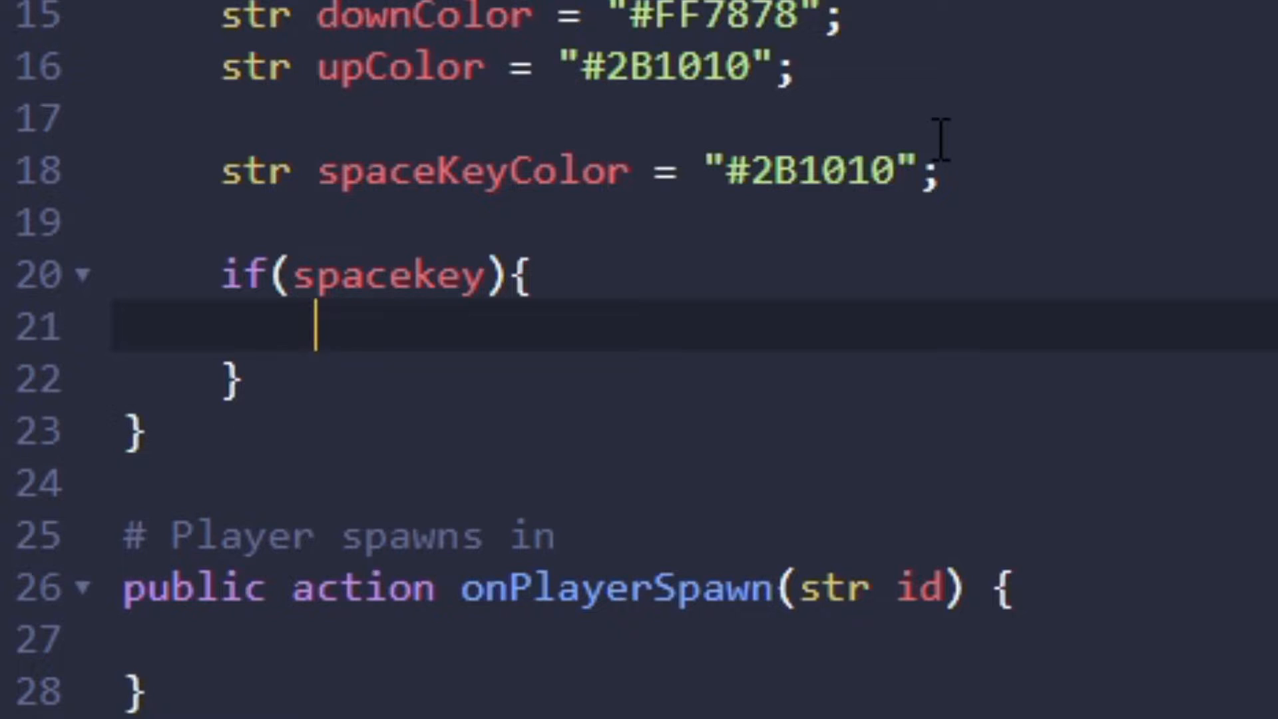
type("spaceKeyColor = \"")
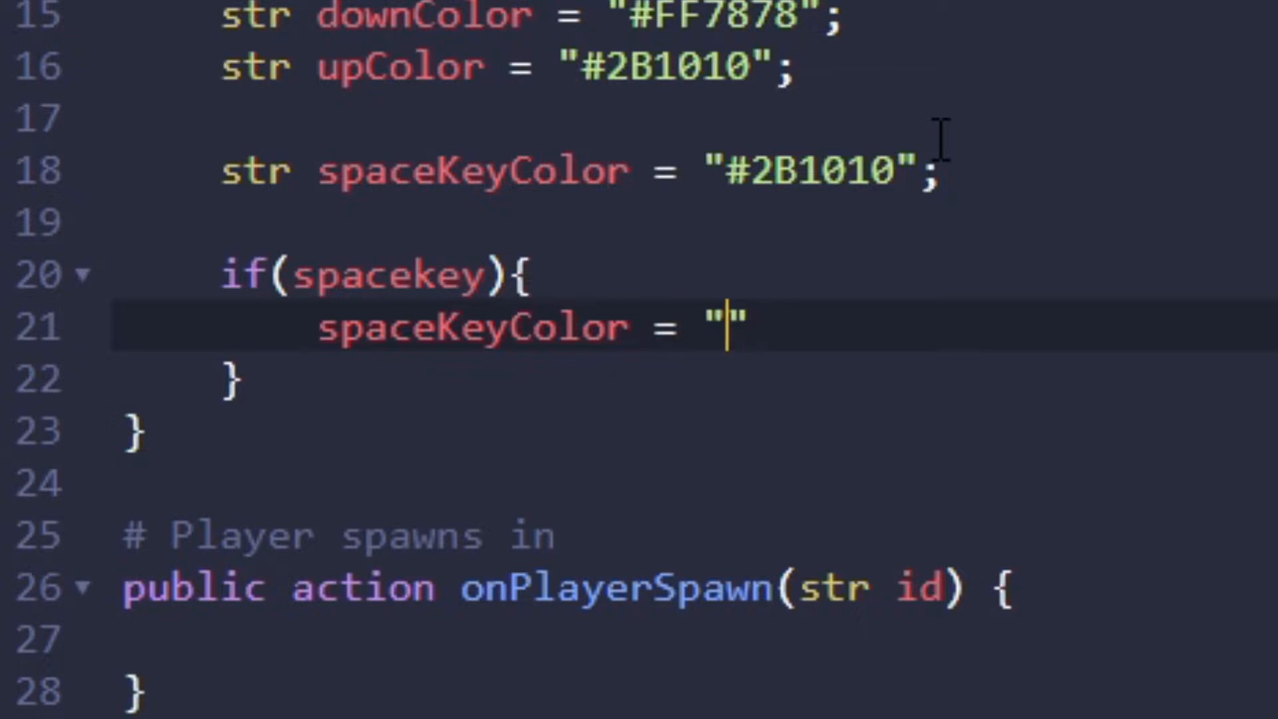
type("downCol")
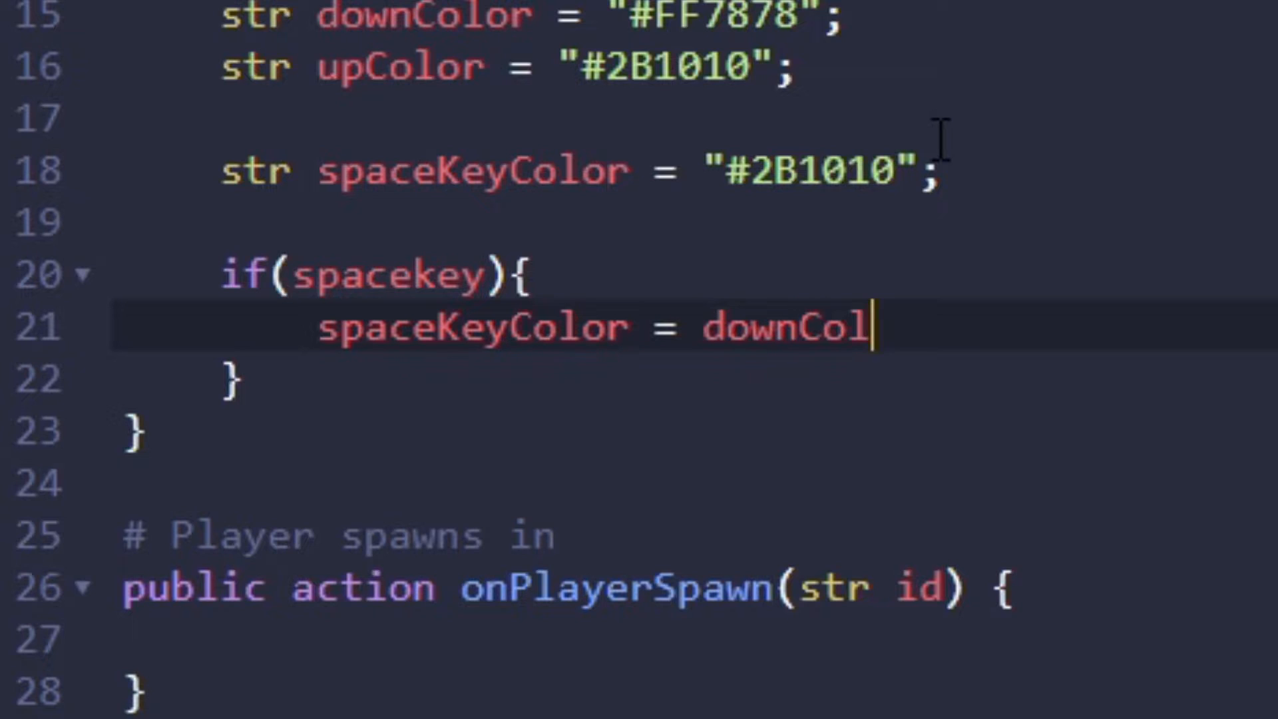
type("or;")
type("spa")
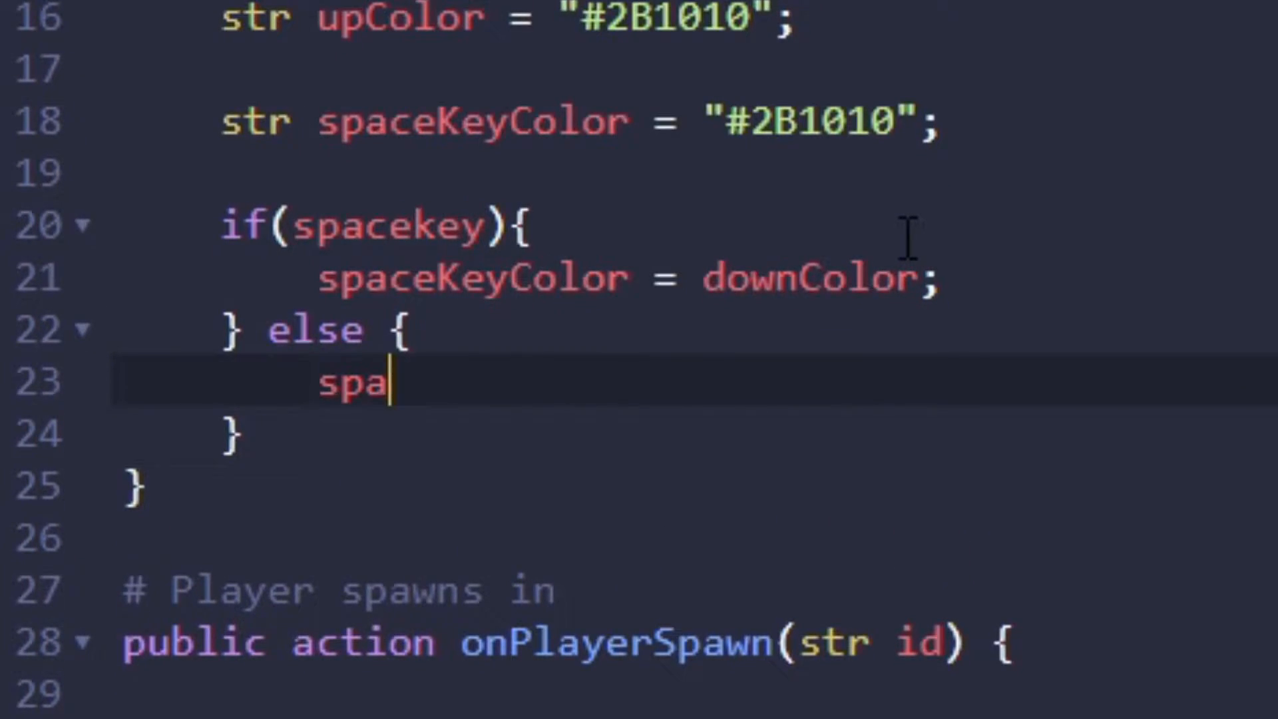
- Add the else branch setting spaceKeyColor = upColor;
type("ceK")
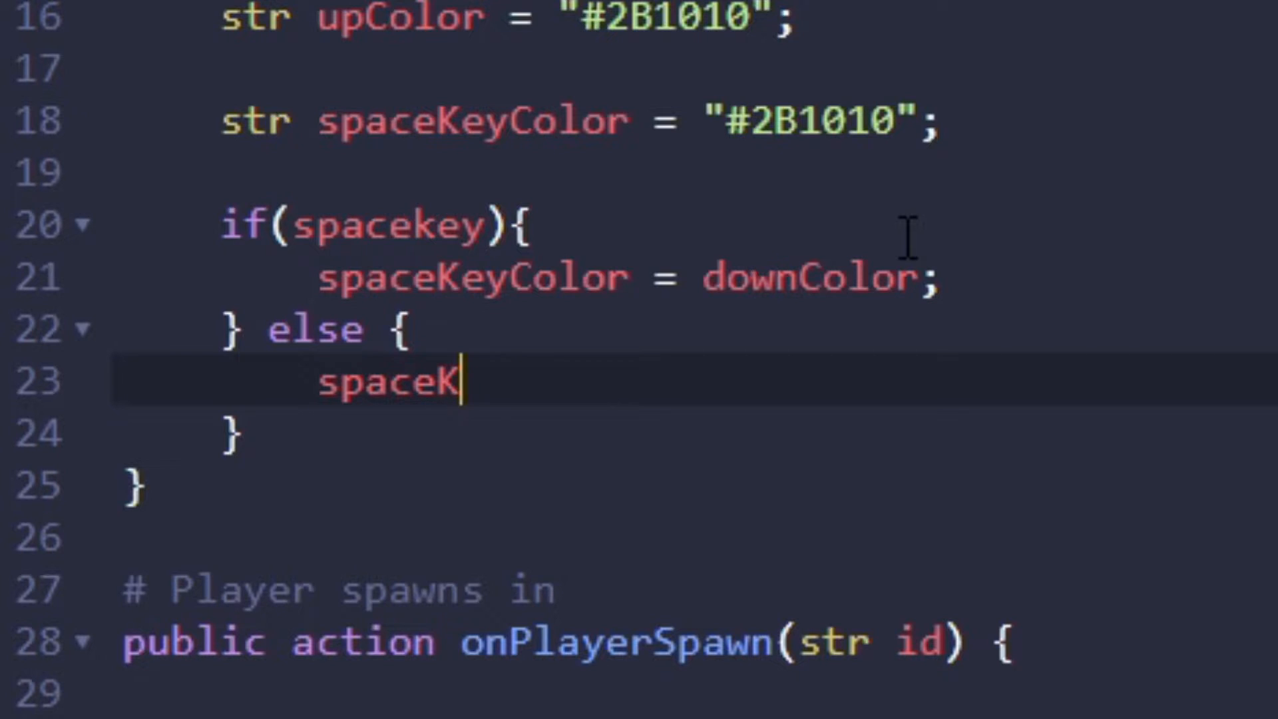
type("eyColor = u")
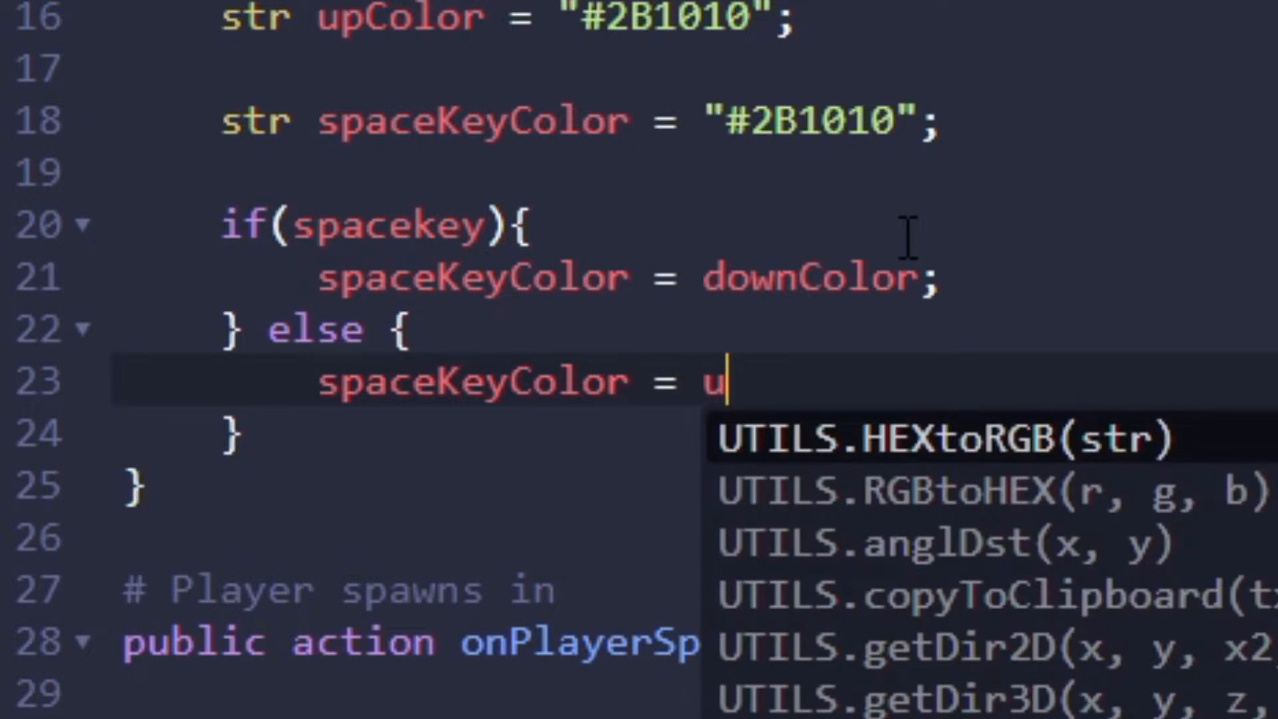
type("pColor;")
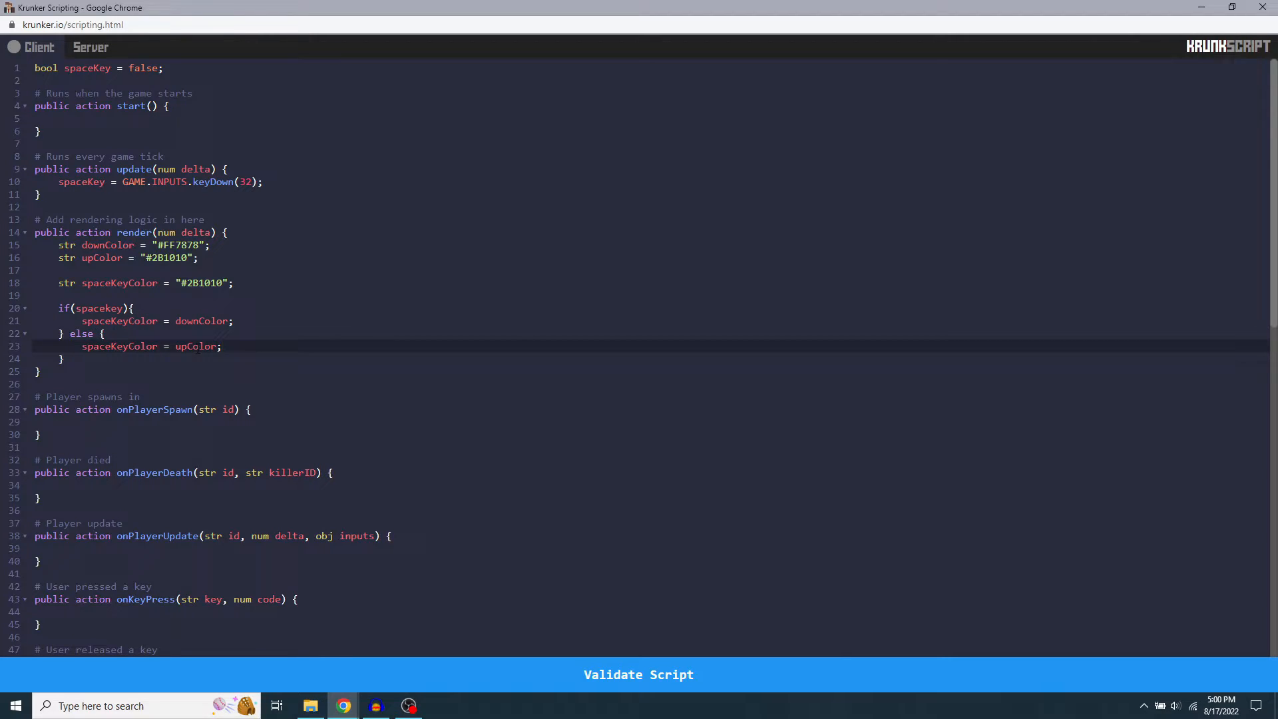
- Start a new line with GAME.OVERLAY to browse the overlay drawing functions
key("Enter")
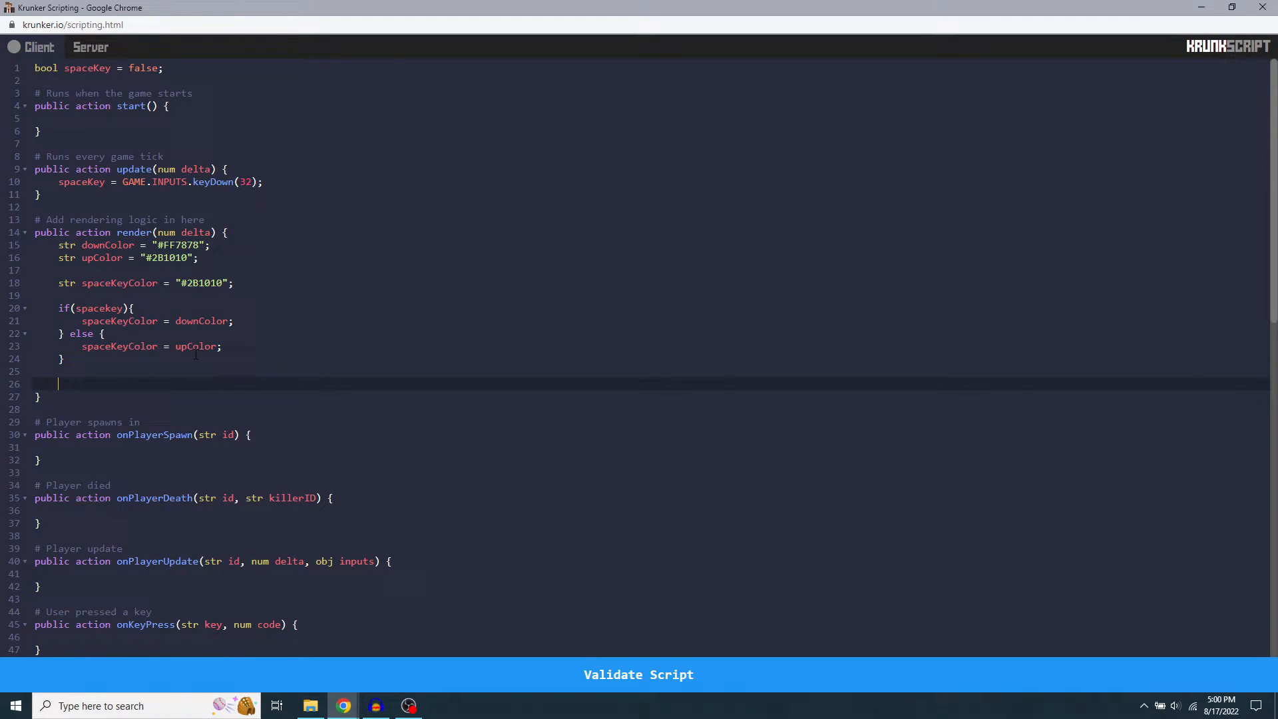
type("G")
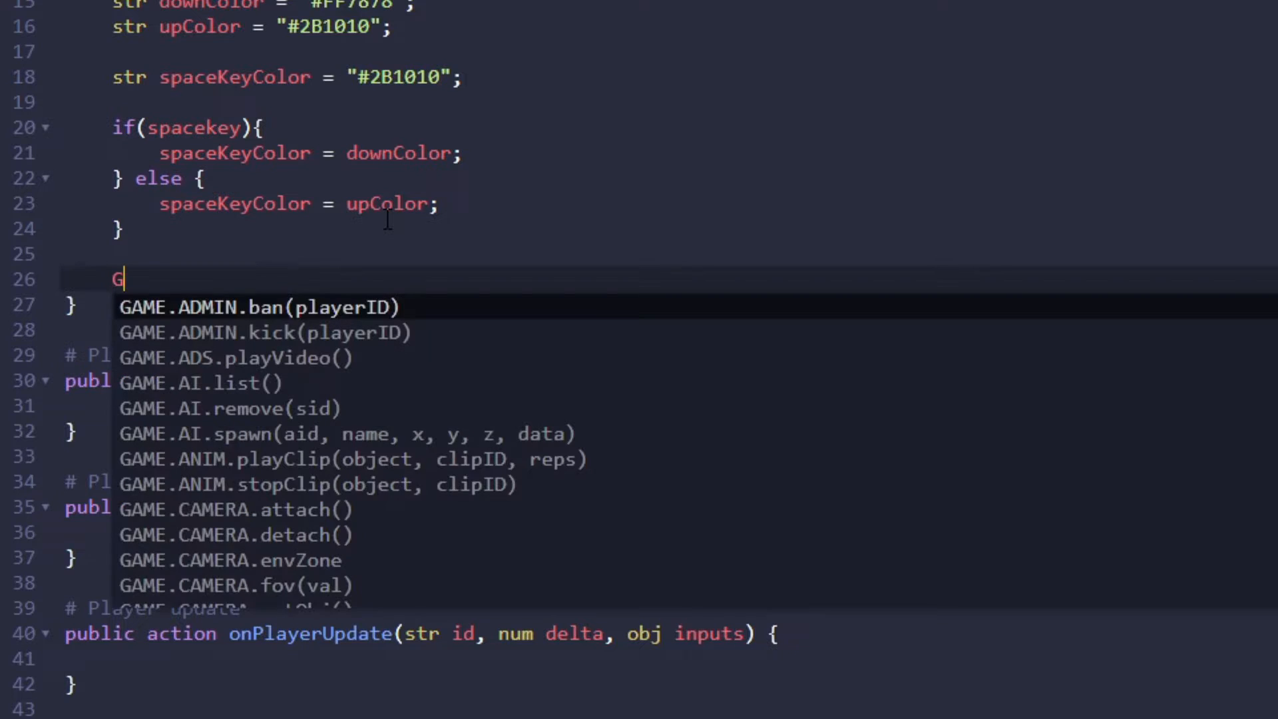
type("AME.OV")
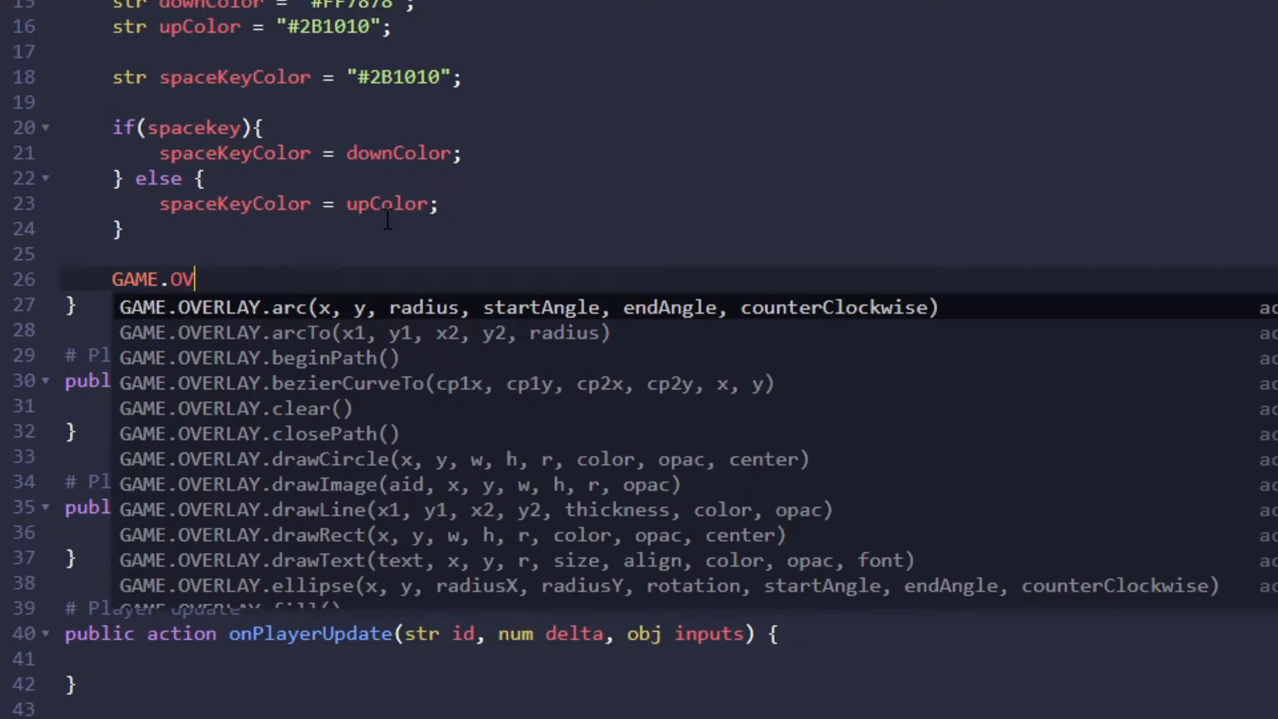
type("ERLAY")
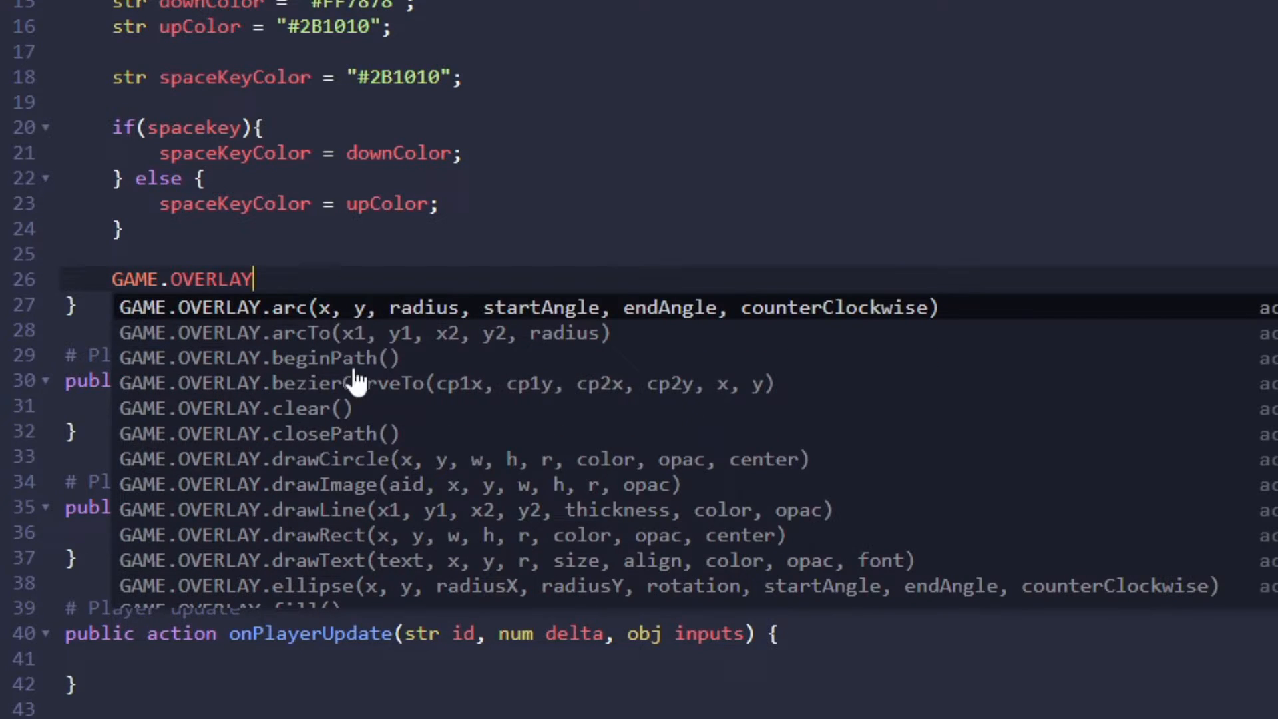
mouse_move(365, 561)
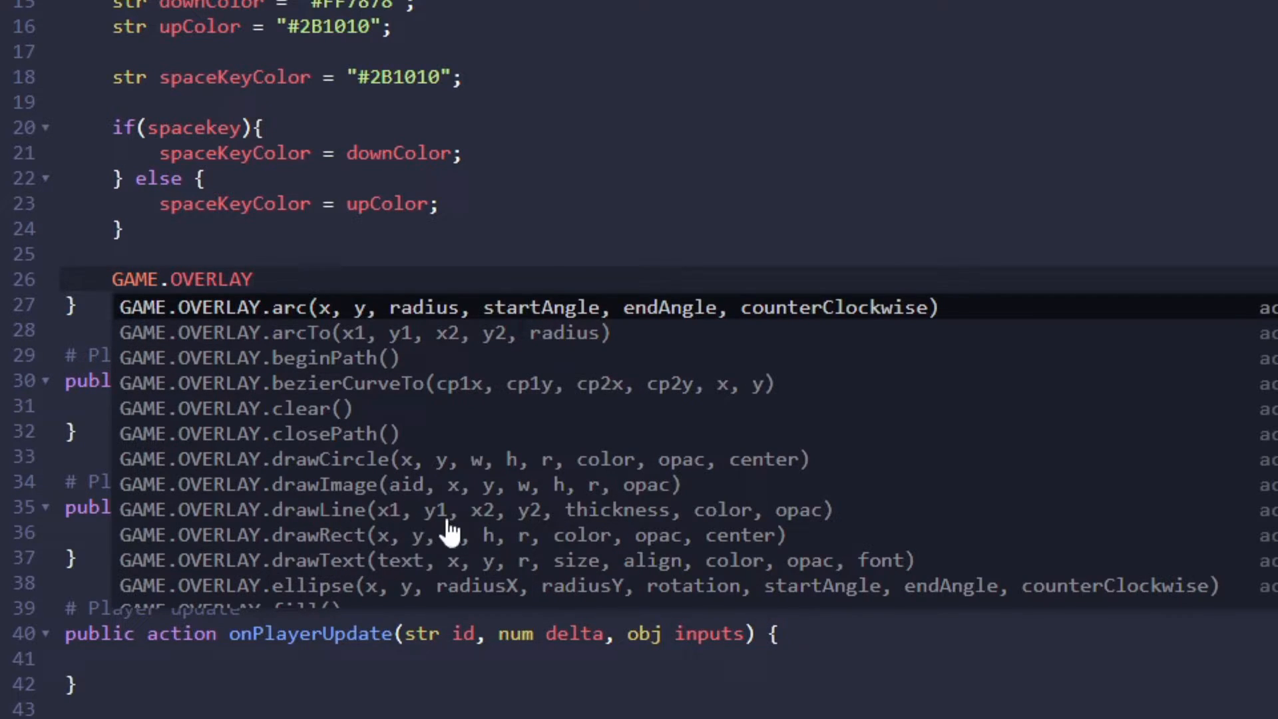
mouse_move(338, 571)
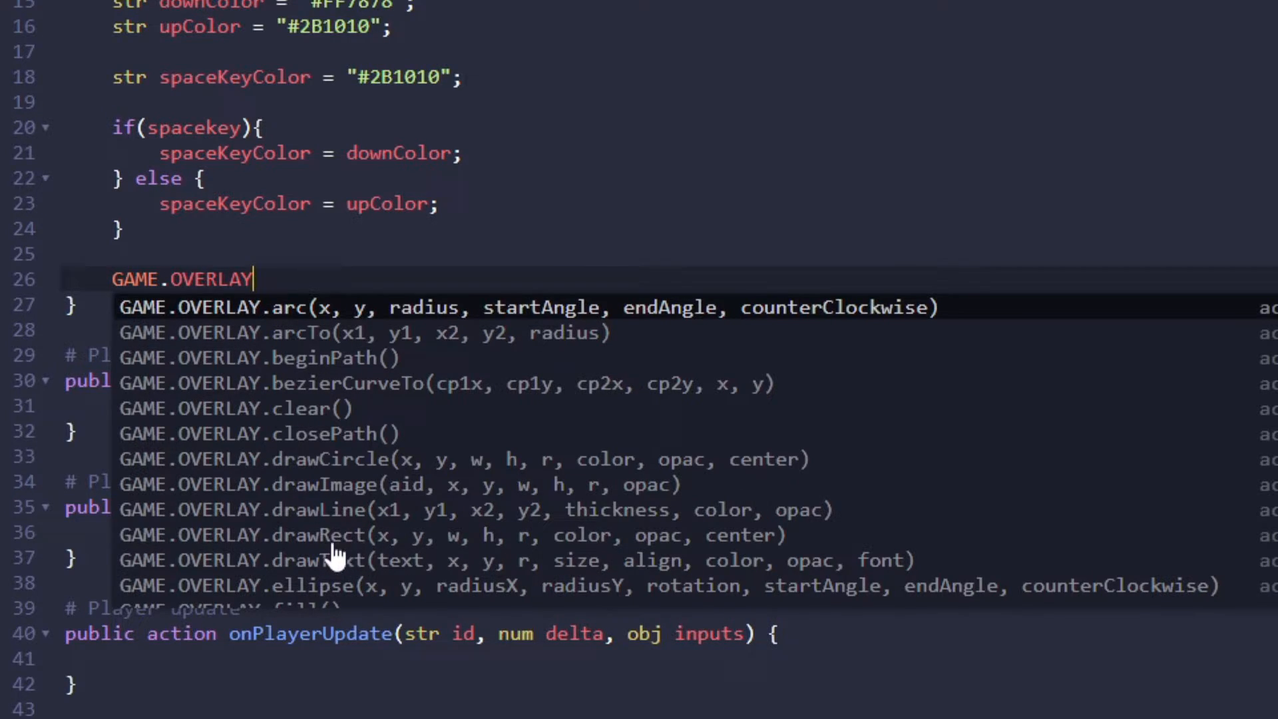
mouse_move(362, 548)
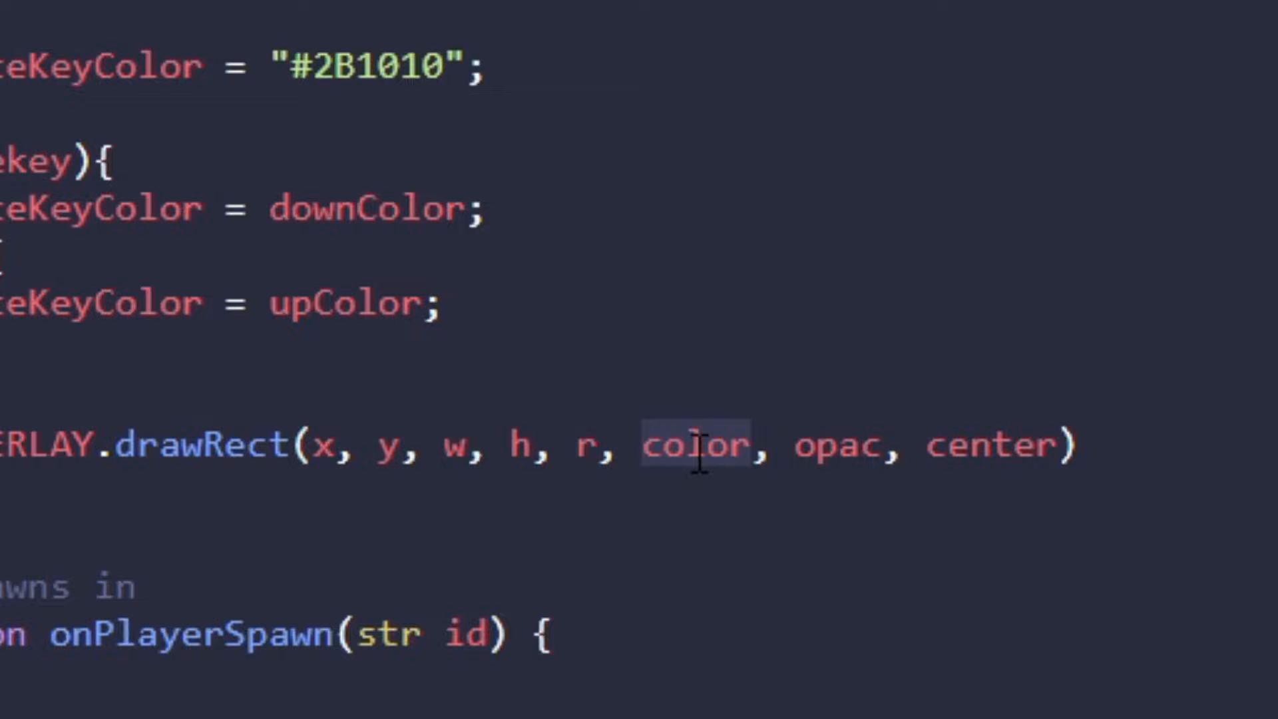
- Fill drawRect's colour, opacity, centred and rotation arguments: spaceKeyColor, 1, true, 0
type("spac")
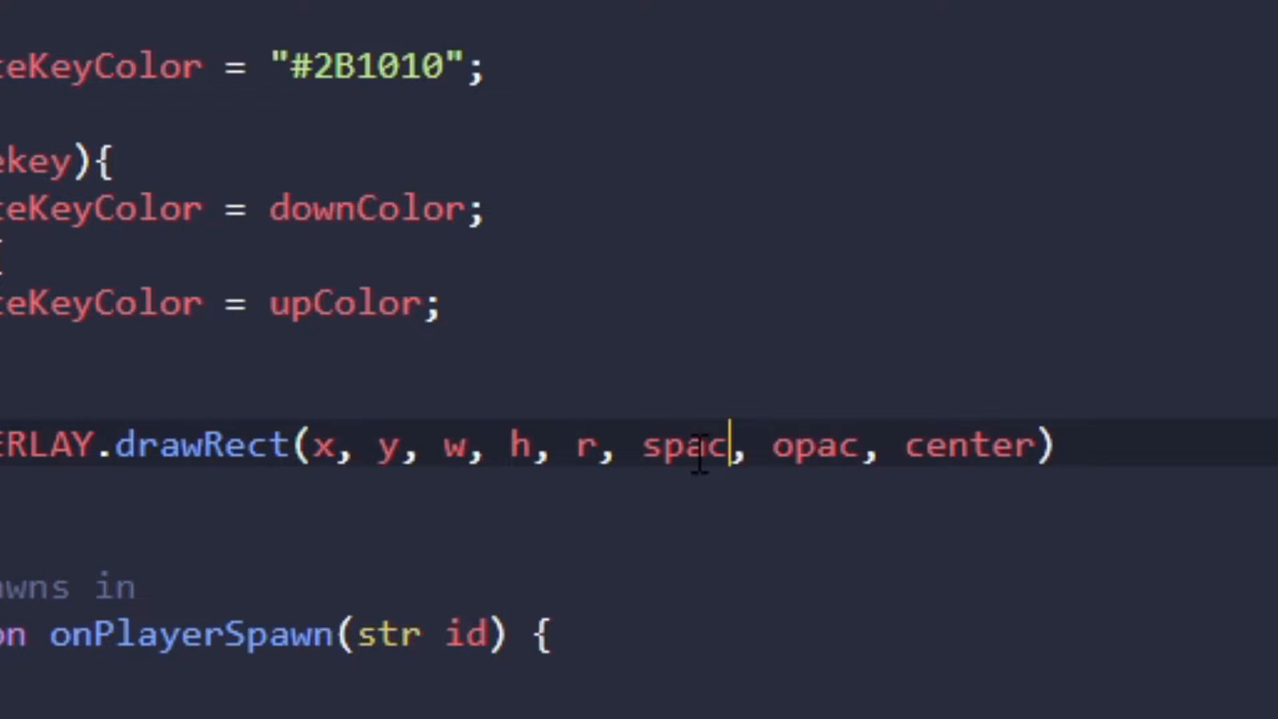
type("eKeyColor")
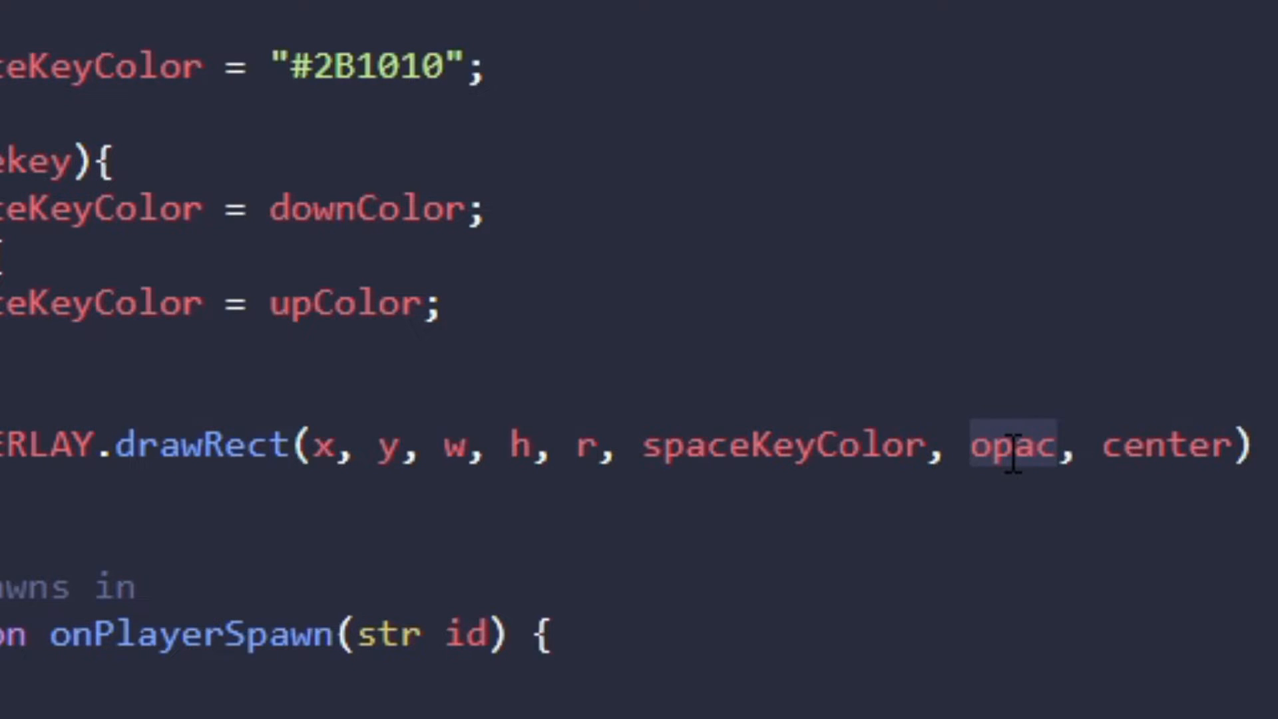
type("1")
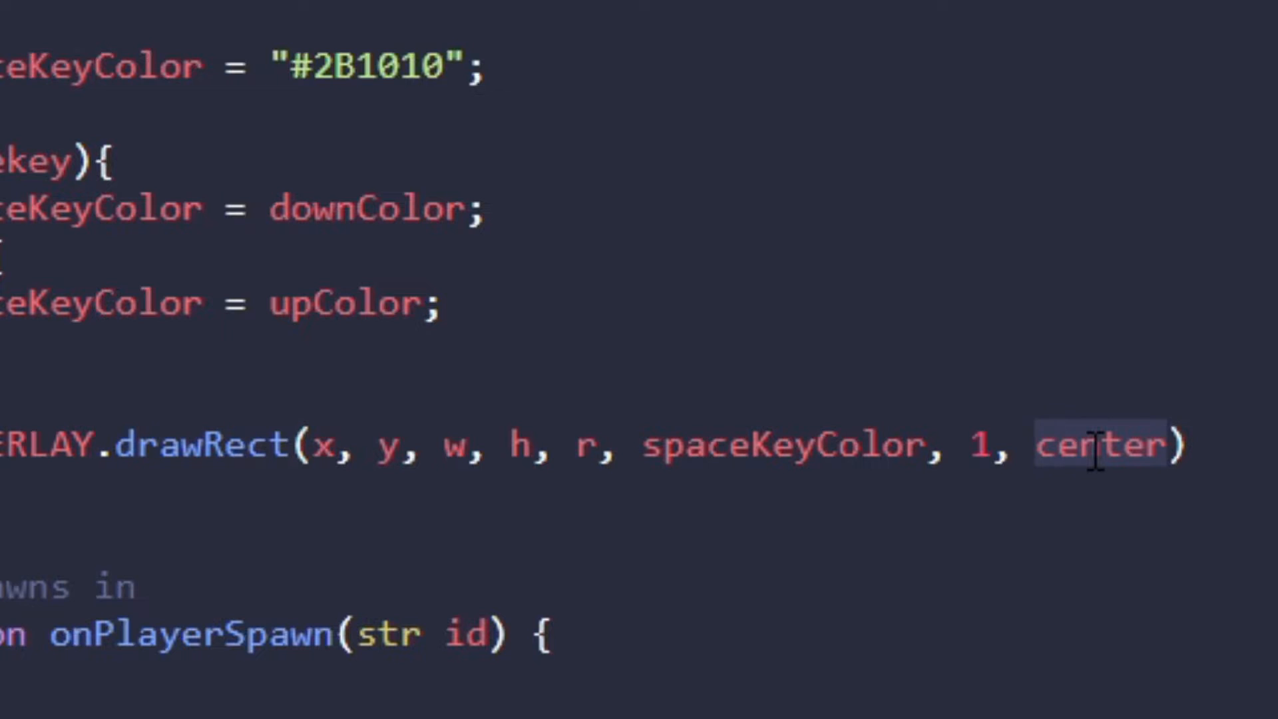
type("tu")
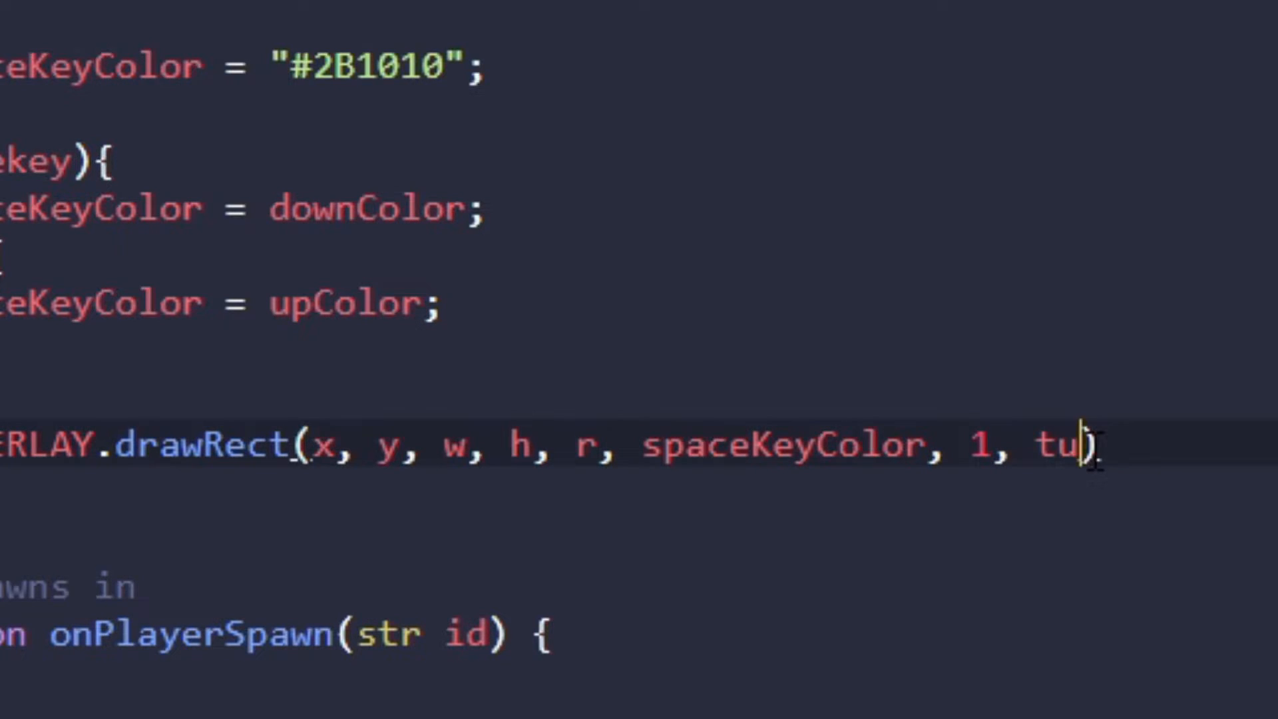
type("rue")
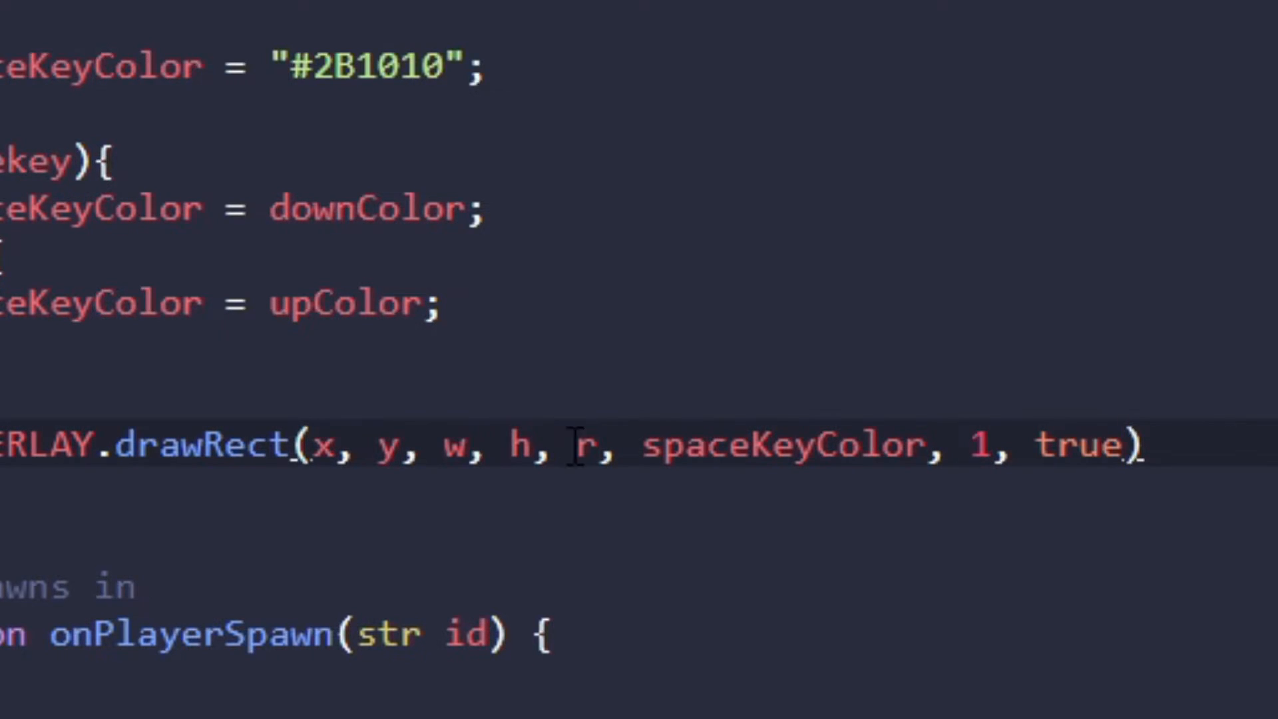
type("0")
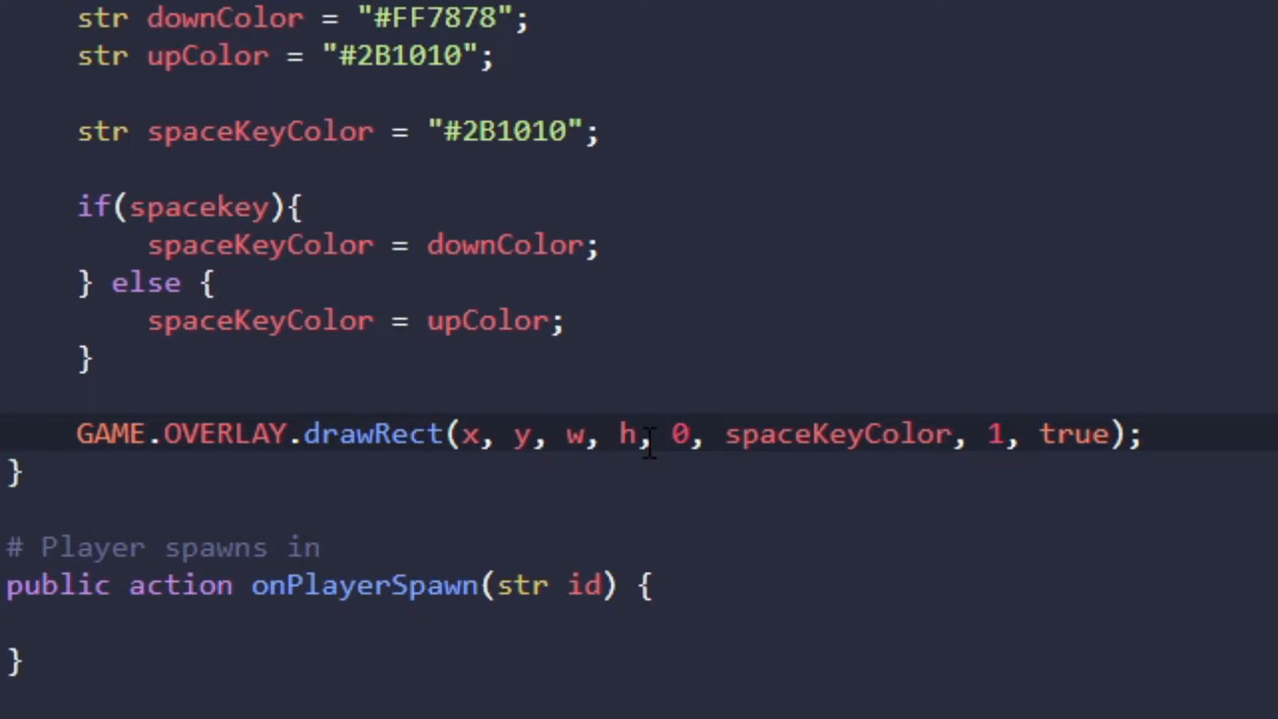
- Set drawRect's position and size to 960, 840, 250, 50
key("Backspace")
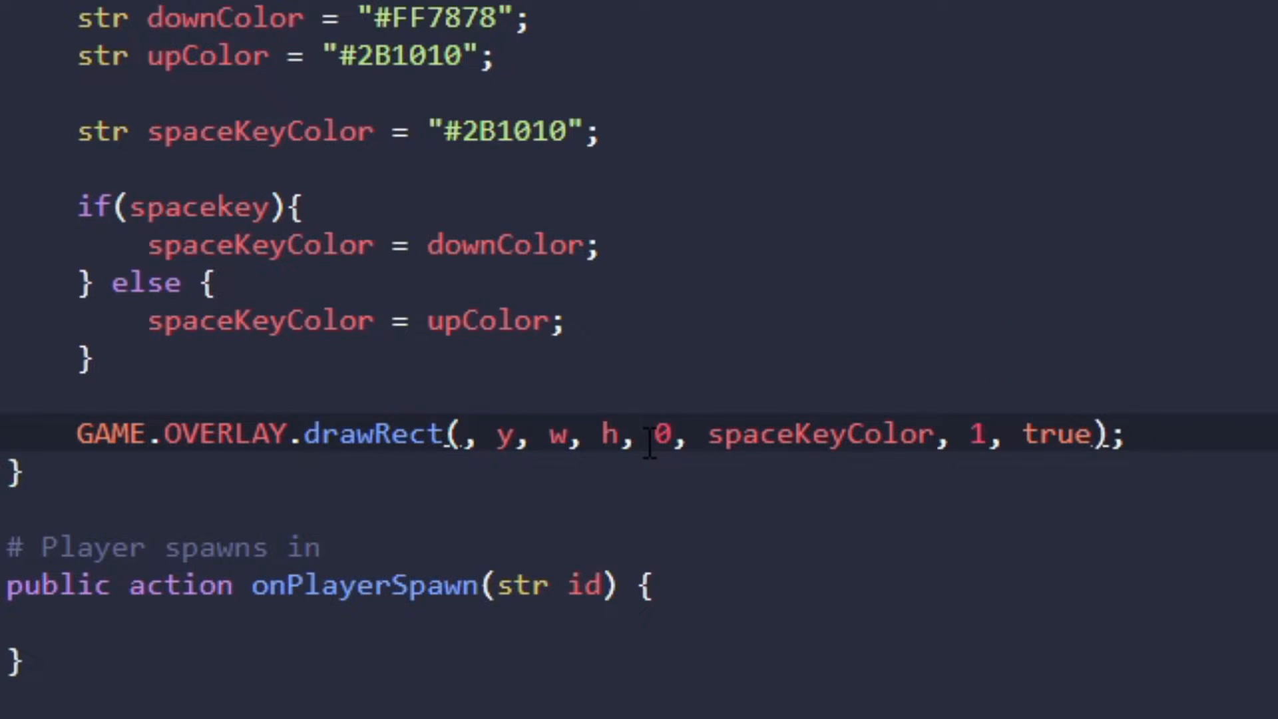
type("960")
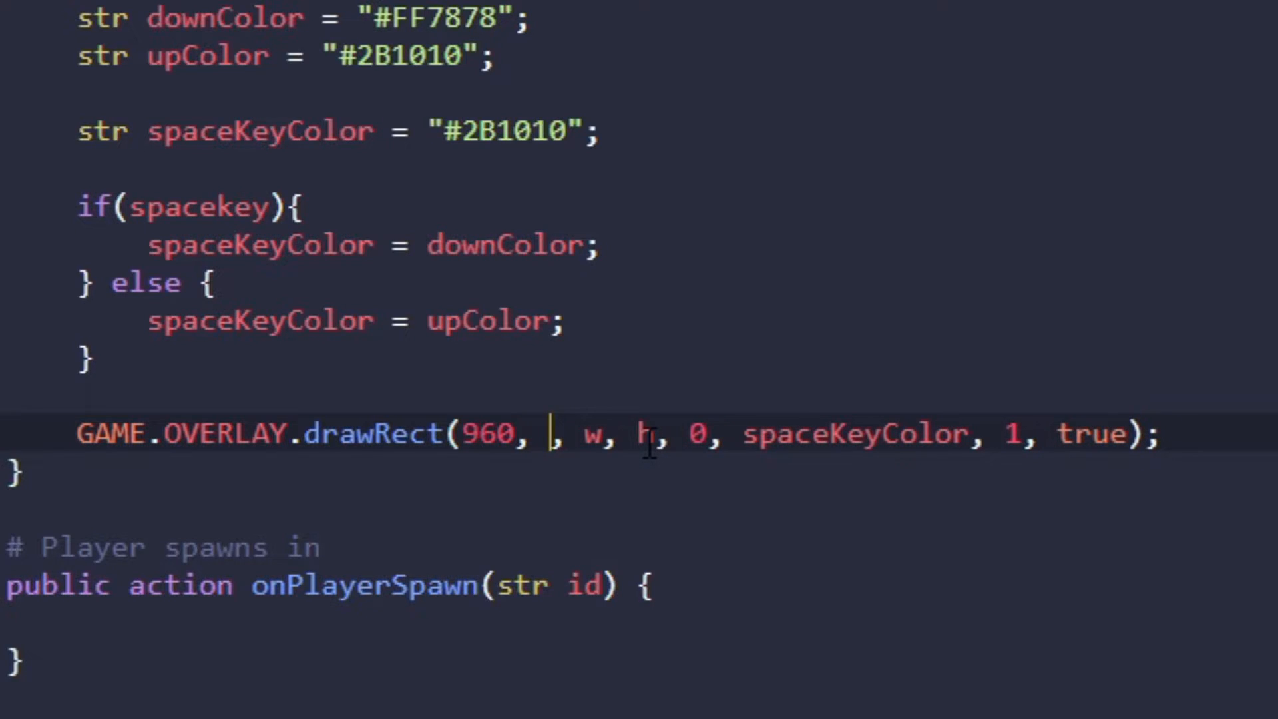
type("840")
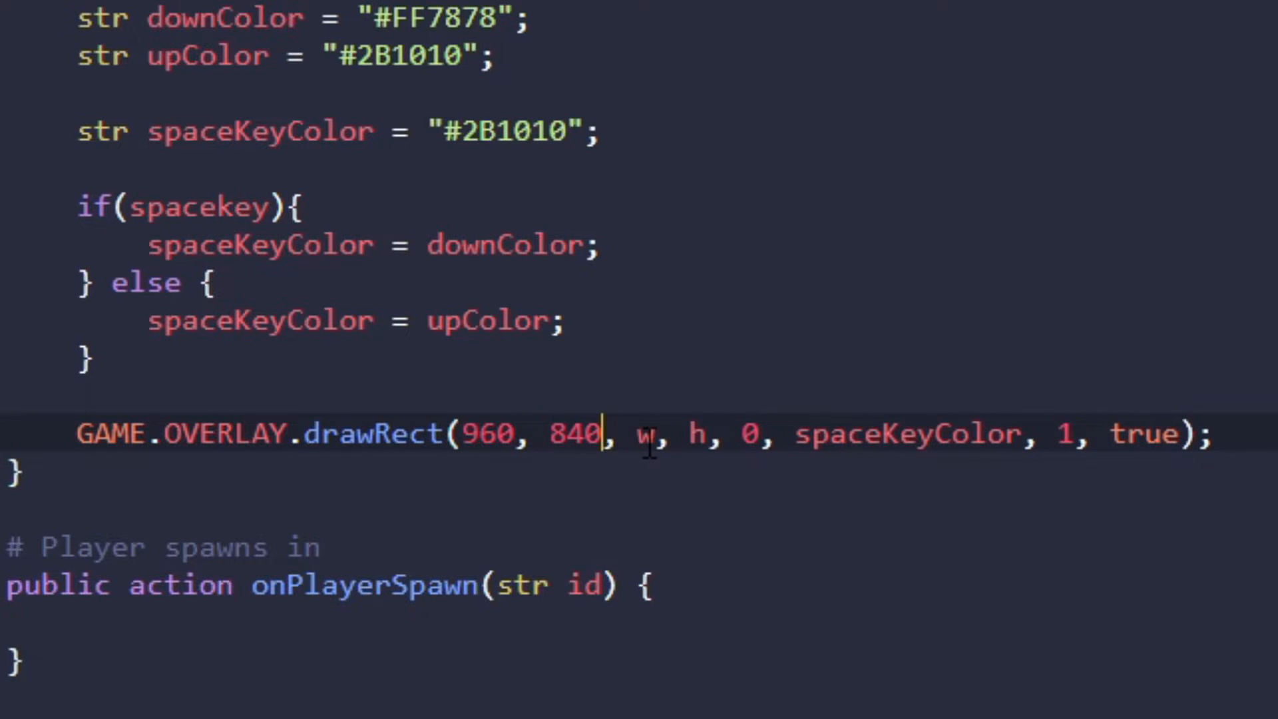
type("250, 50")
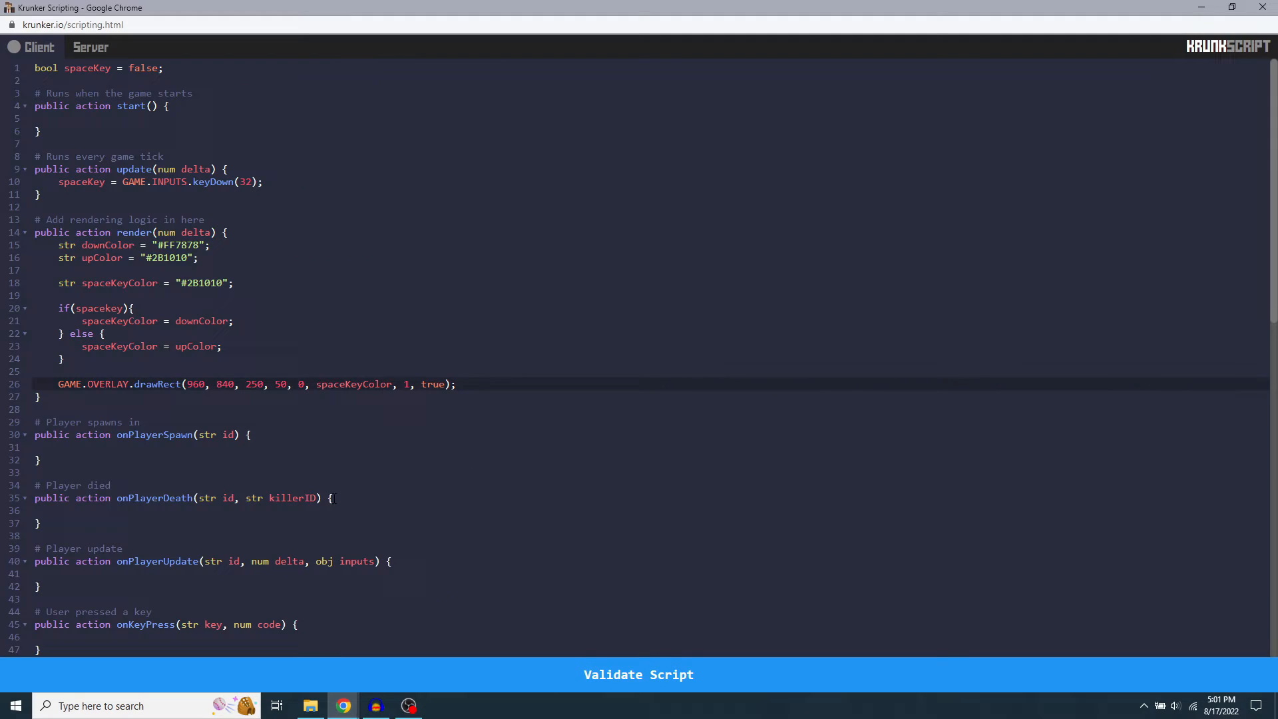
mouse_move(501, 678)
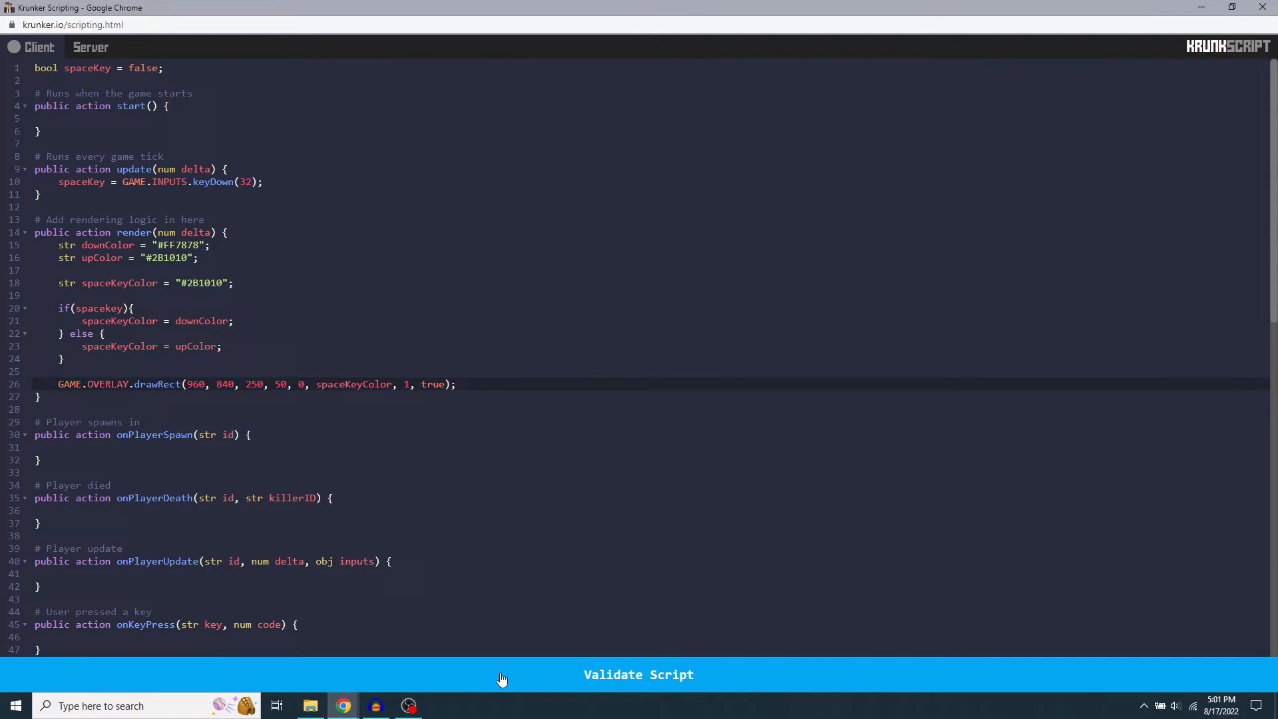
- Validate the script and dismiss the undefined spacekey error alert
left_click(638, 674)
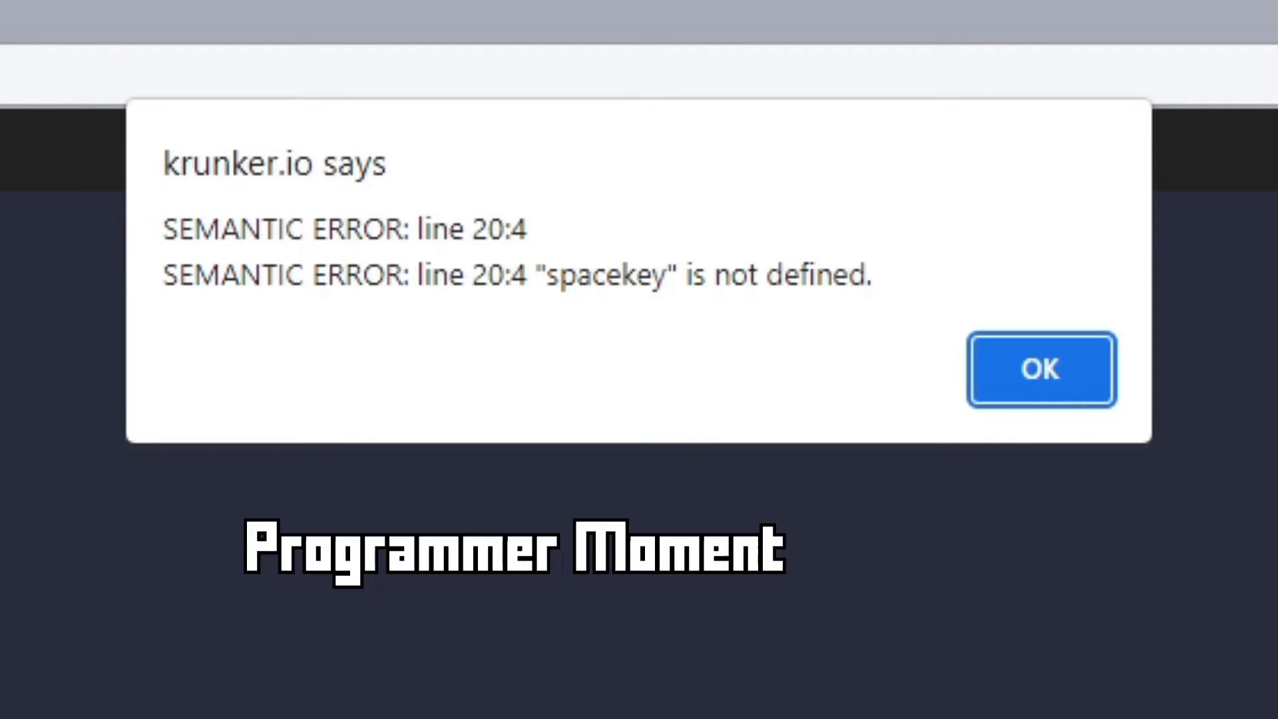
left_click(1041, 369)
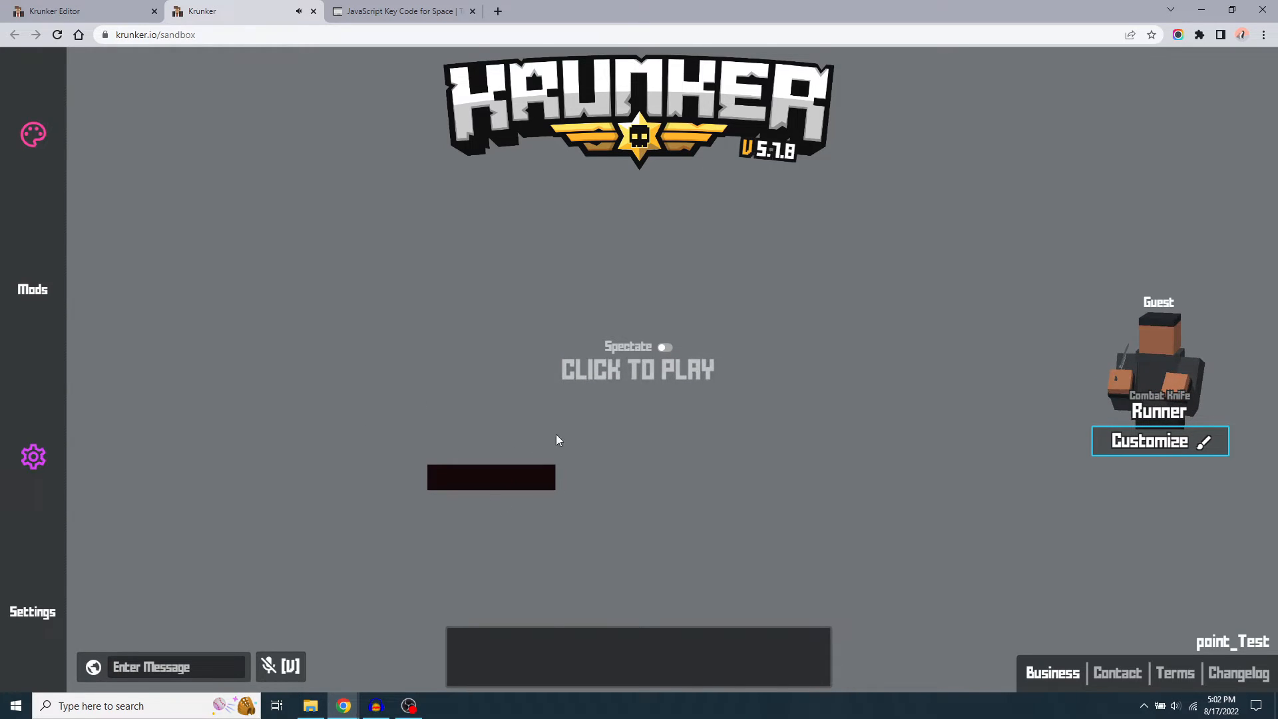
mouse_move(547, 470)
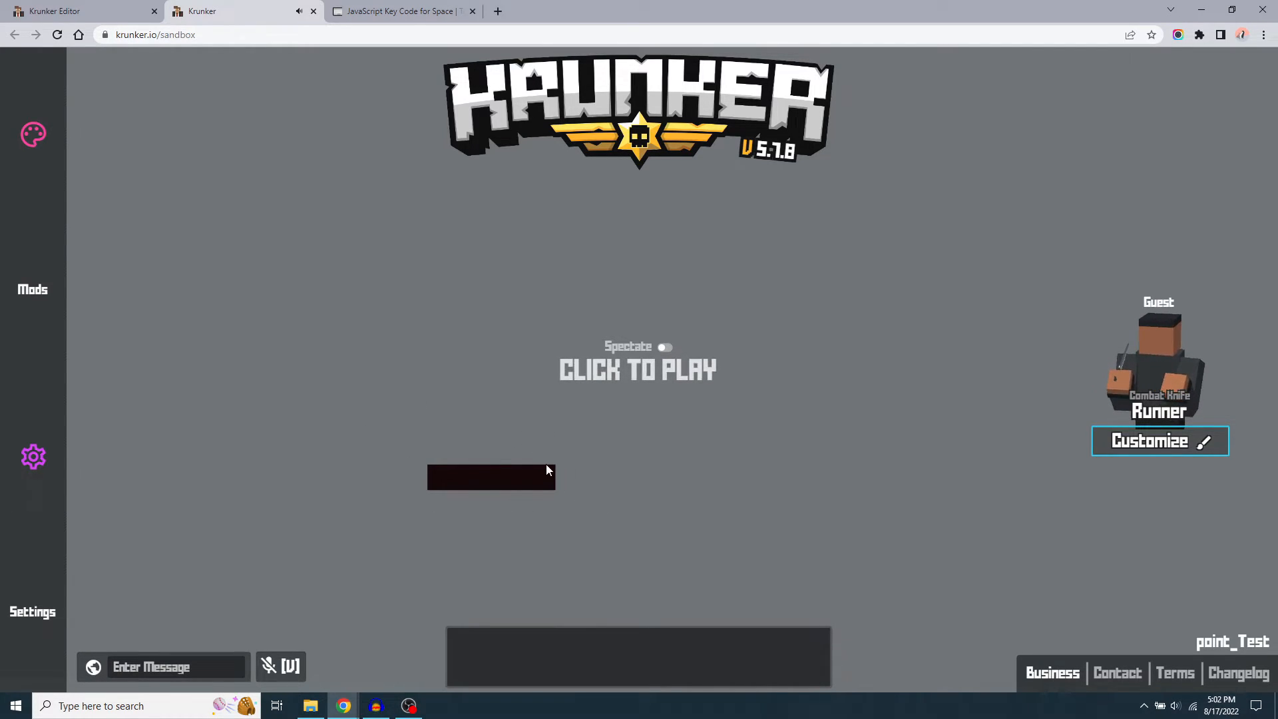
- Start playing in the sandbox to check the spacebar rectangle, then close the game tab
left_click(638, 369)
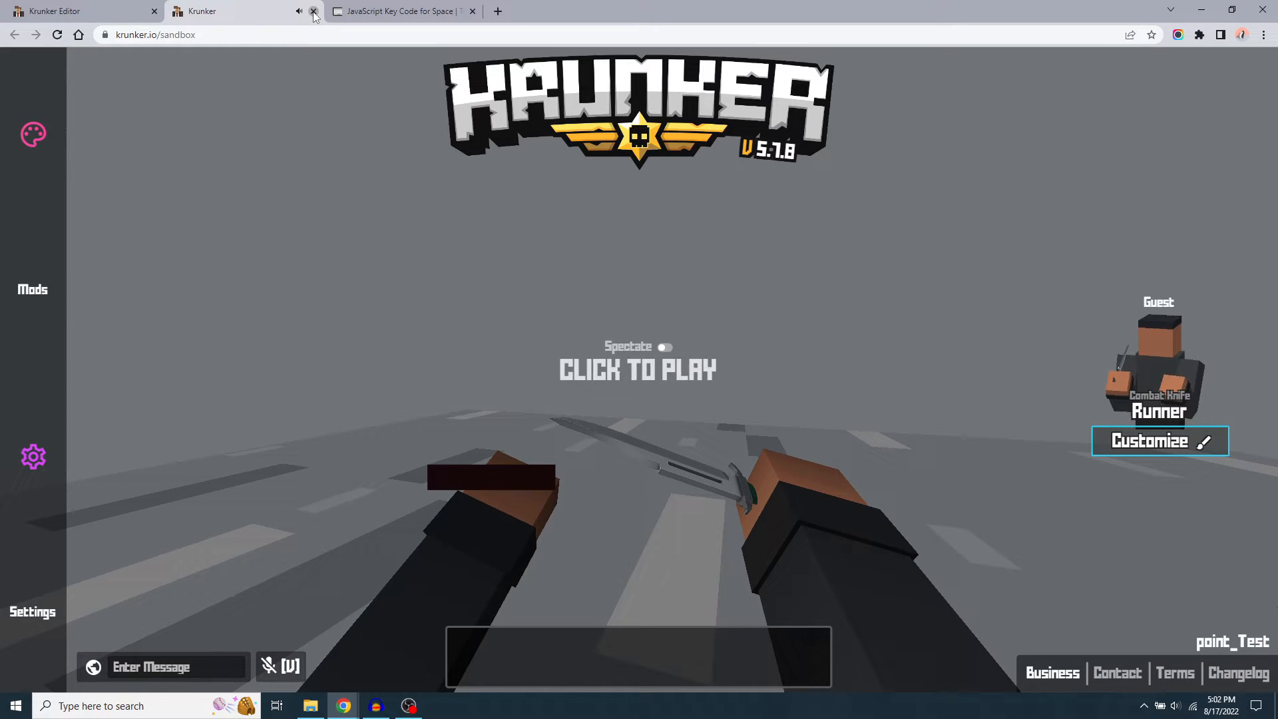
left_click(313, 10)
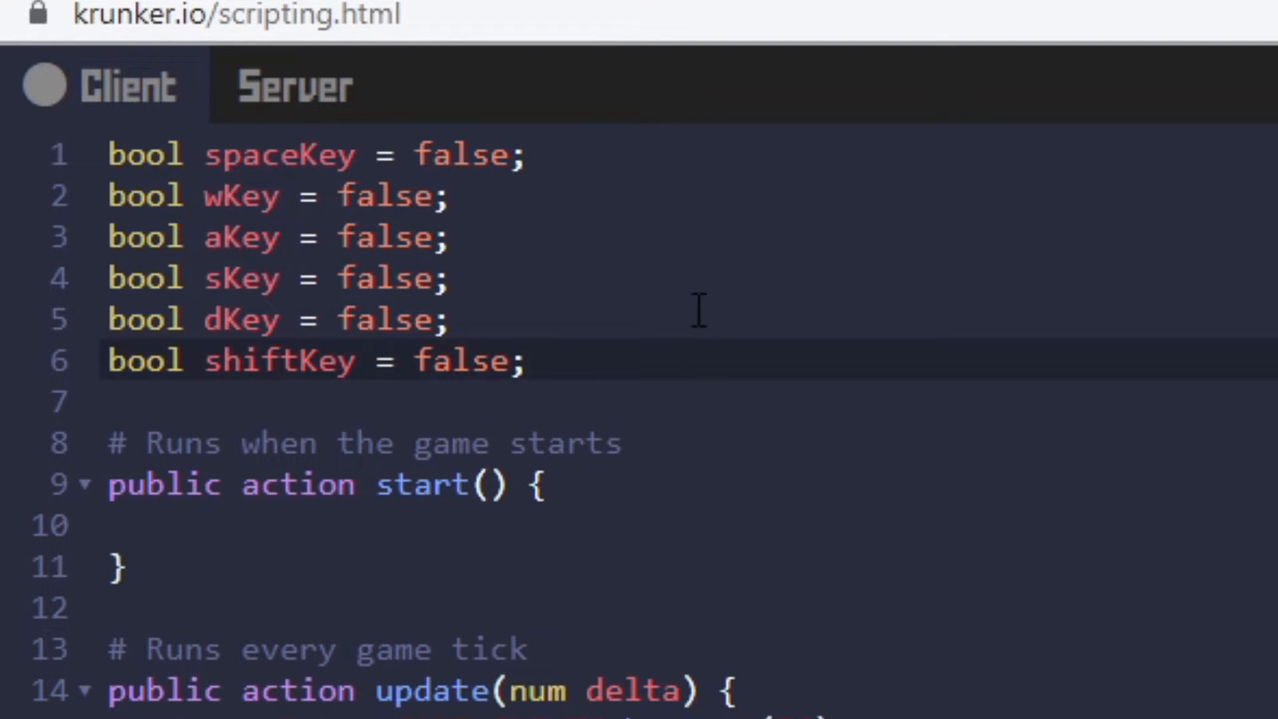
- Add a line wKey = GAME.INPUTS.keyDown(32); below the spaceKey check in update
scroll("down", 3)
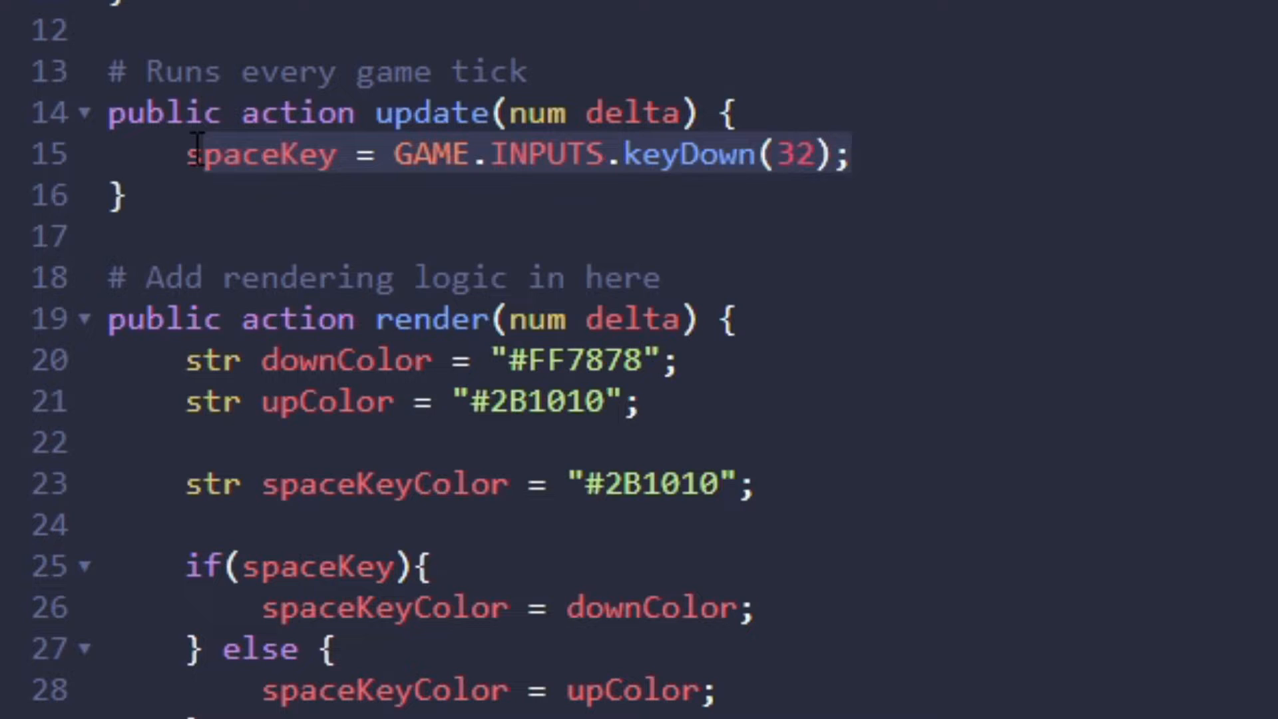
key("Return")
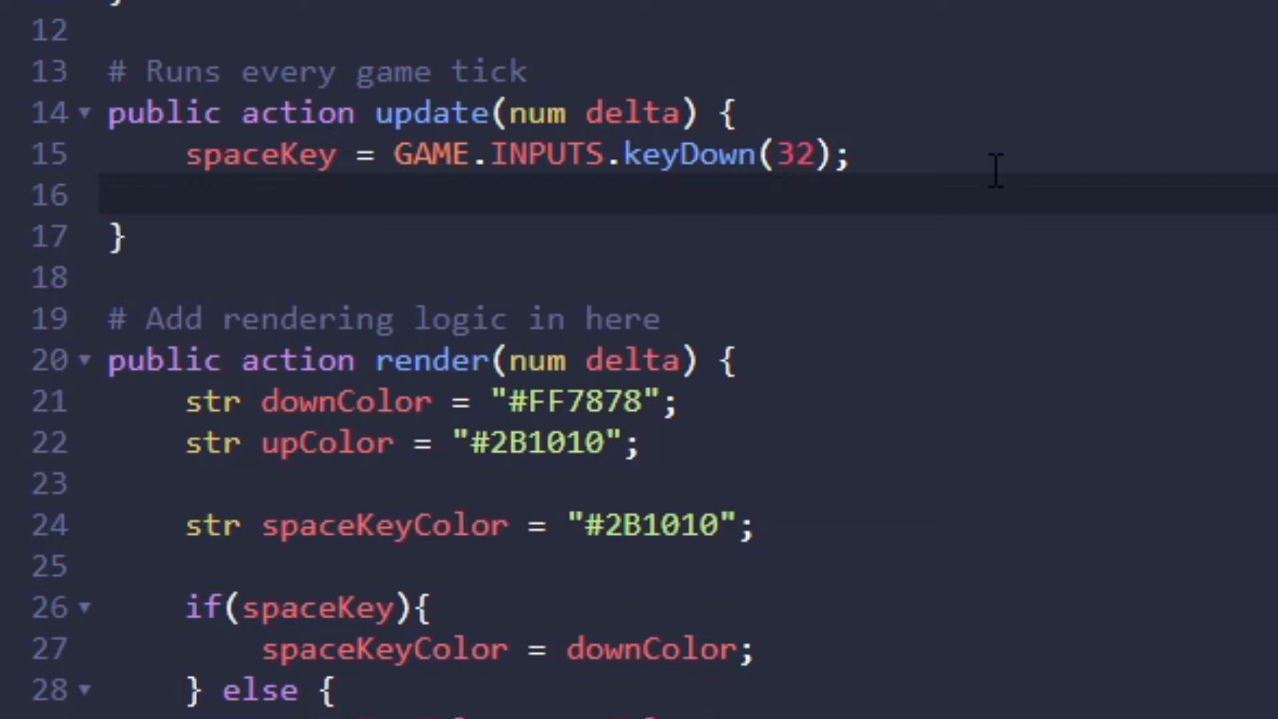
type("wKey = GAME.INPUTS.keyDown(32);")
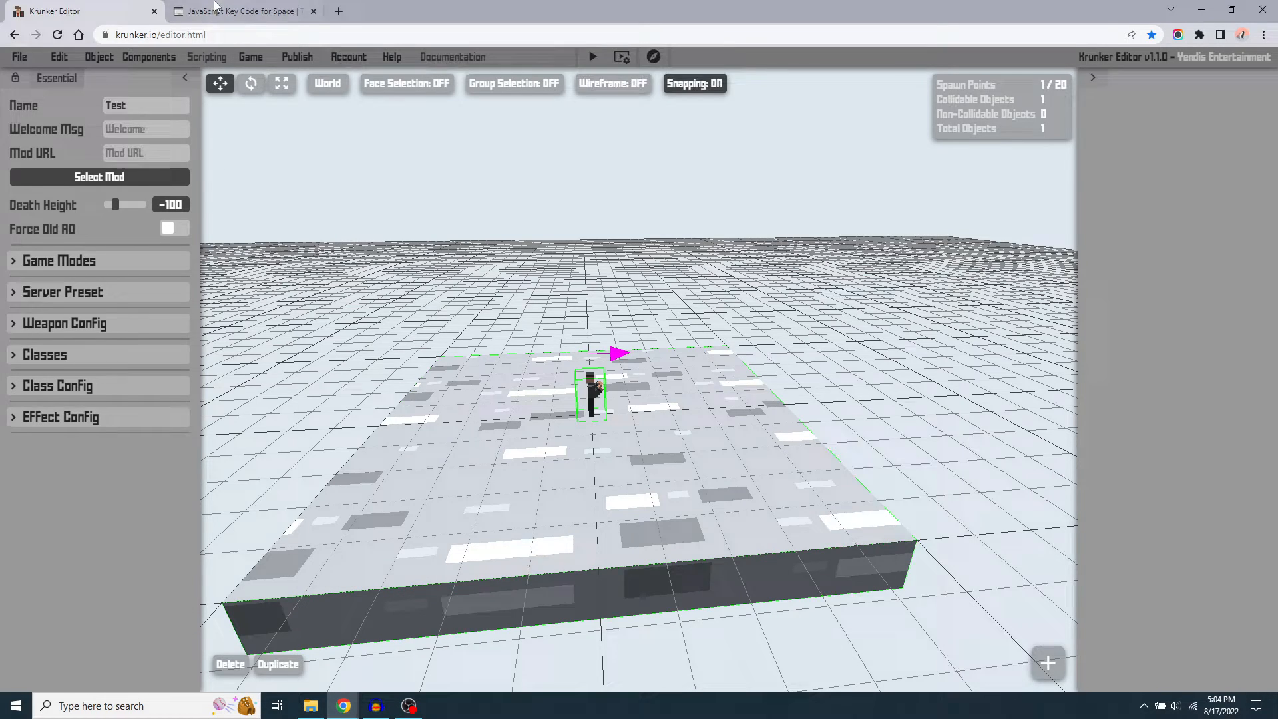
- Look up the W key's code on the key code page and return to the script
left_click(238, 11)
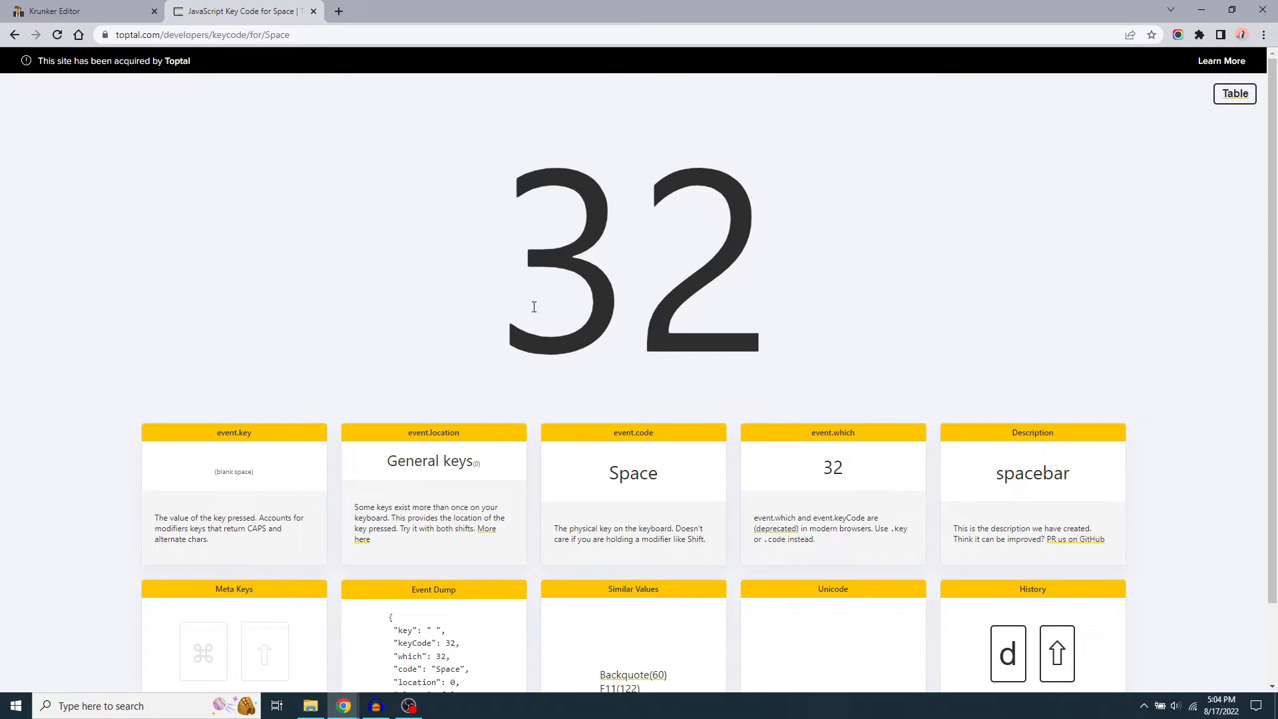
mouse_move(339, 288)
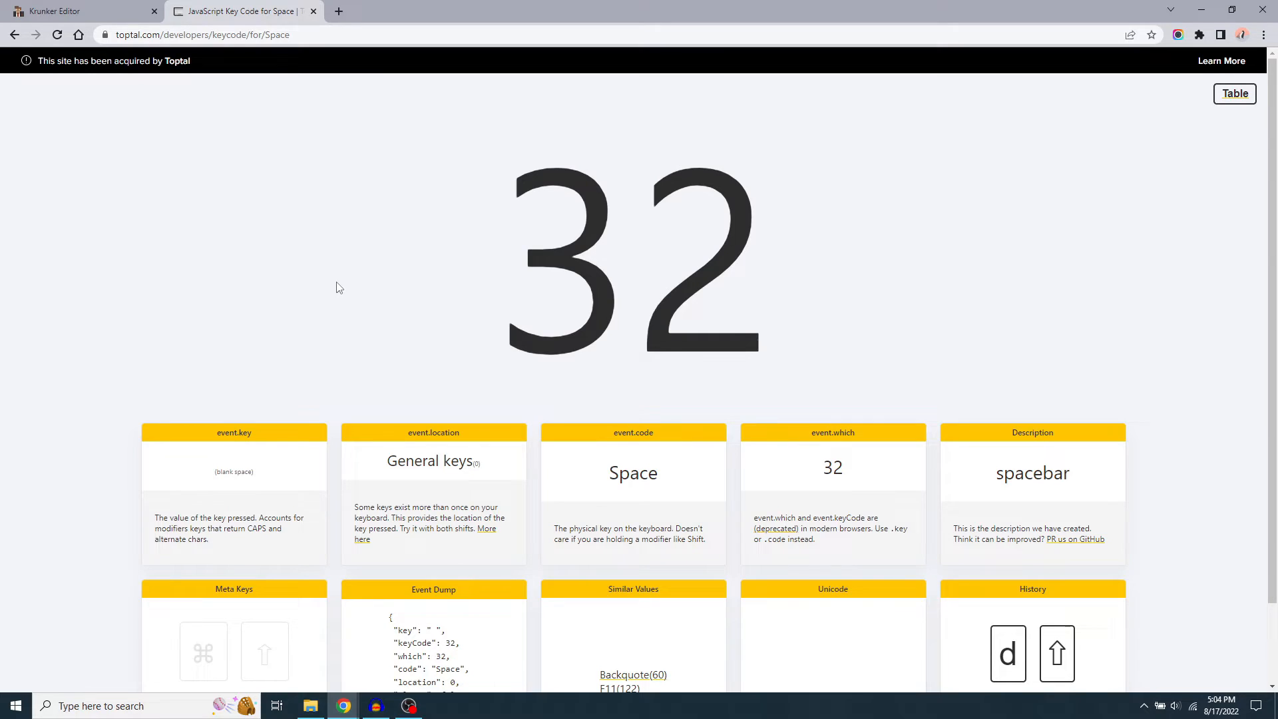
key("w")
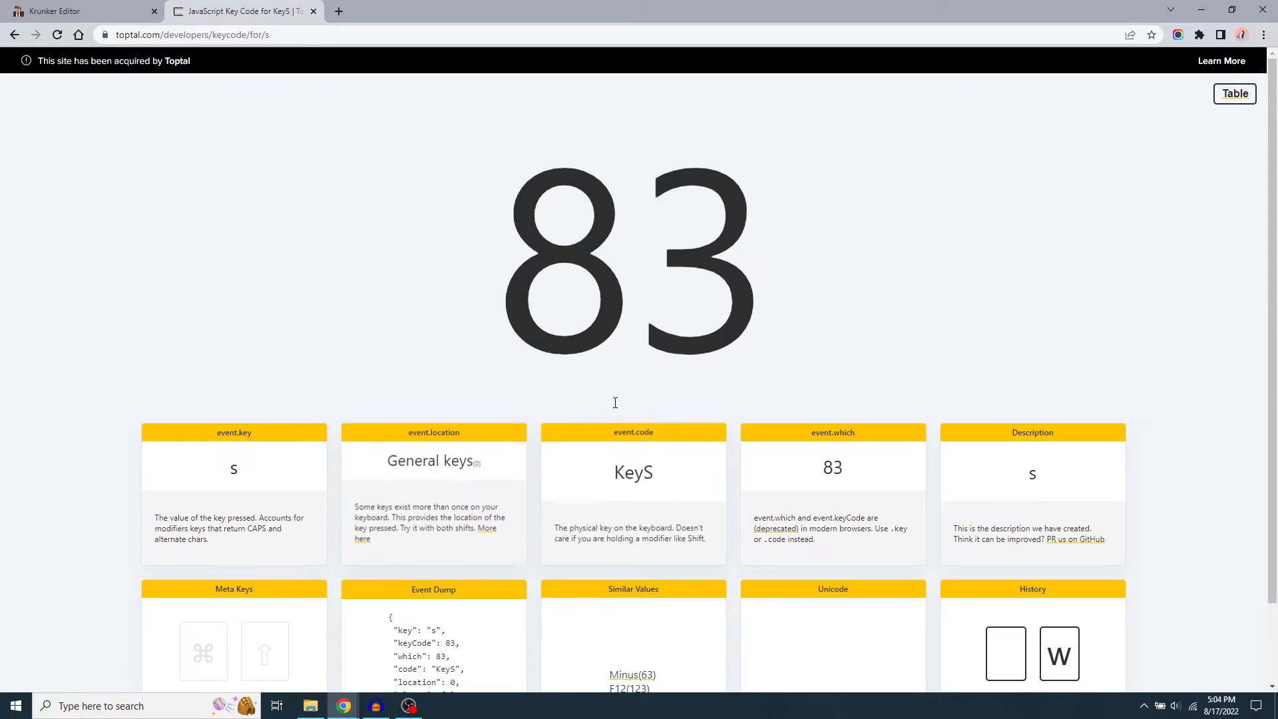
left_click(62, 10)
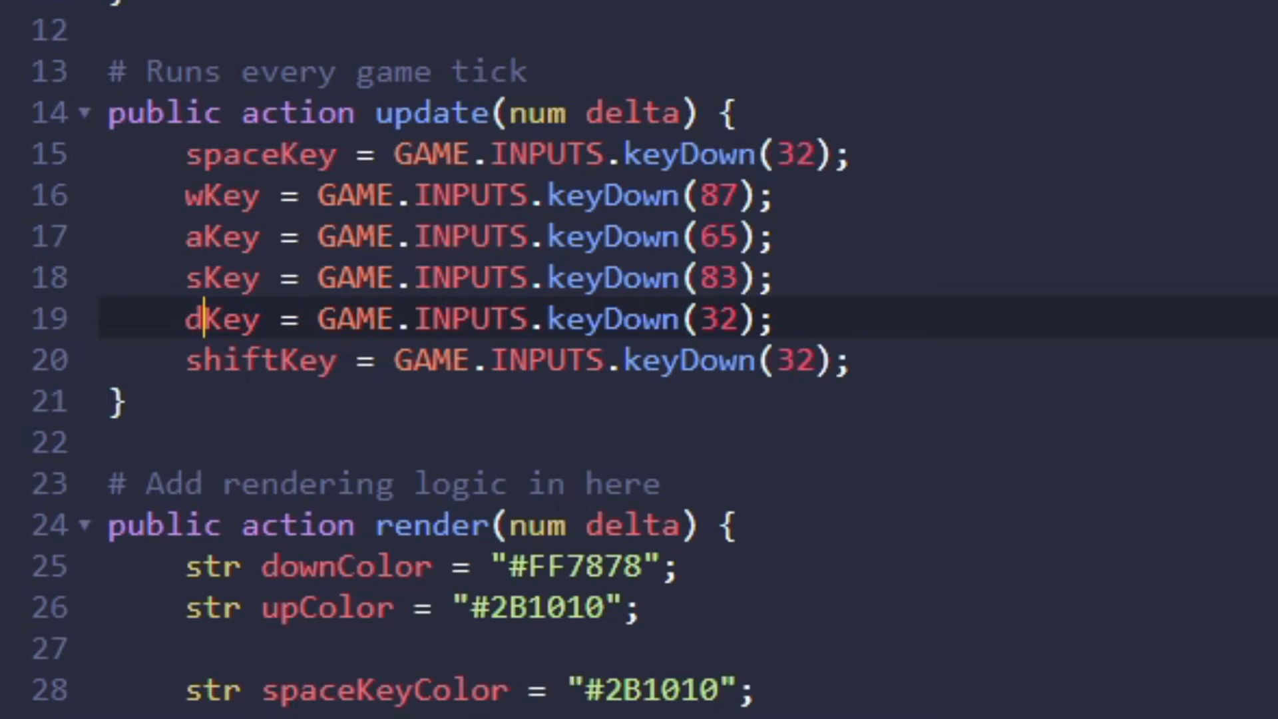
- Set dKey to code 68 and shiftKey to 16, then review the per-key colour toggles and drawRect calls
type("68")
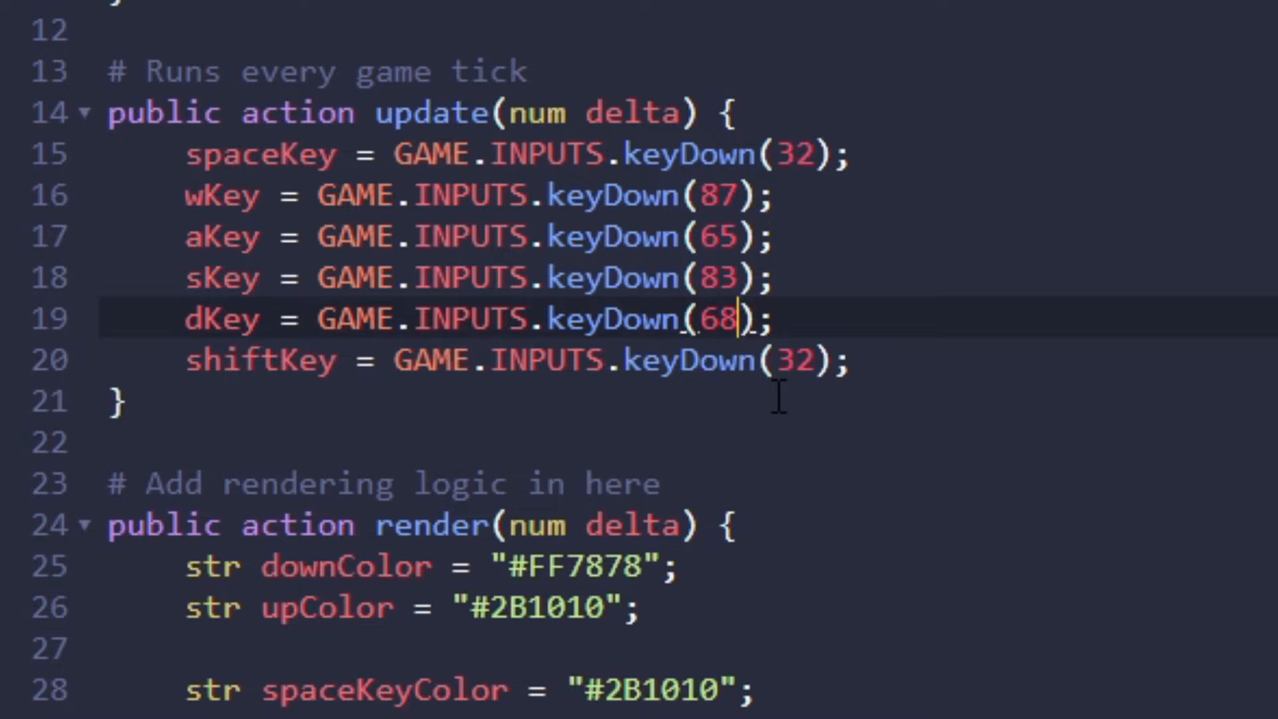
type("16")
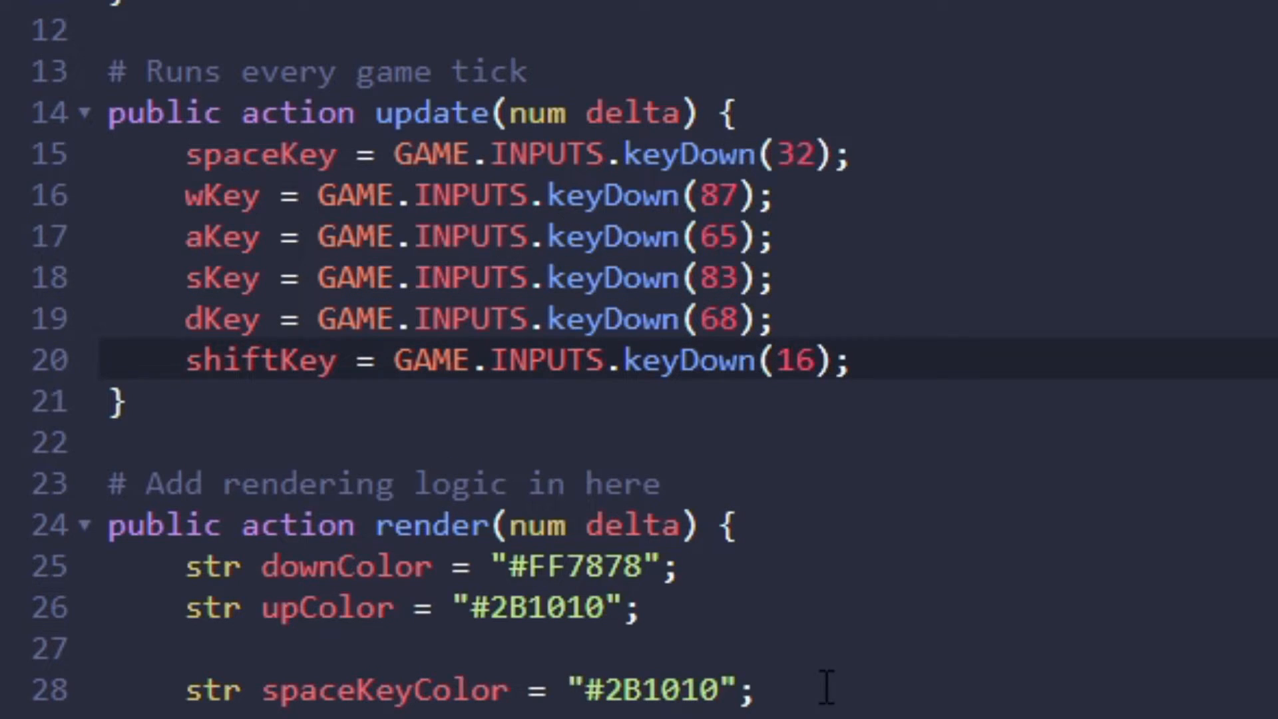
scroll("down", 3)
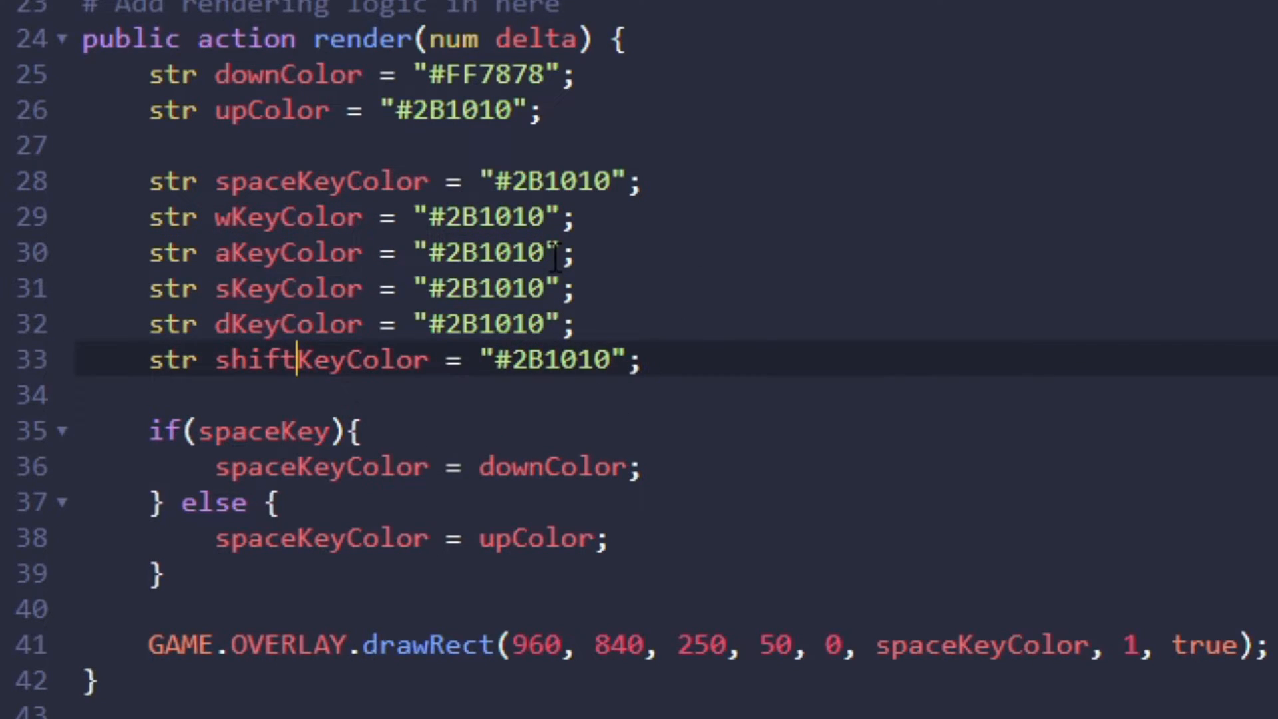
mouse_move(452, 384)
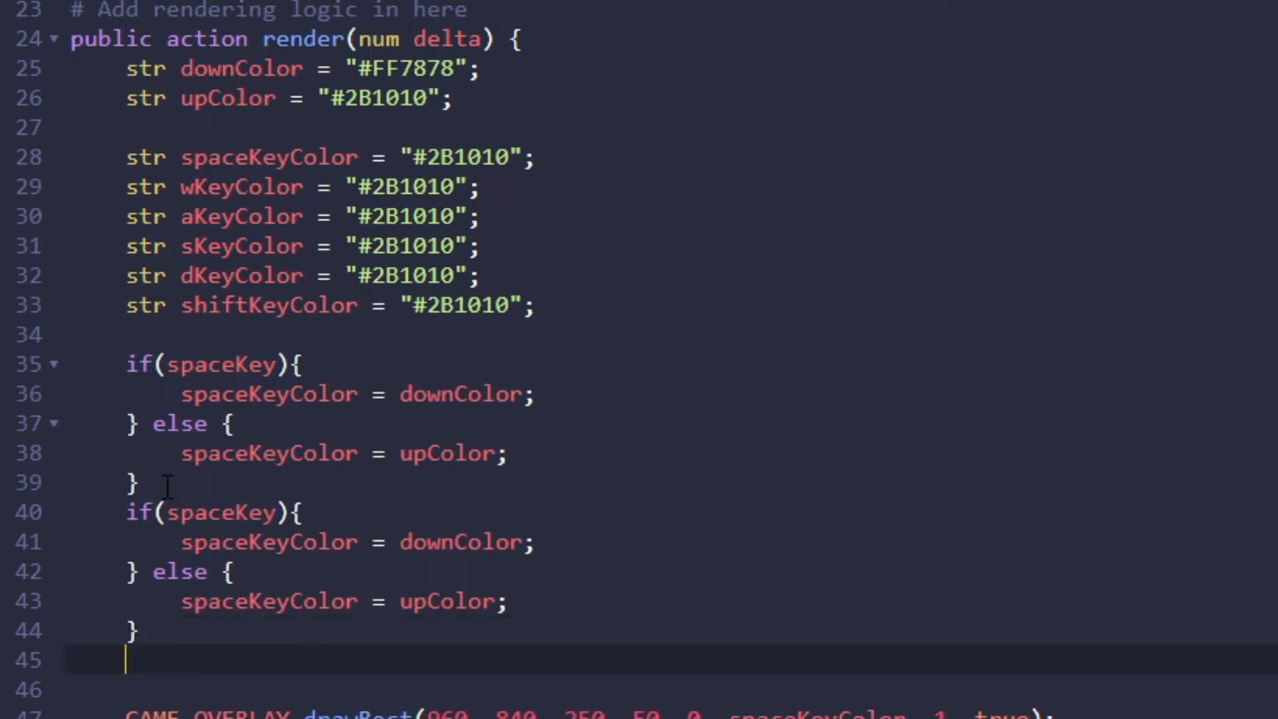
scroll("down", 3)
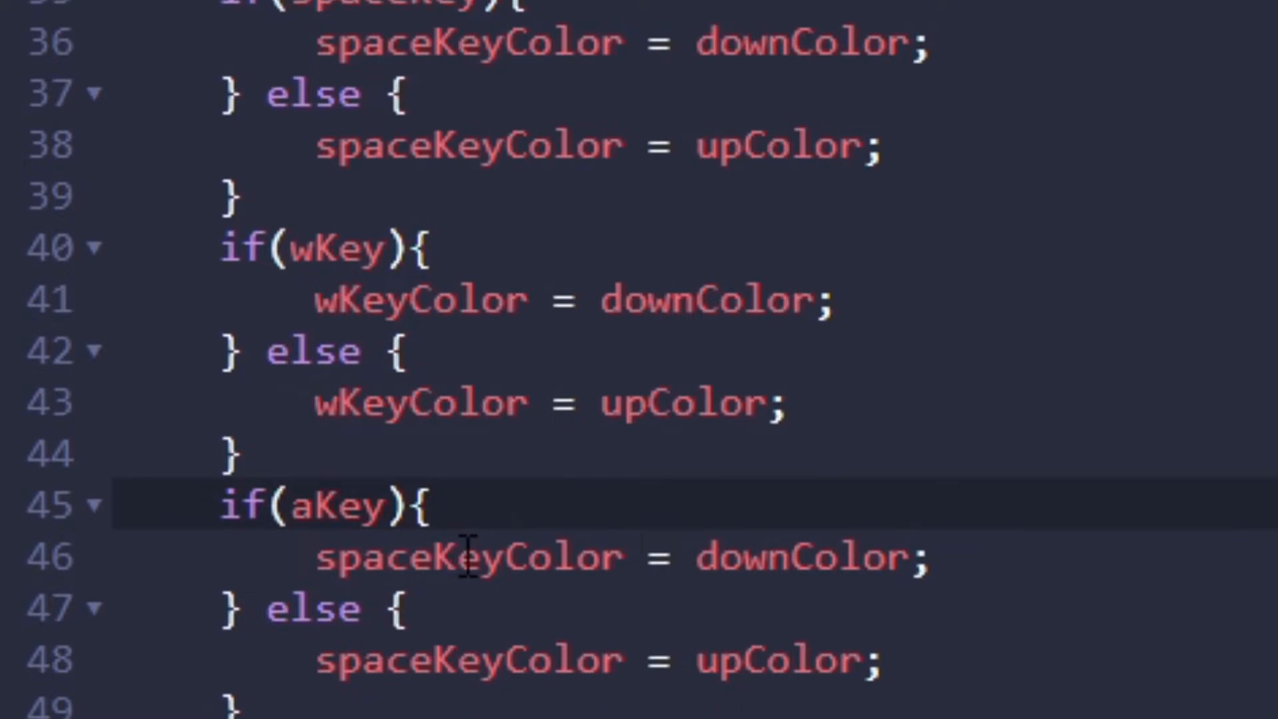
scroll("down", 3)
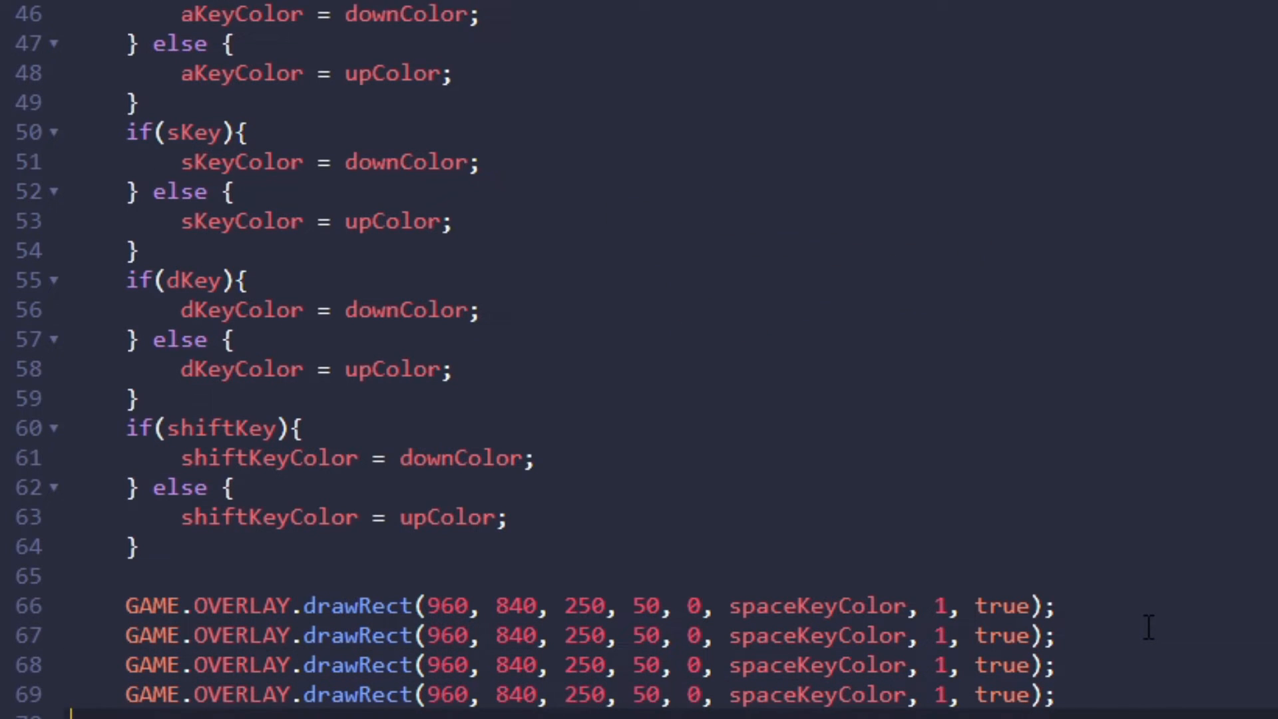
scroll("down", 3)
type("GAME.OVERLAY.drawRect(960, 840, 250, 50, 0, shiftKeyColor, 1, true);")
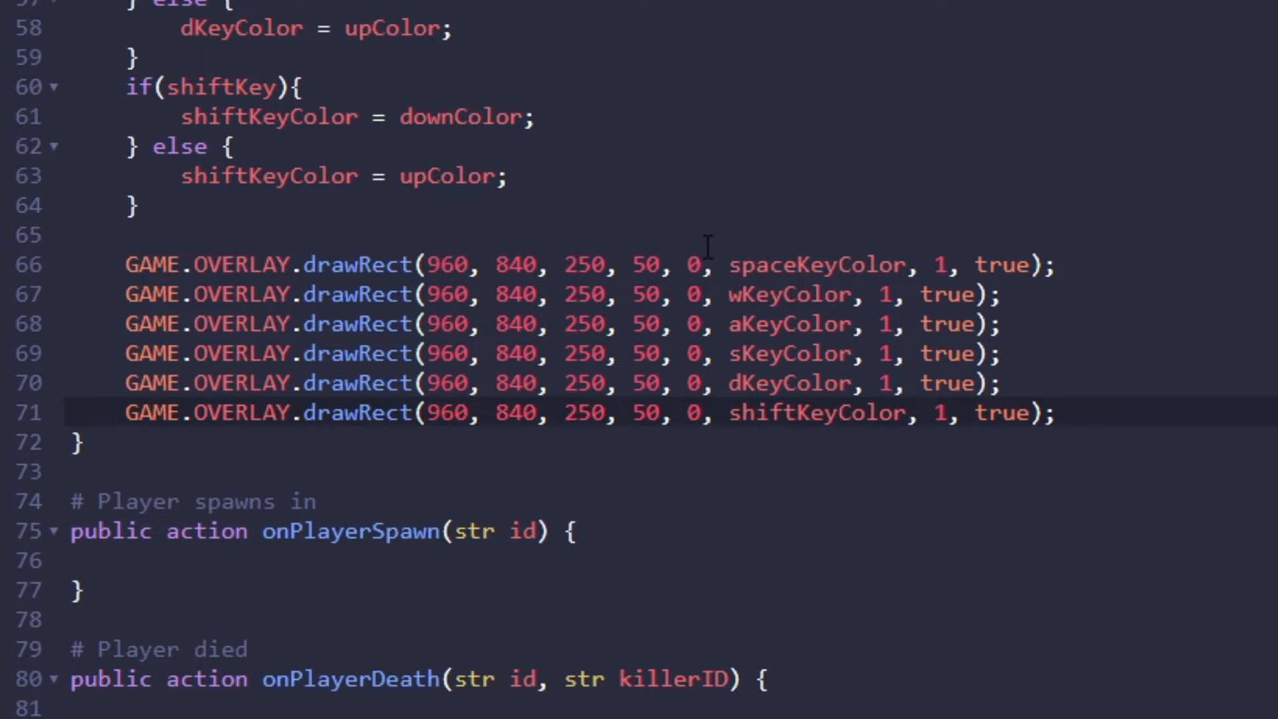
mouse_move(497, 359)
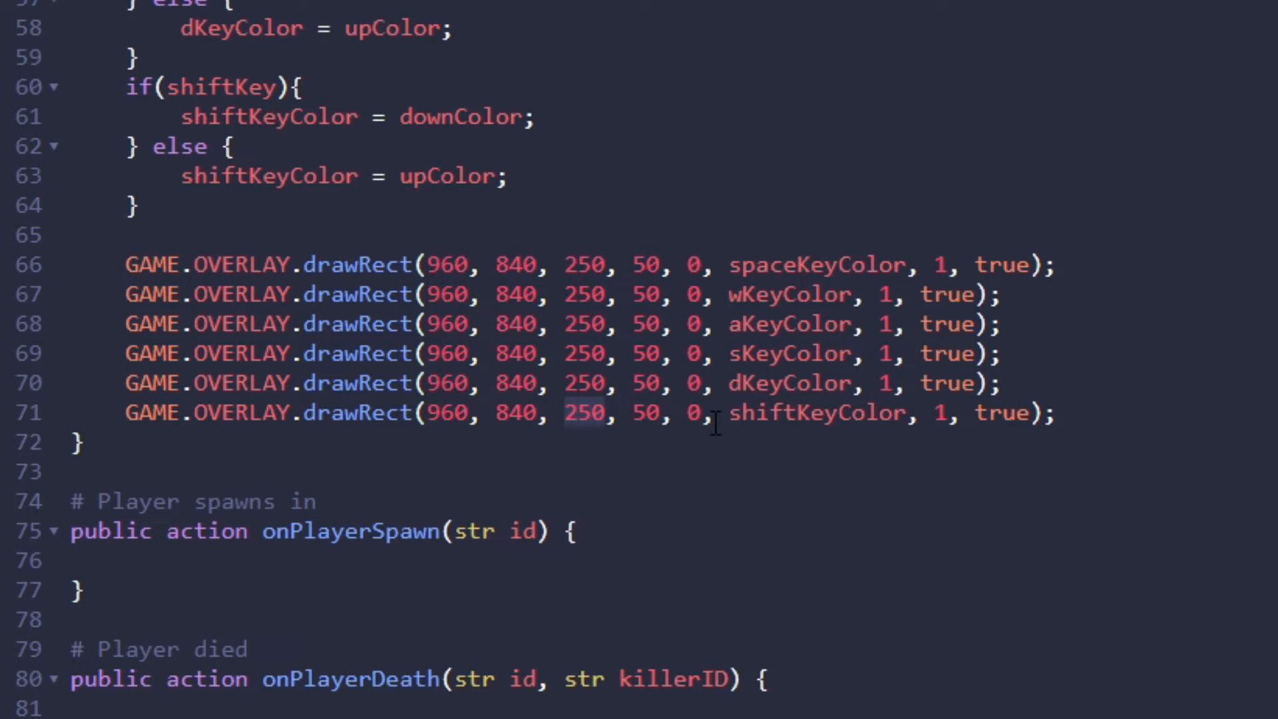
- Make the Shift bar 100 wide and place it at x 720
type("100")
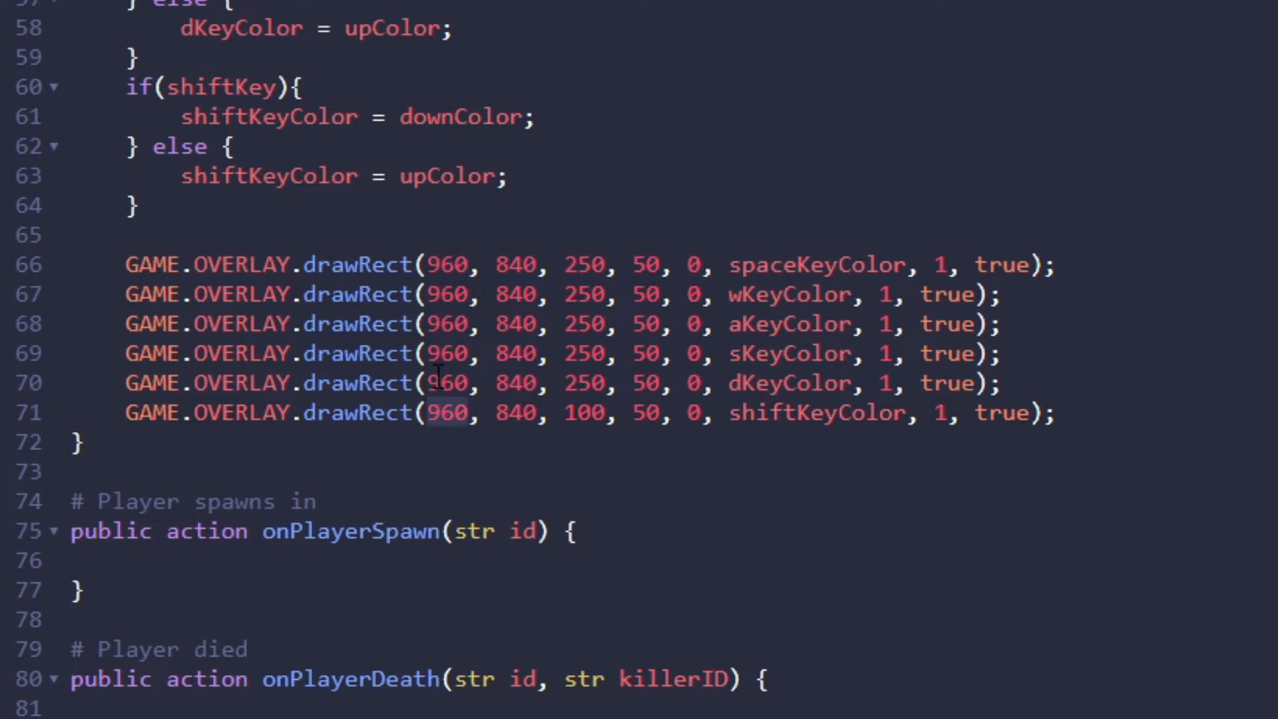
type("720")
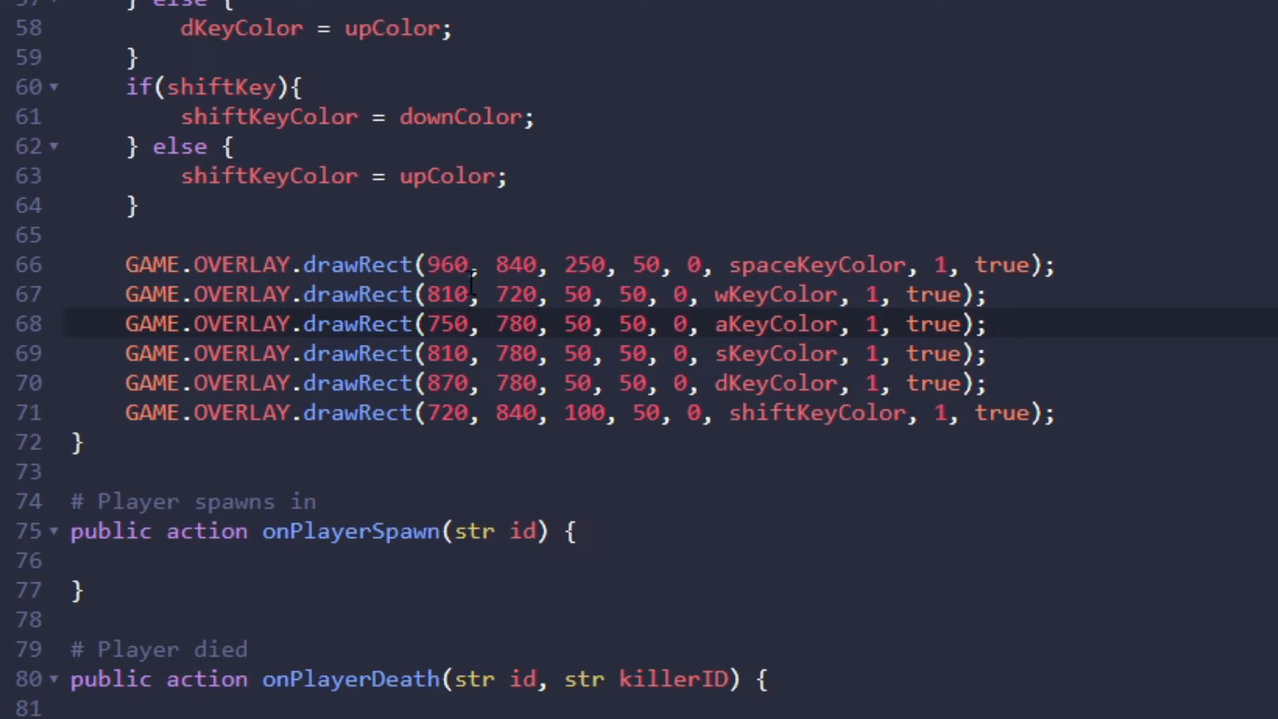
mouse_move(558, 292)
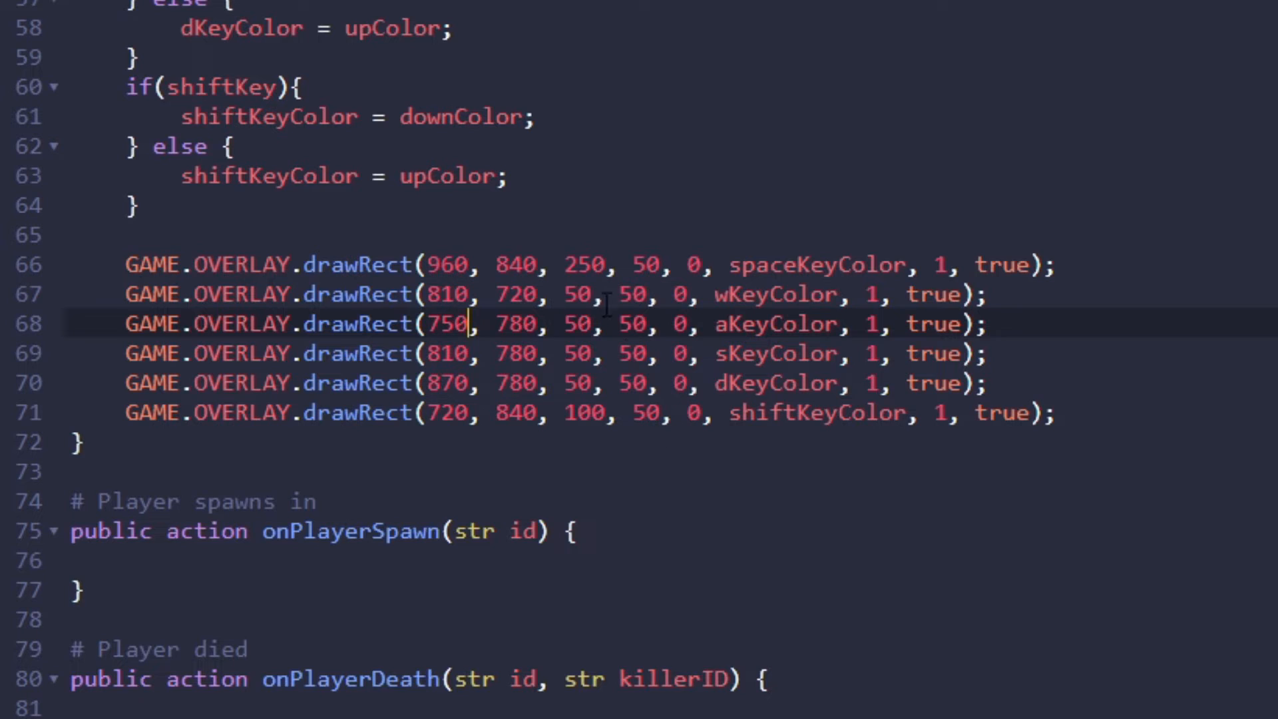
mouse_move(703, 455)
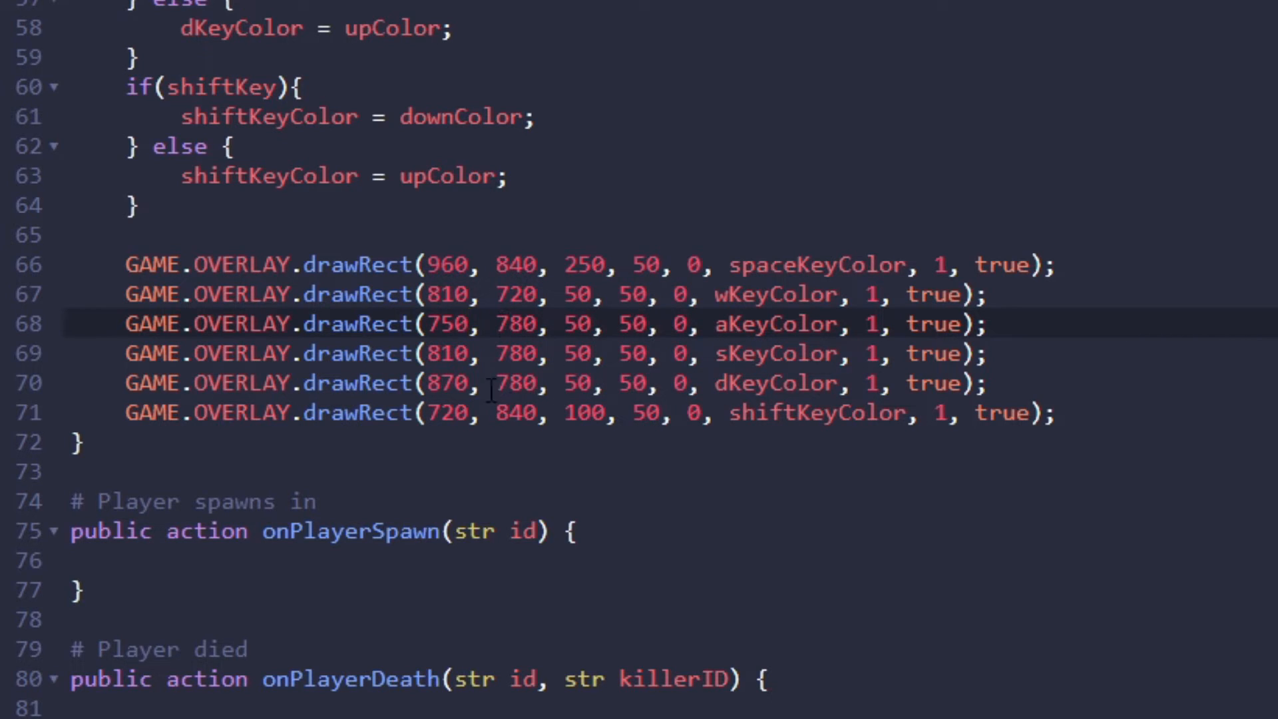
- Validate and save the script, then launch the map in a sandbox test game
left_click(473, 323)
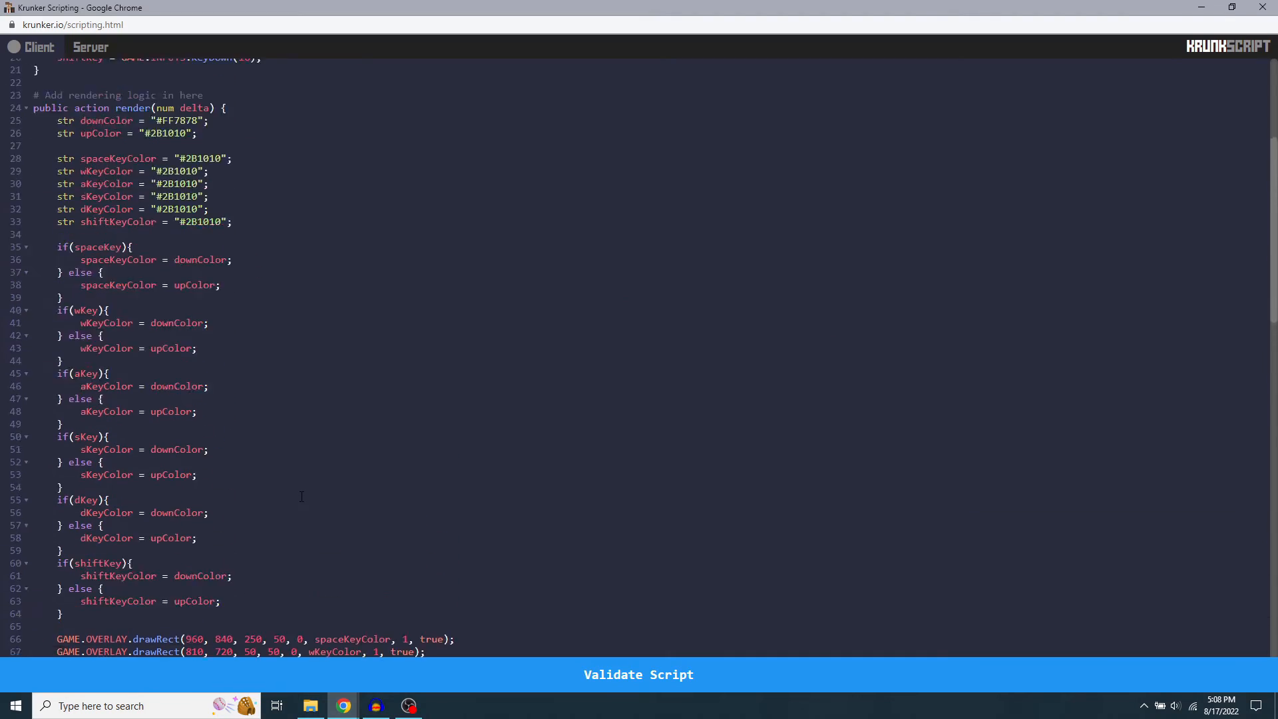
scroll("up", 3)
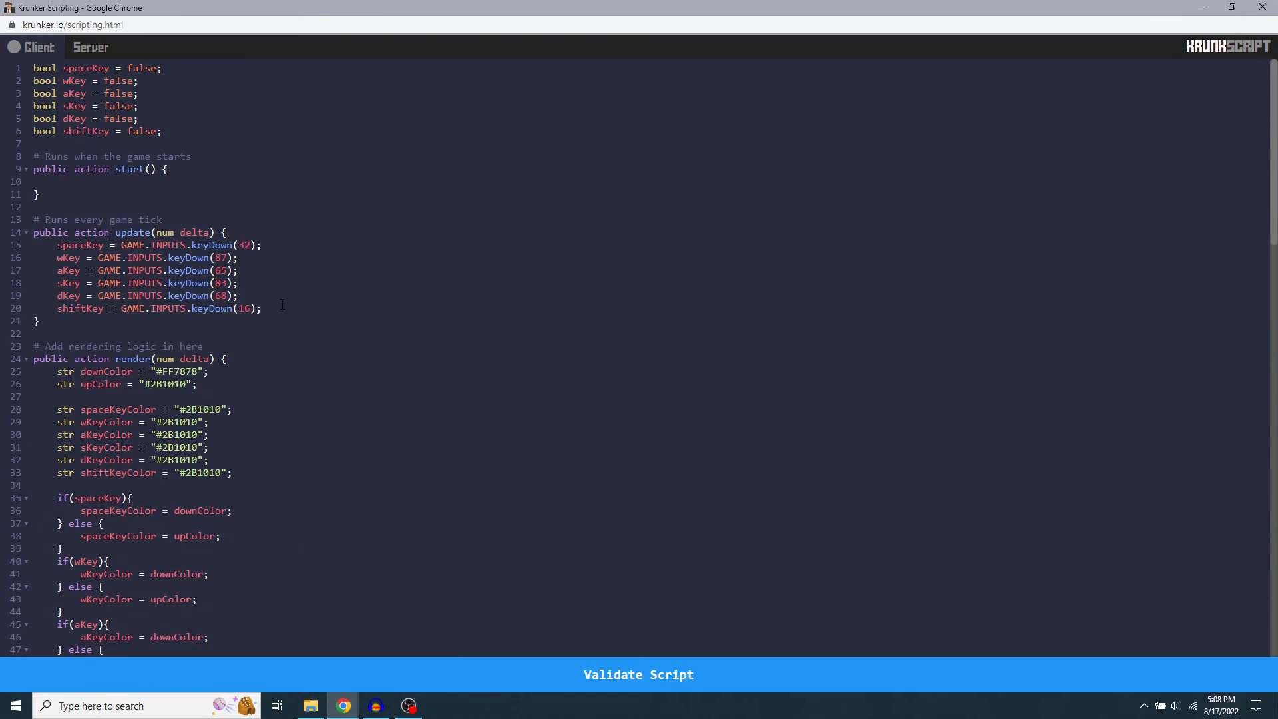
left_click(638, 674)
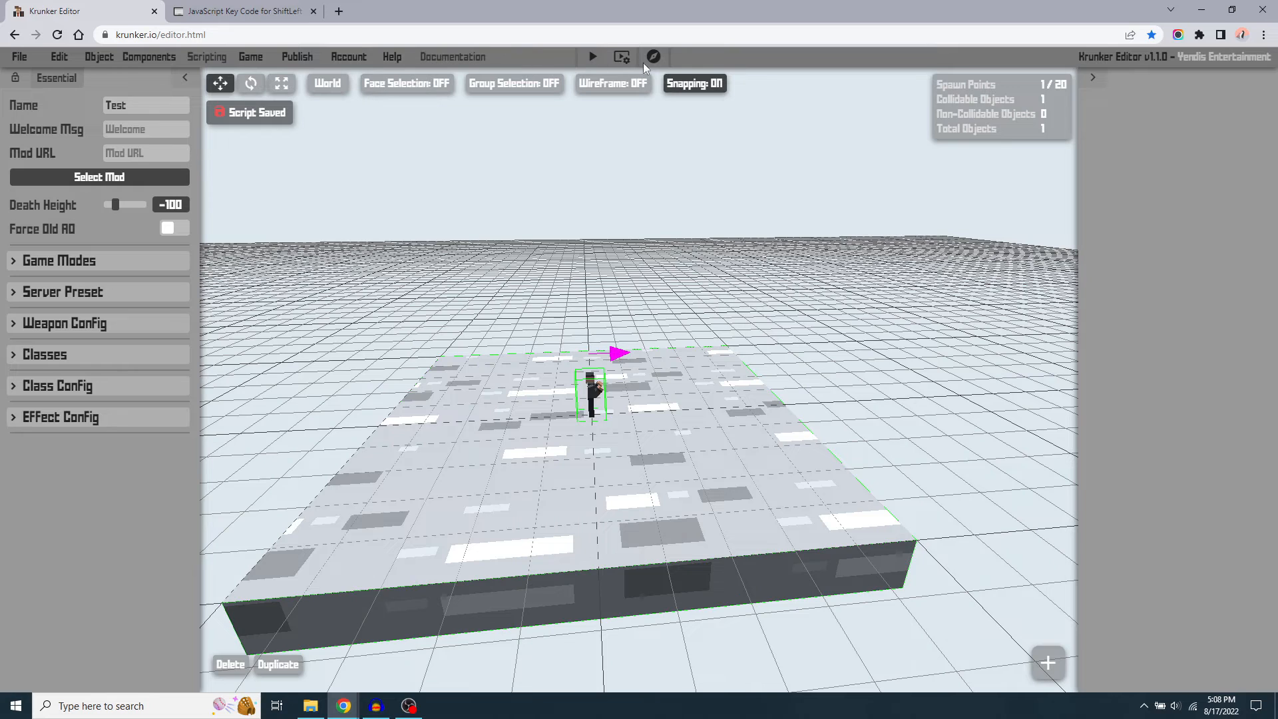
left_click(591, 56)
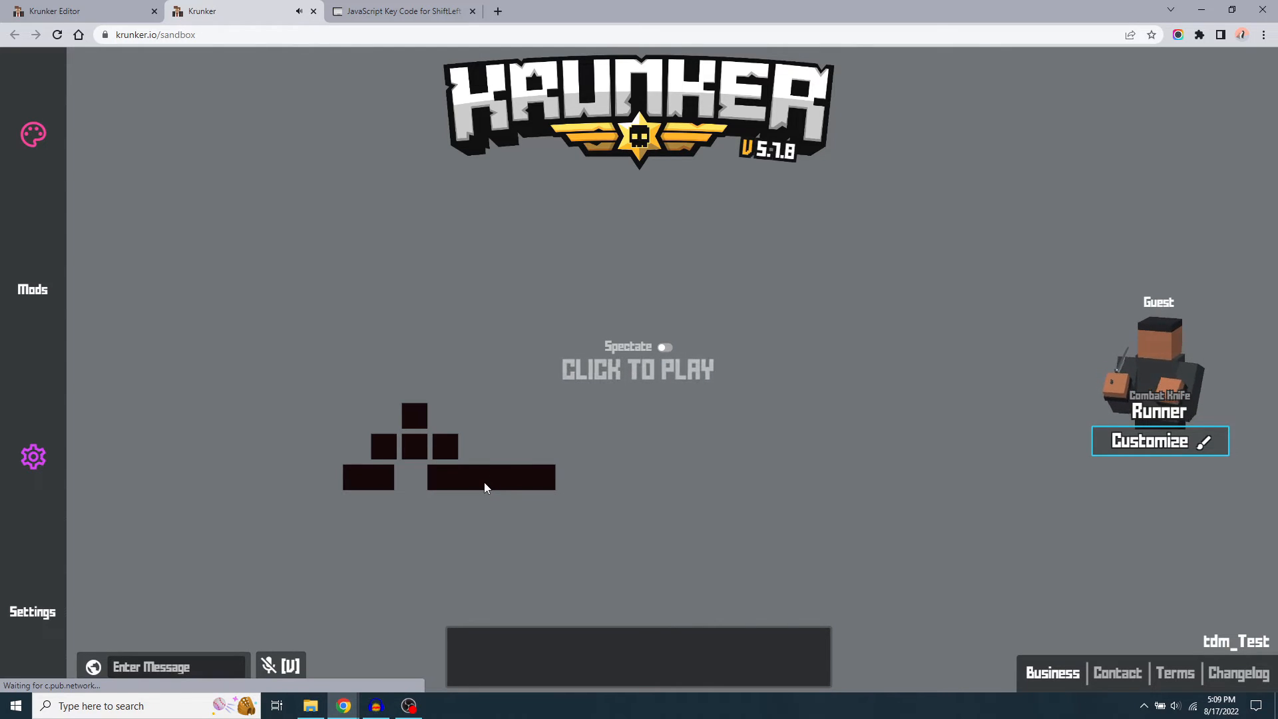
mouse_move(411, 424)
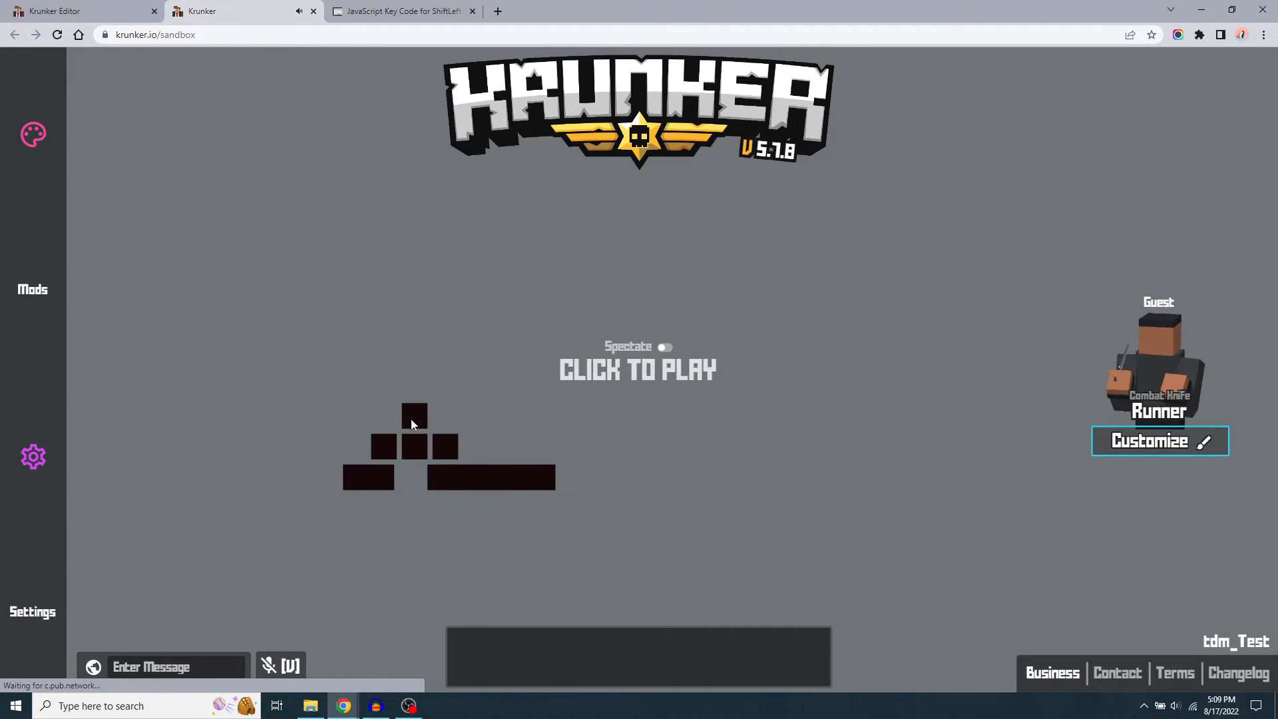
- Start playing in the sandbox to test the key rectangles lighting up
left_click(638, 369)
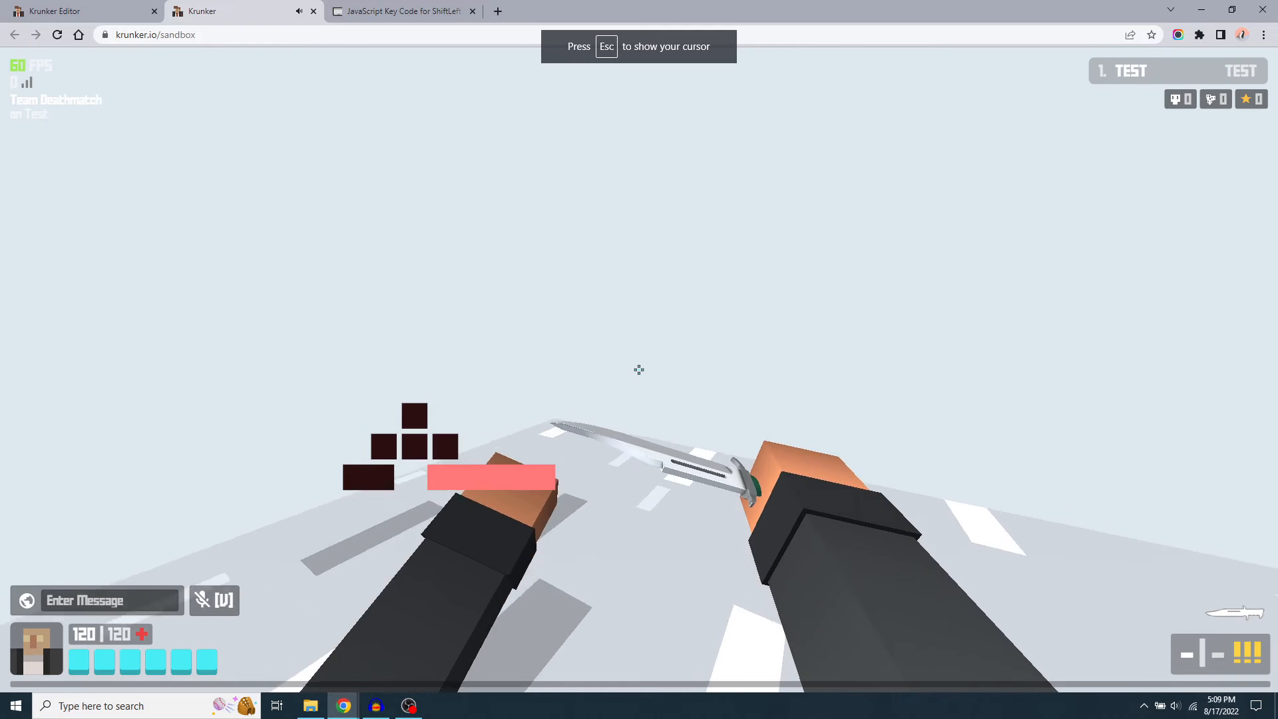
mouse_move(639, 369)
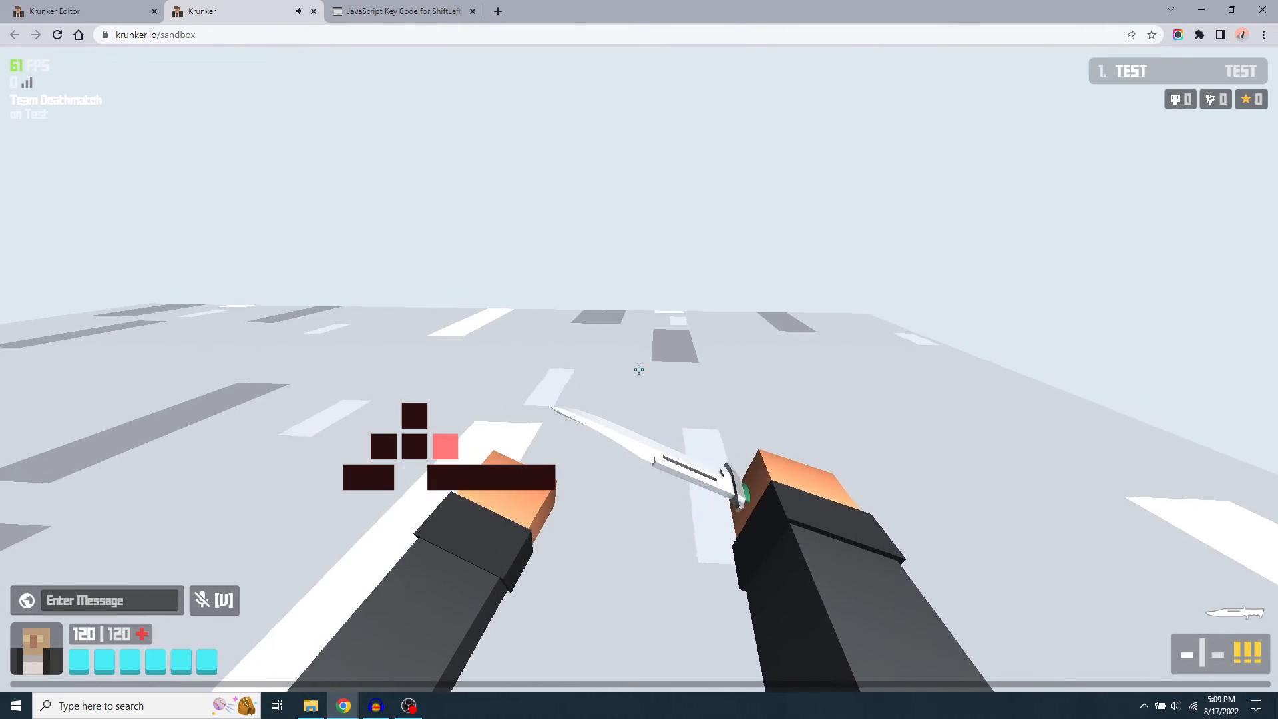
mouse_move(639, 369)
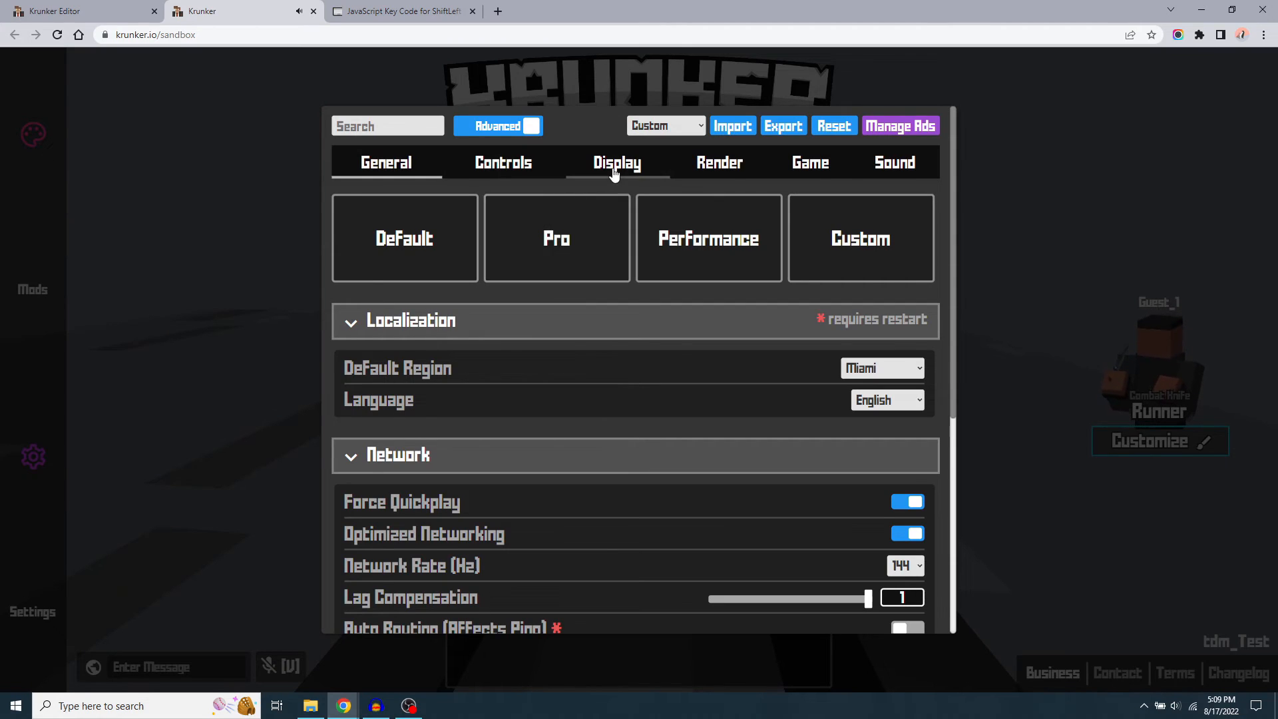
- Close the settings panel, bring up the menu with Esc and resume playing the sandbox game
left_click(617, 163)
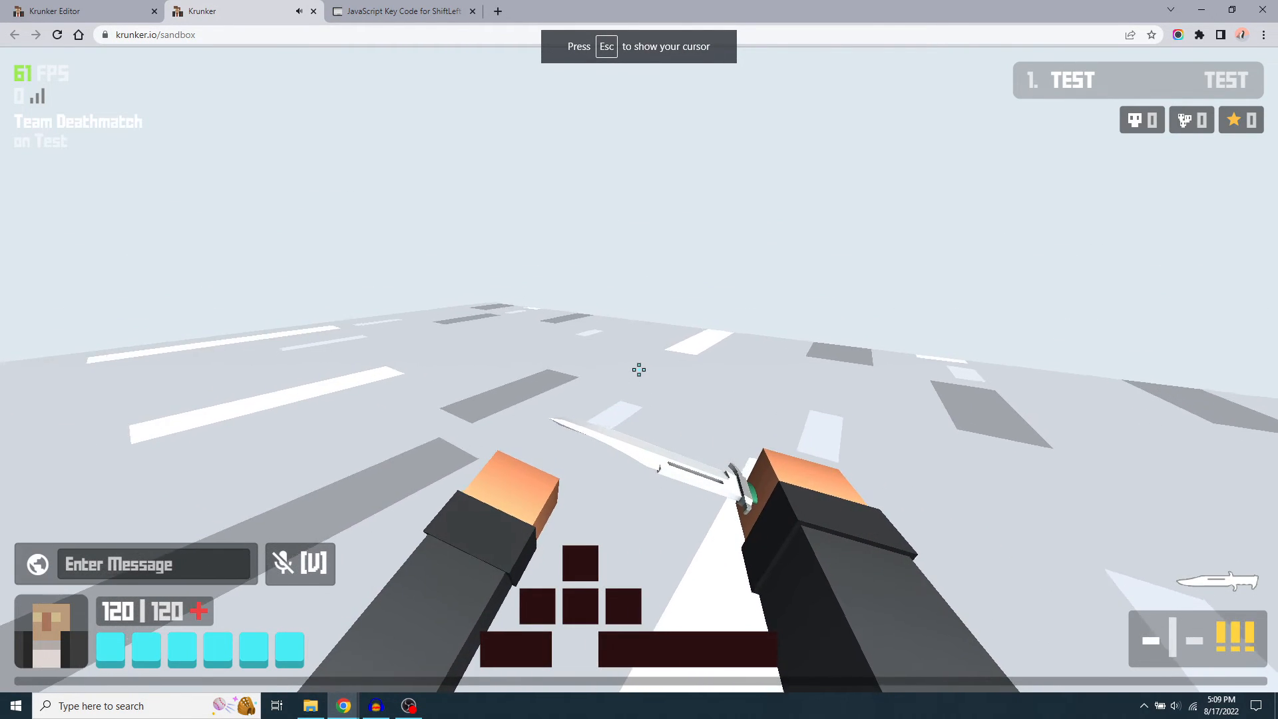
mouse_move(638, 369)
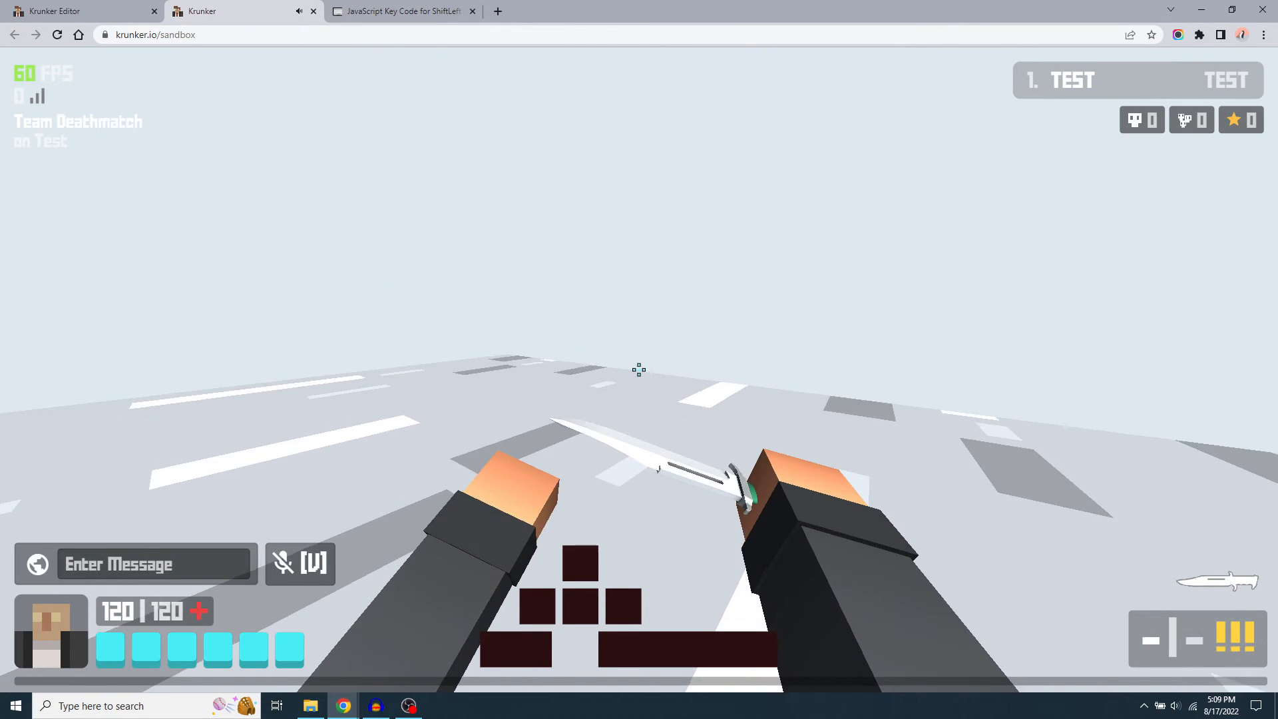
key("Escape")
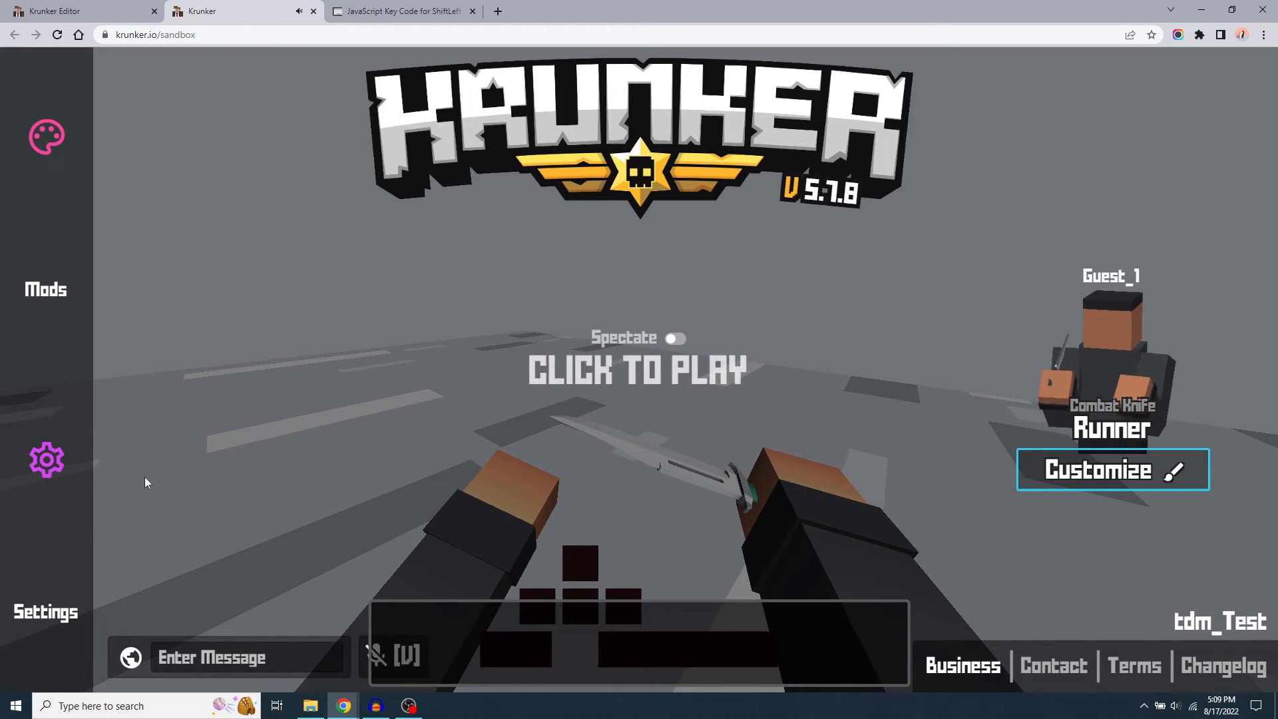
left_click(46, 459)
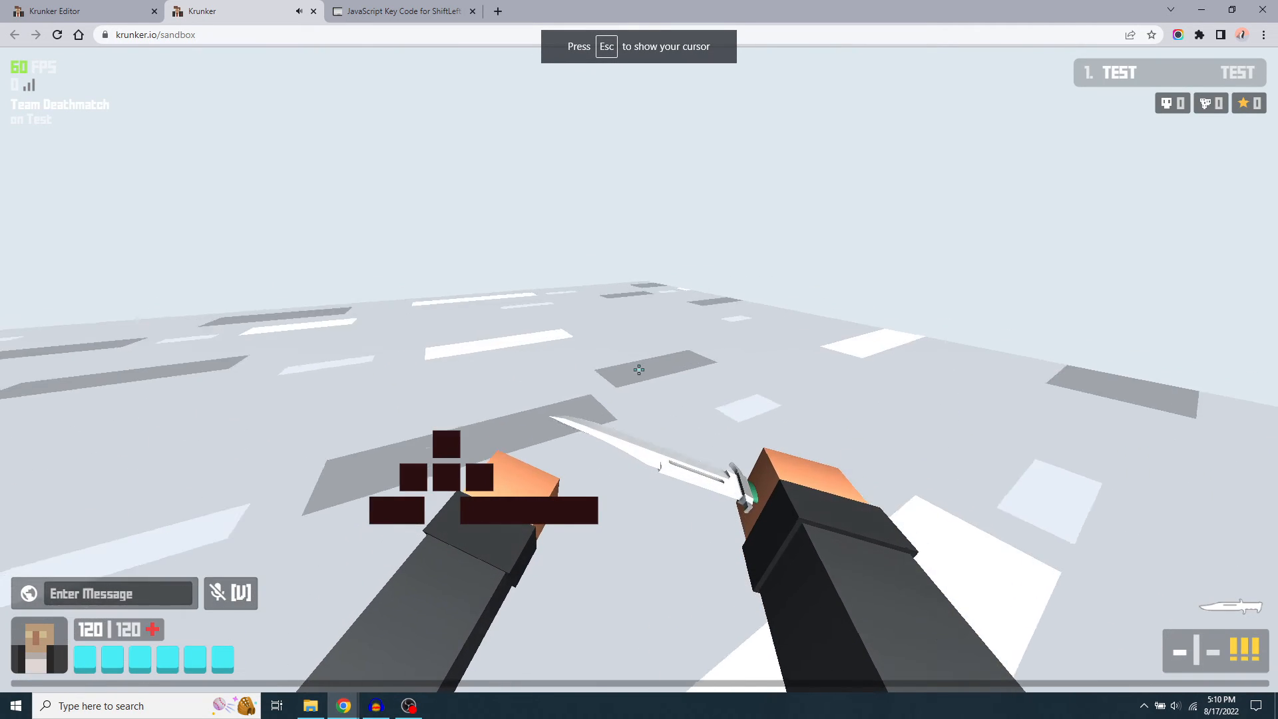
key("Escape")
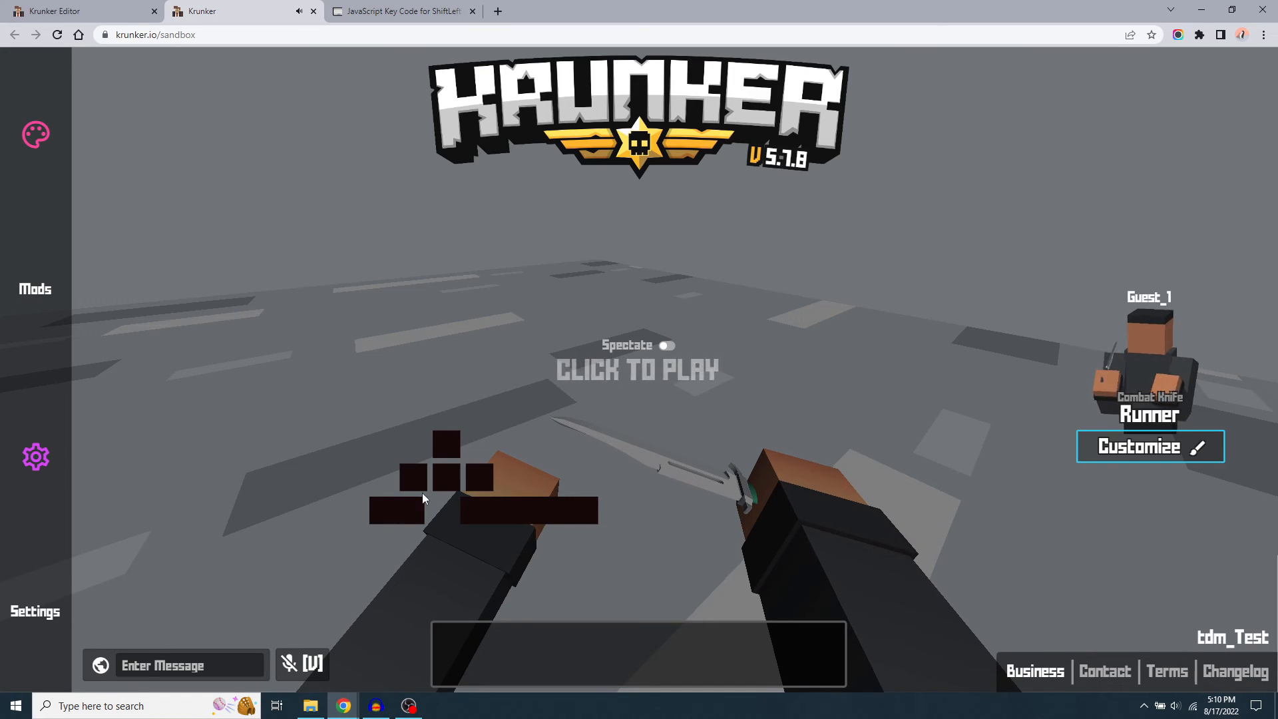
mouse_move(815, 280)
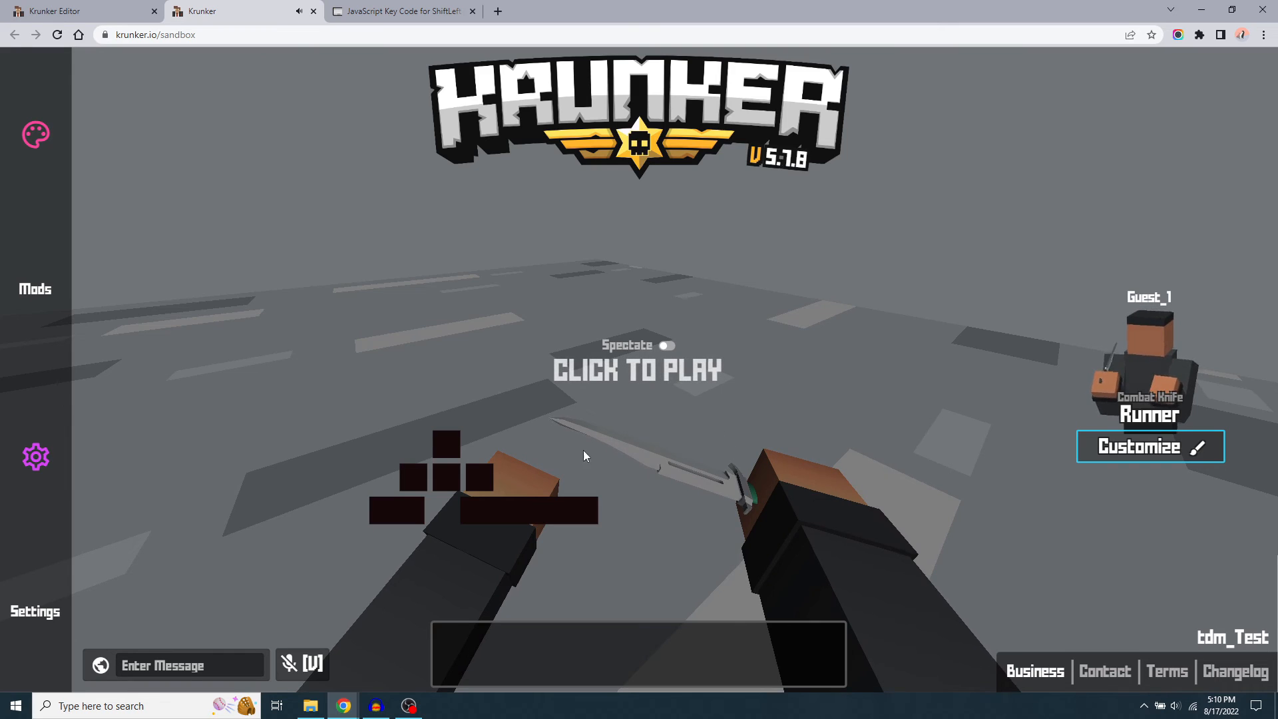
mouse_move(606, 308)
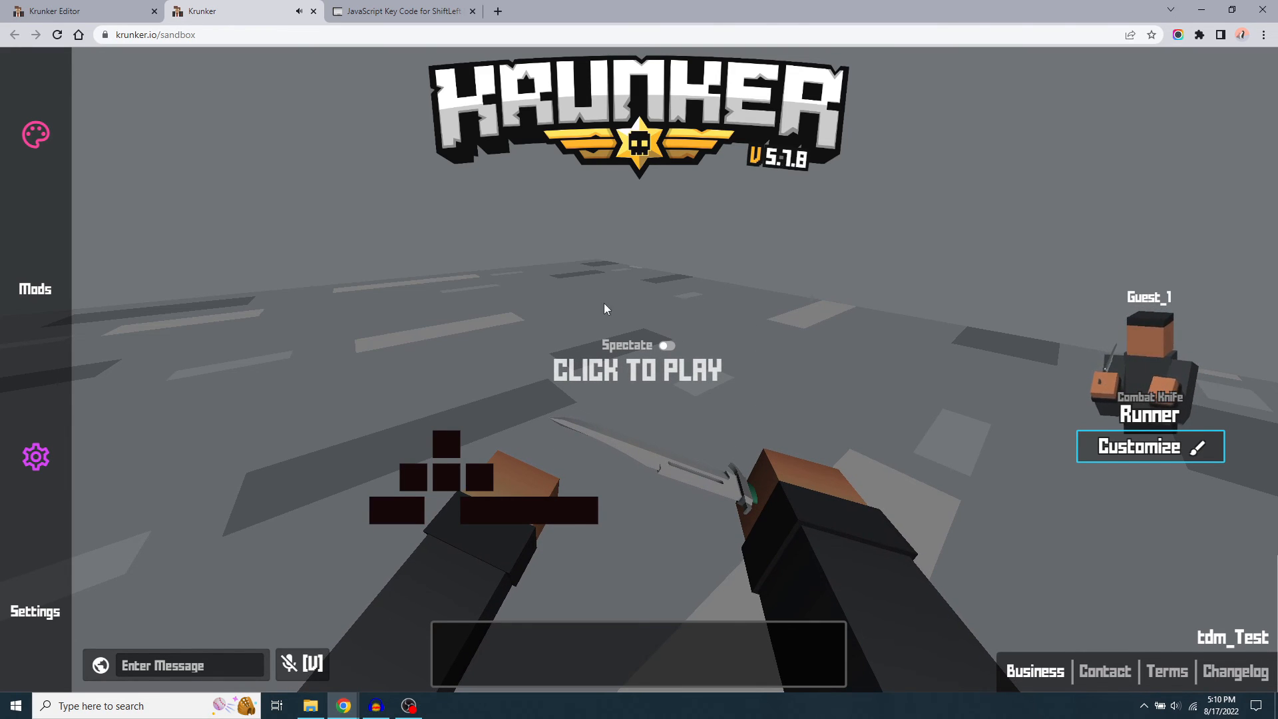
mouse_move(456, 447)
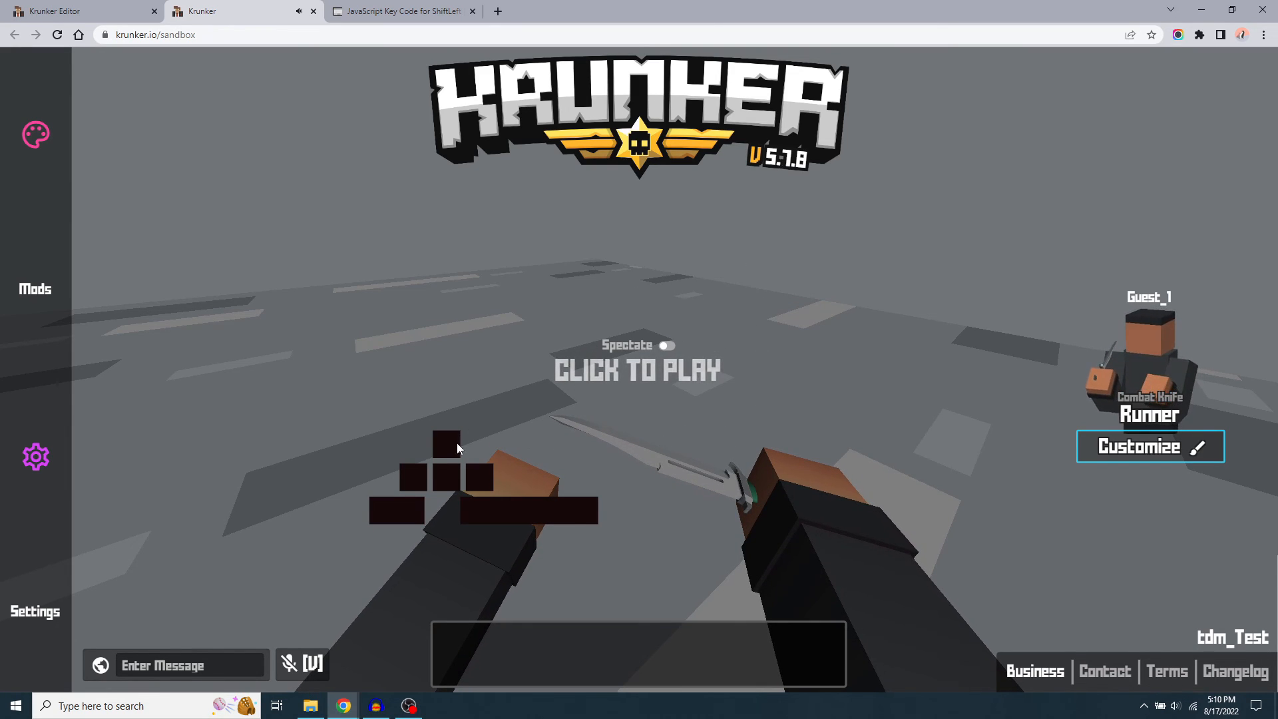
mouse_move(765, 279)
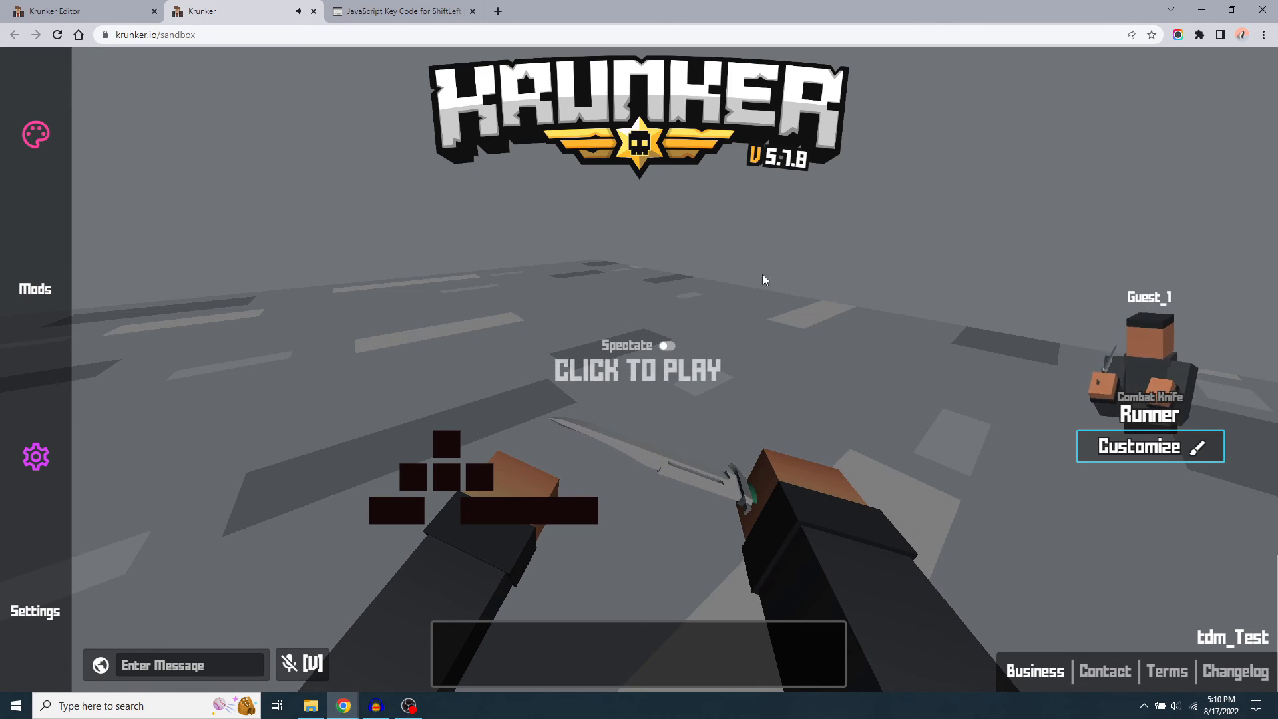
mouse_move(606, 413)
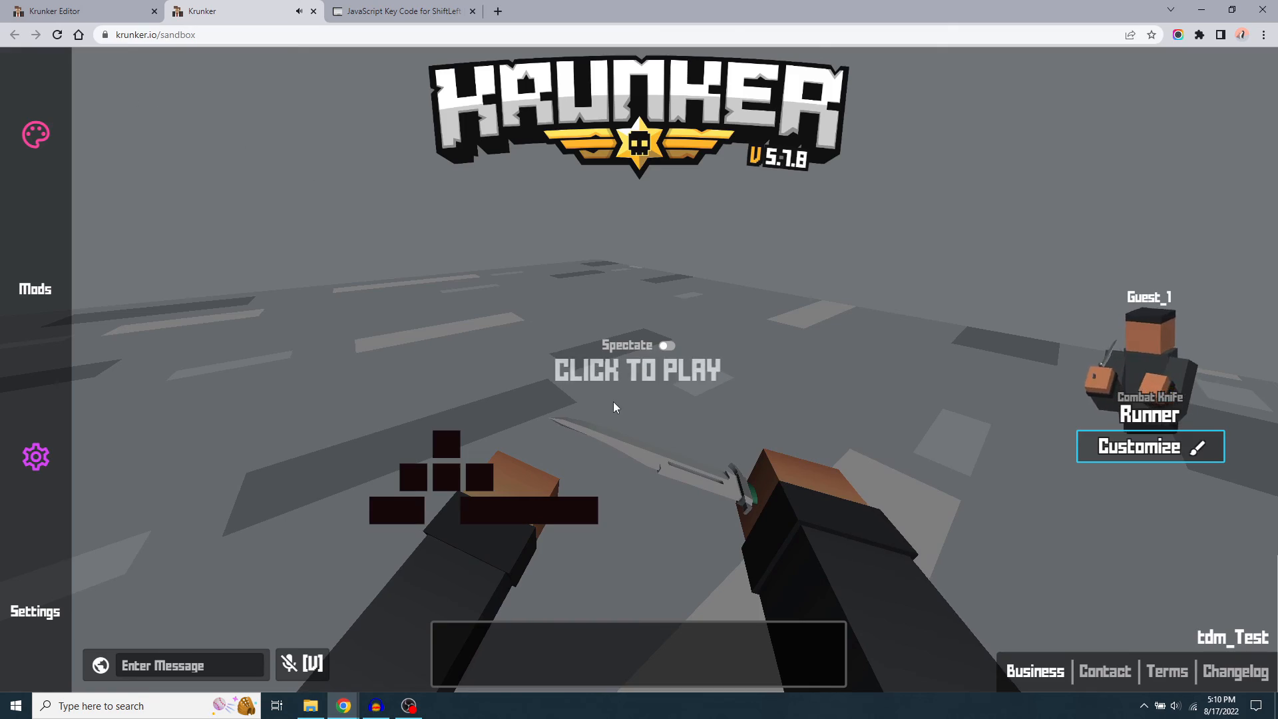
left_click(638, 372)
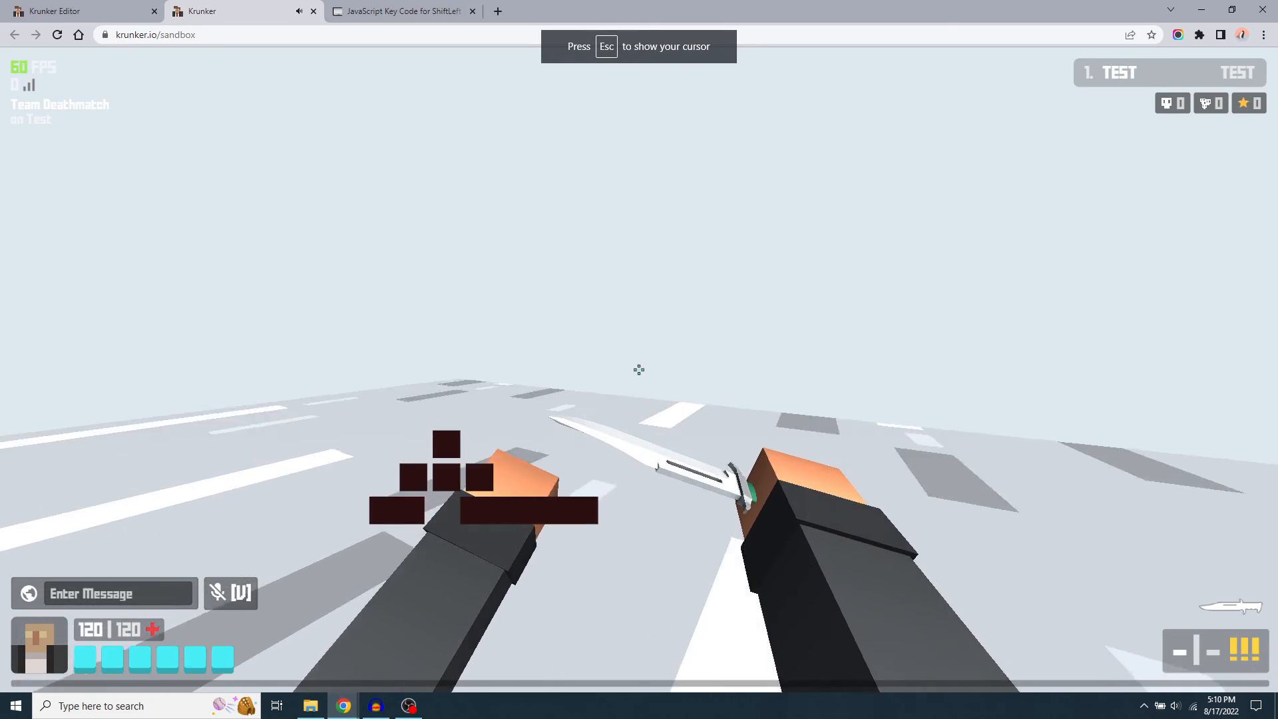